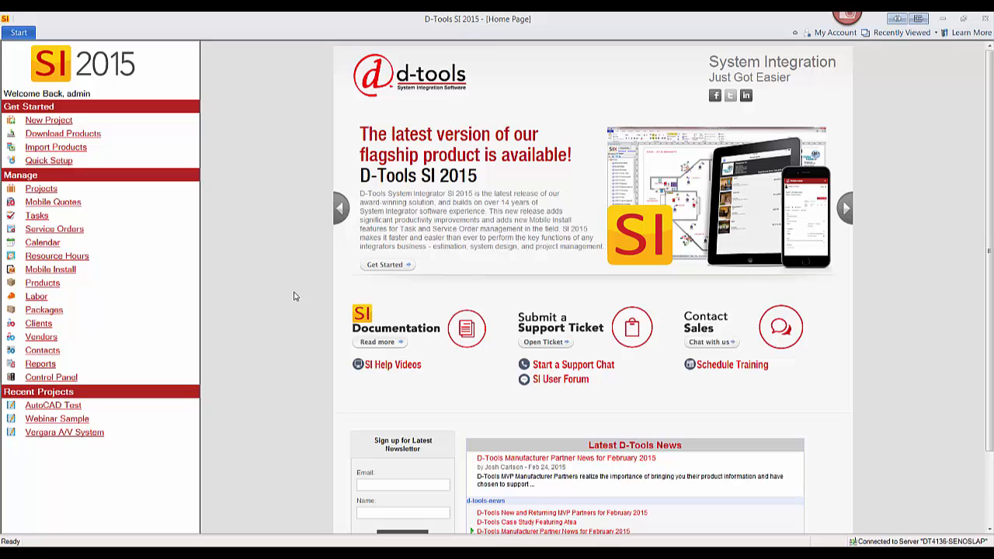
mouse_move(273, 283)
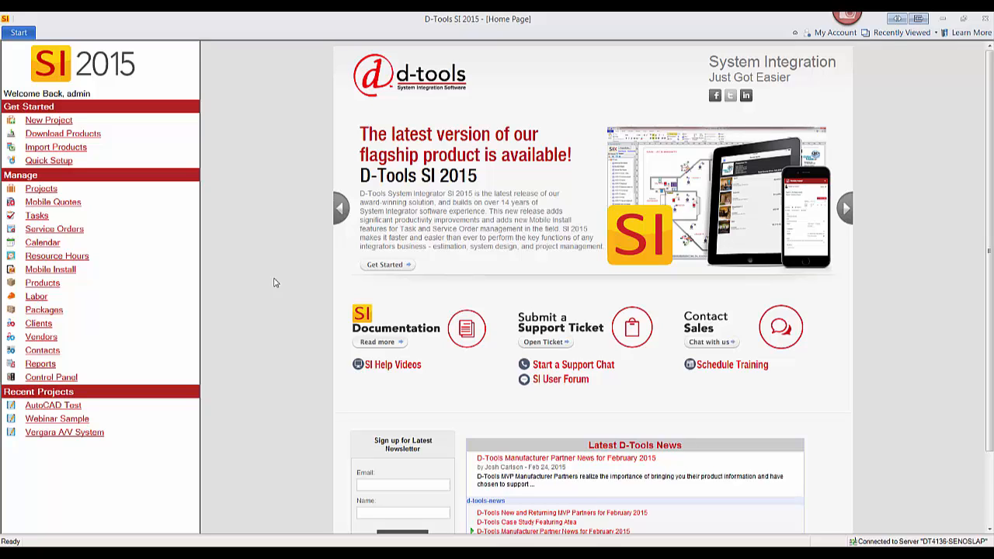
mouse_move(286, 164)
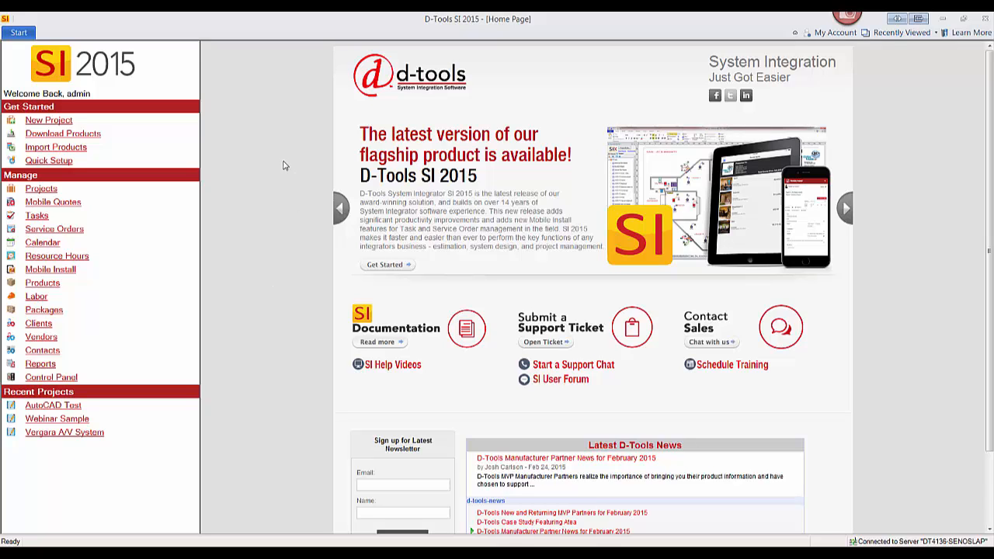
Step: Bring up the main program menu from the SI 2015 home page
click(18, 33)
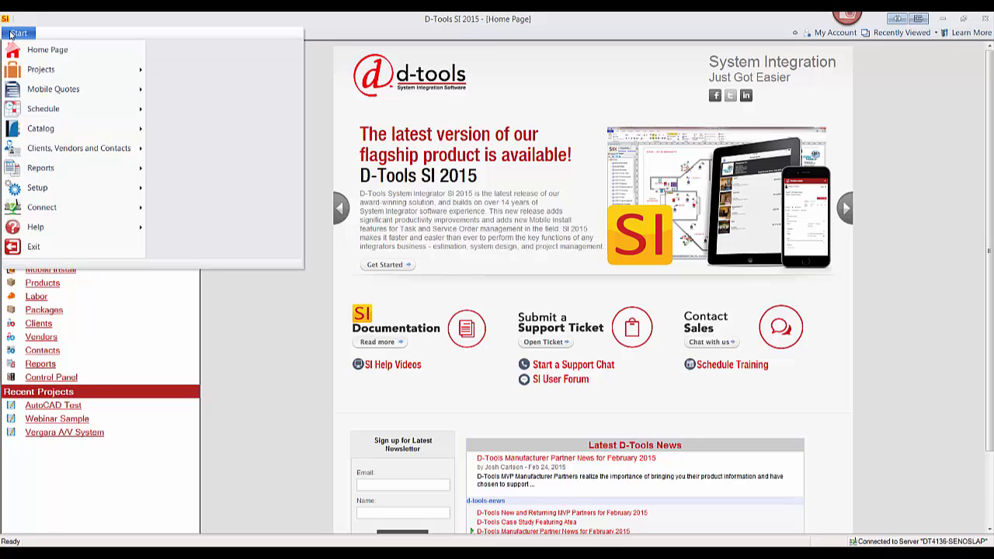
mouse_move(43, 109)
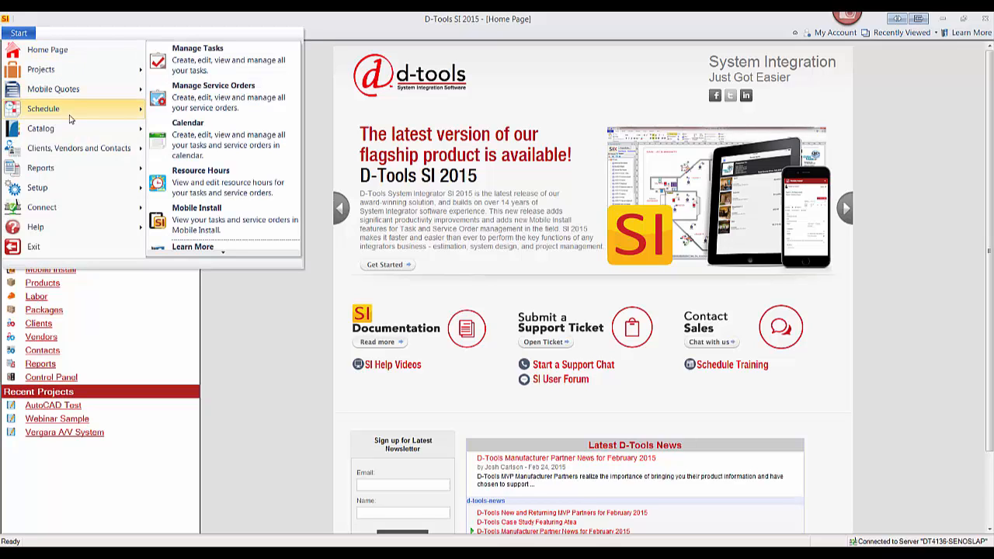
mouse_move(205, 96)
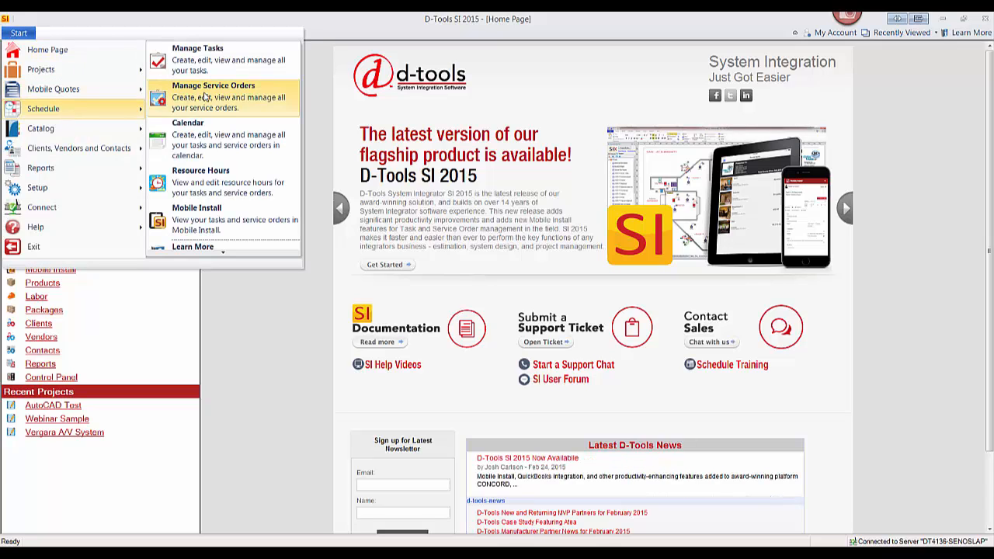
Step: List the service orders and start publishing the three selected ones to Mobile Install
click(220, 86)
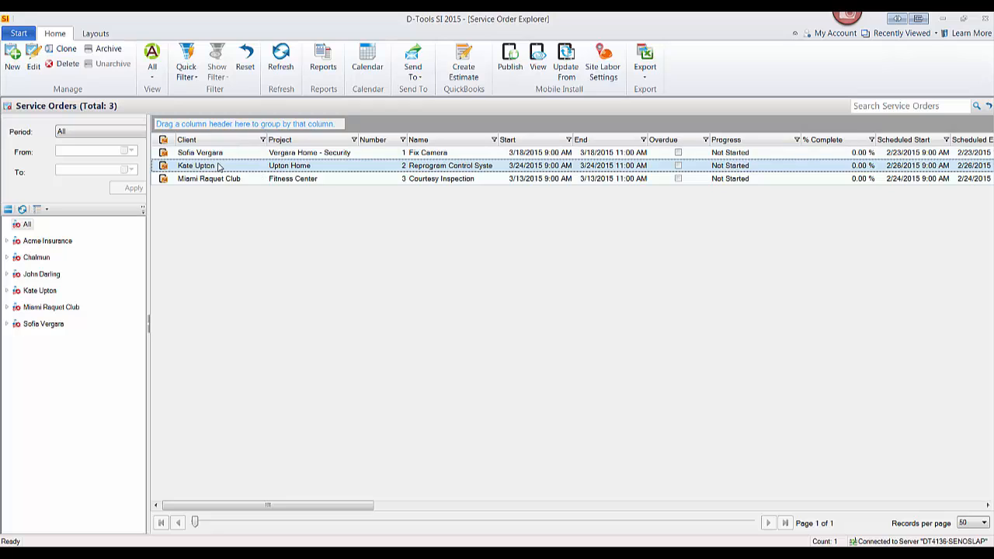
mouse_move(224, 185)
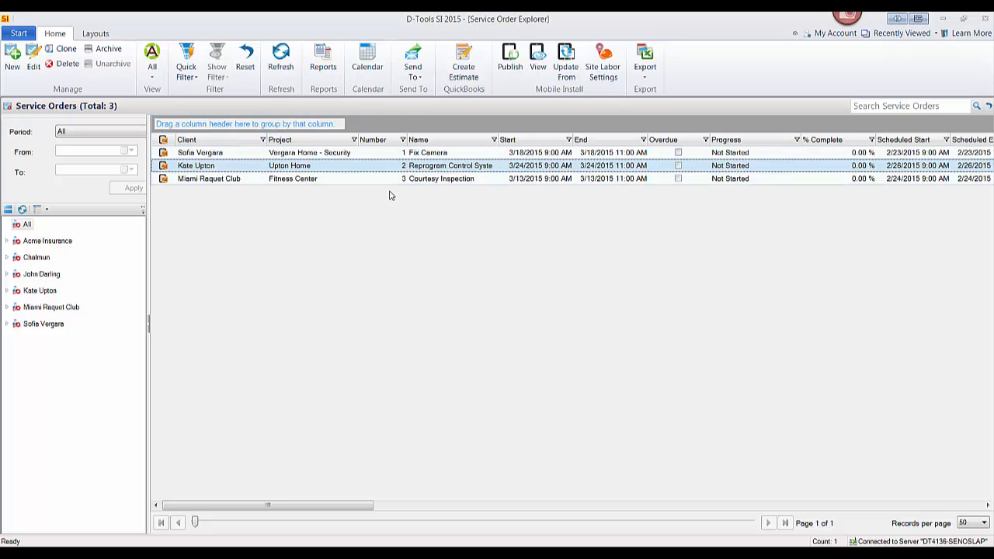
mouse_move(507, 61)
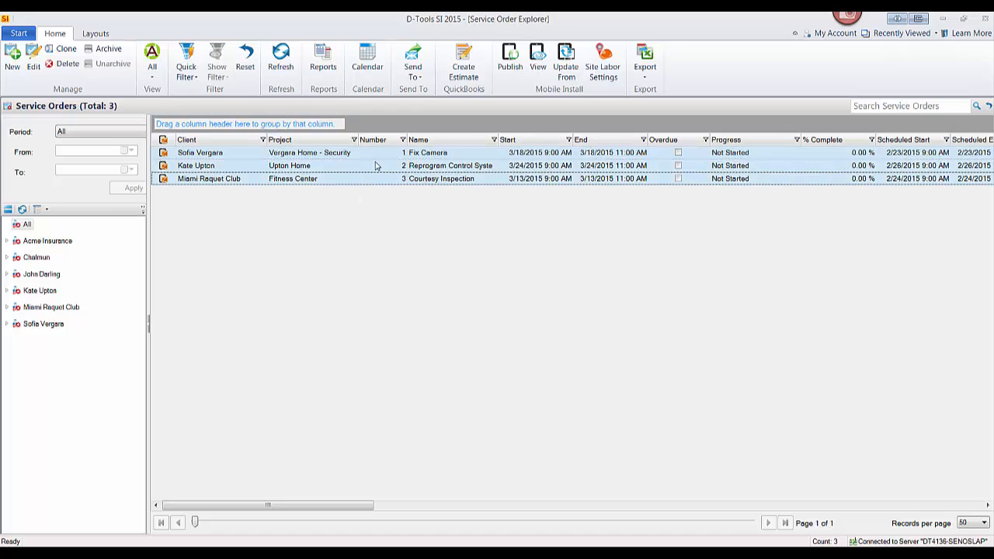
mouse_move(164, 142)
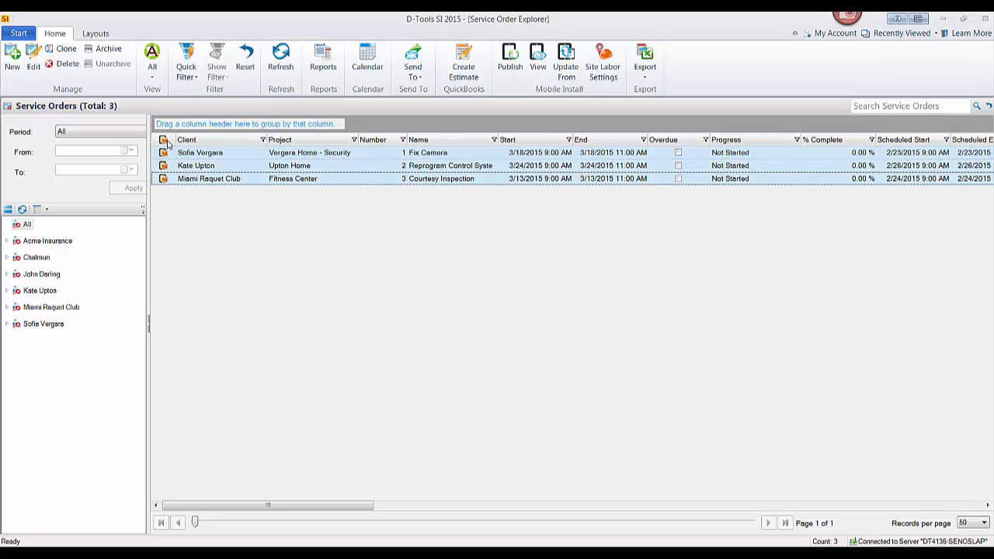
mouse_move(503, 142)
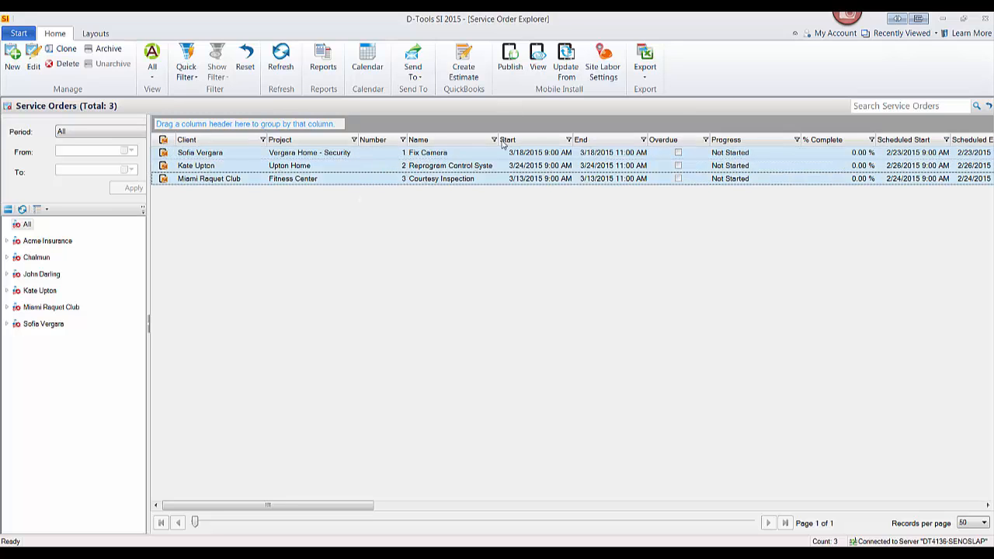
click(506, 61)
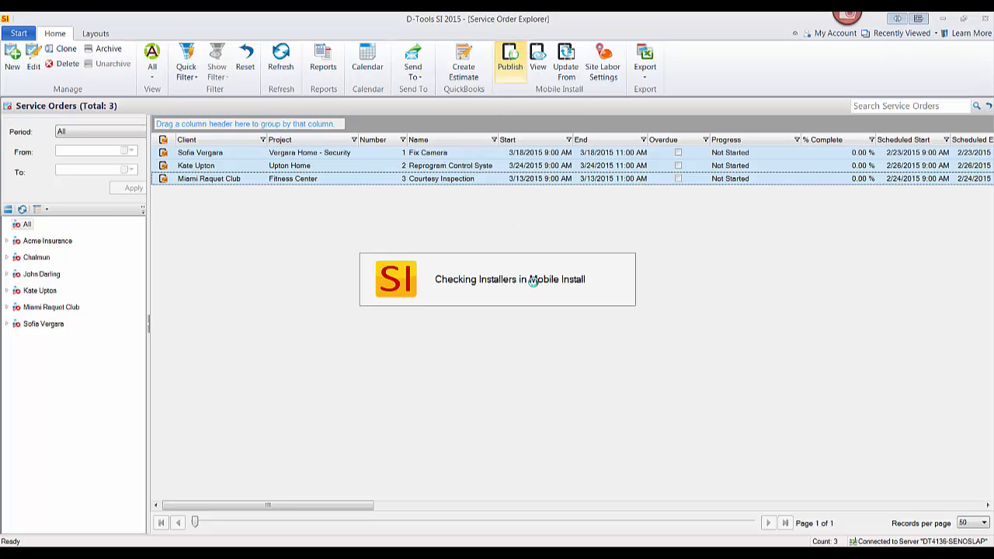
Step: Send the three service orders to Mobile Install and dismiss the publish confirmation
click(503, 54)
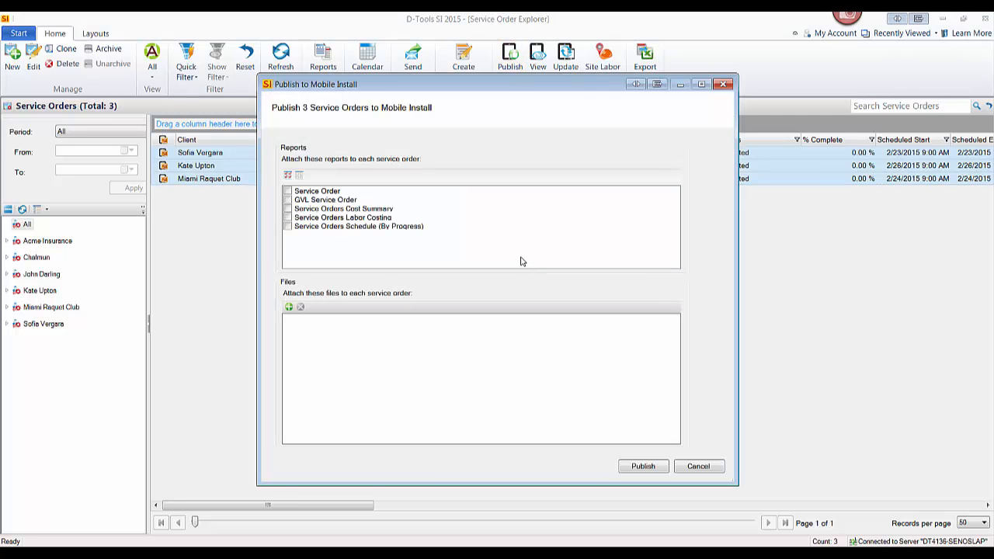
mouse_move(413, 264)
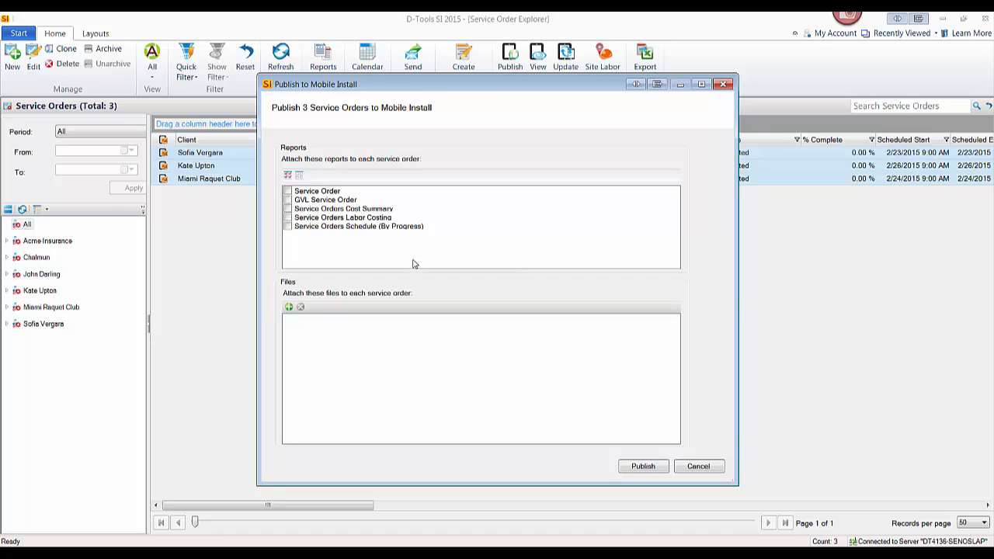
mouse_move(317, 227)
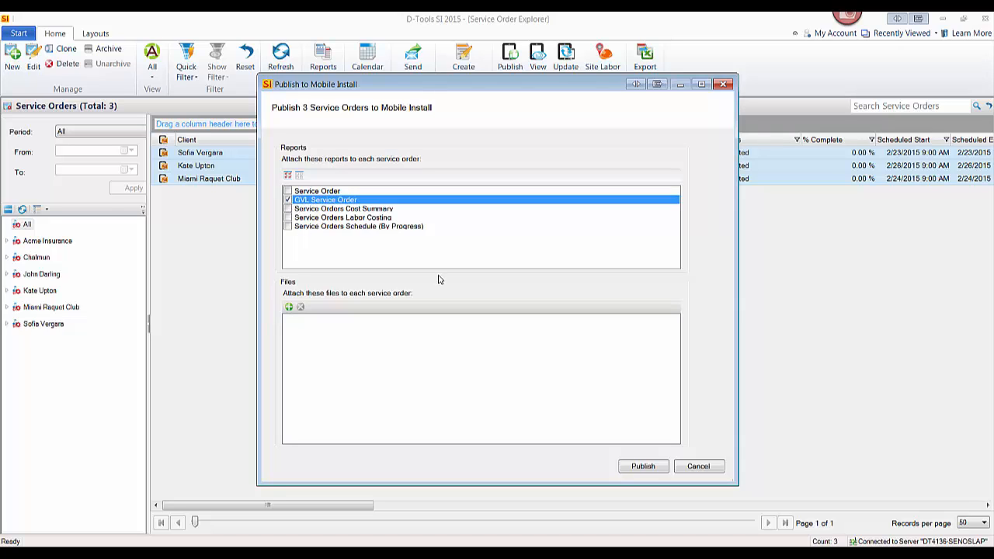
mouse_move(323, 306)
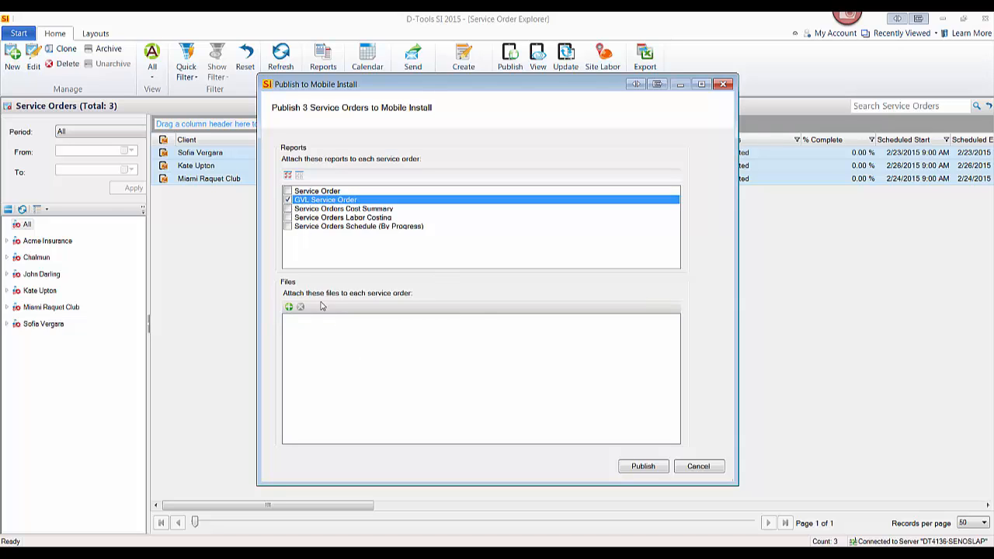
mouse_move(308, 354)
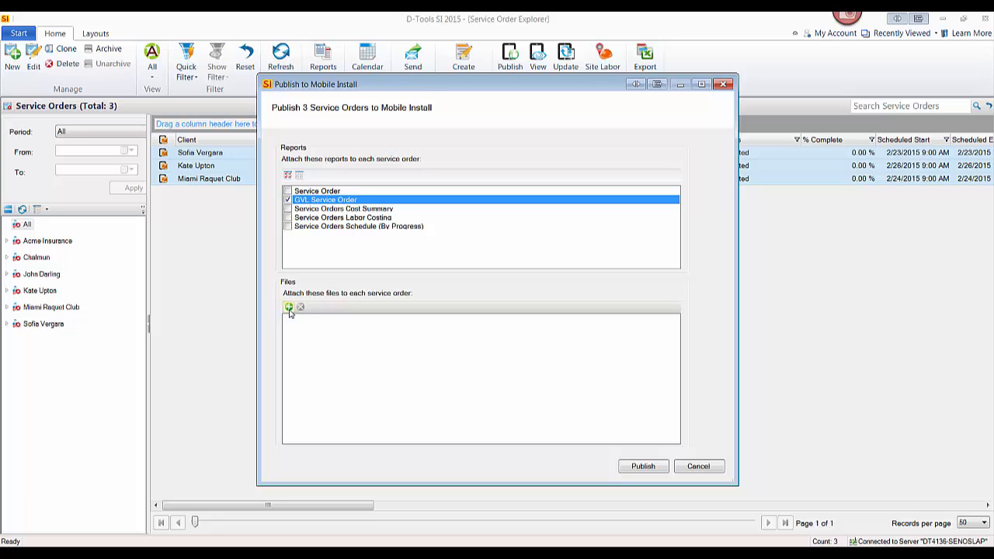
mouse_move(416, 360)
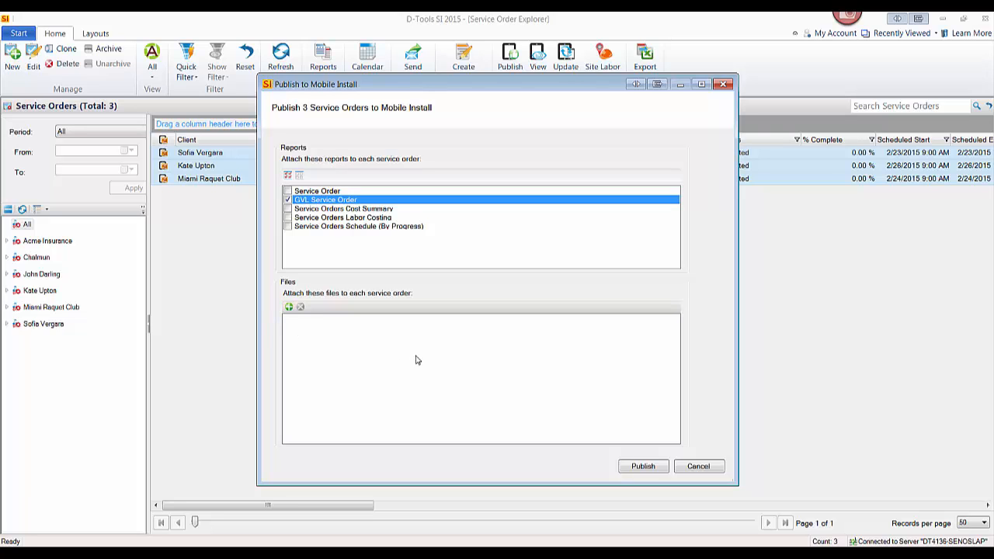
click(642, 466)
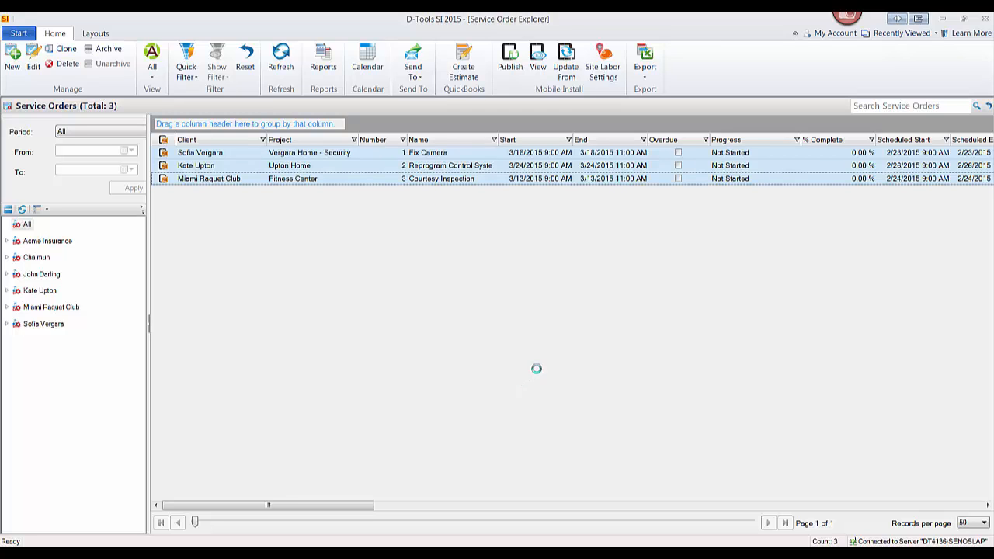
click(506, 56)
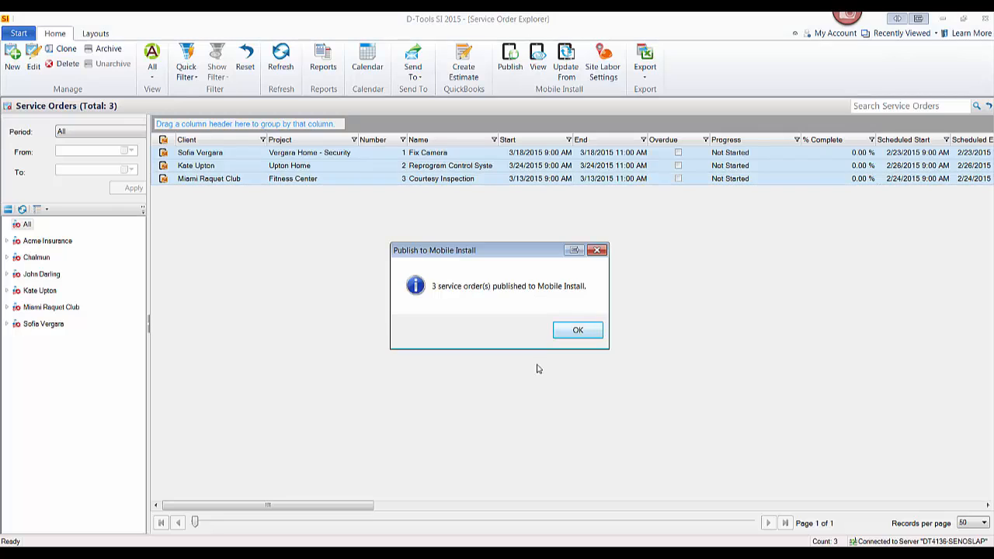
click(578, 329)
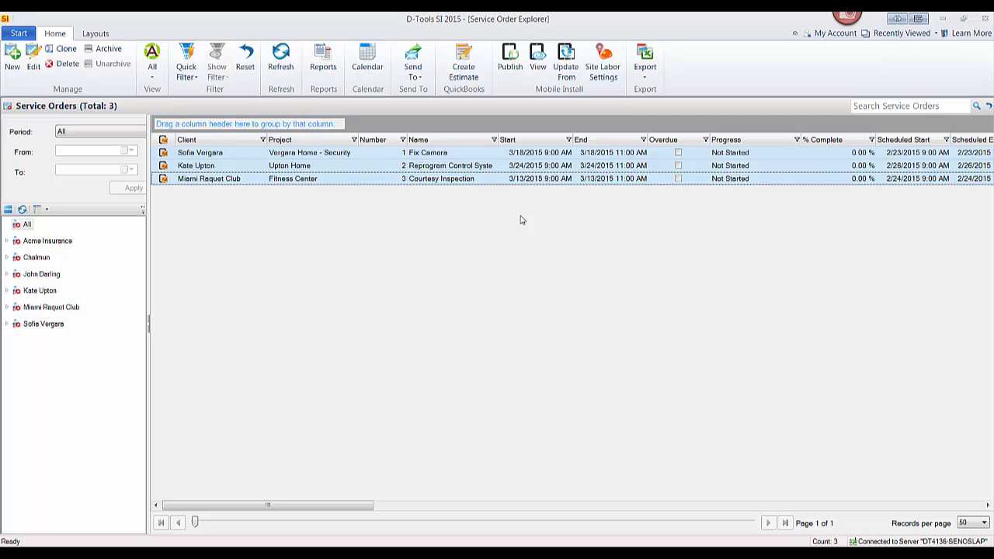
mouse_move(599, 65)
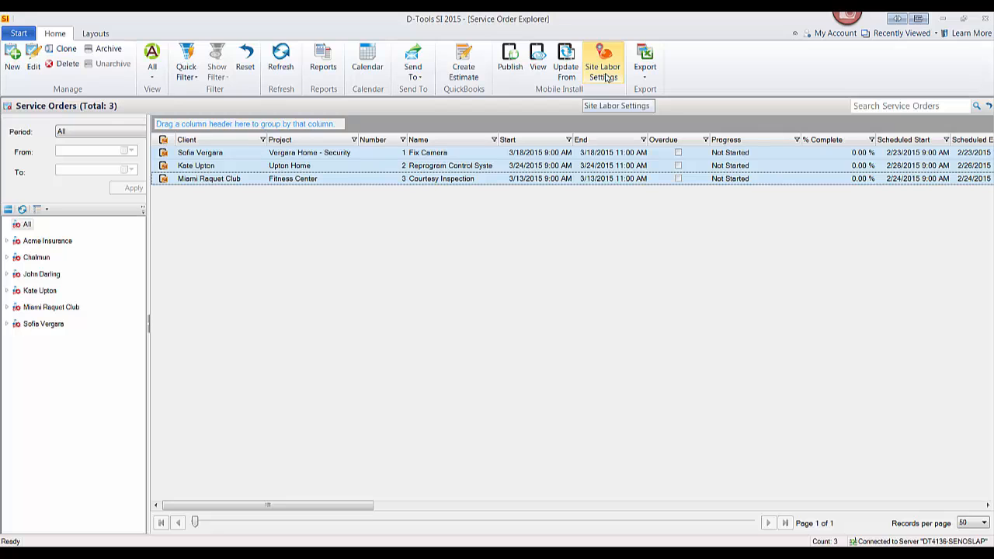
Step: Review the Site Labor Settings: no site labor selected, price 100.00 per hour
click(601, 61)
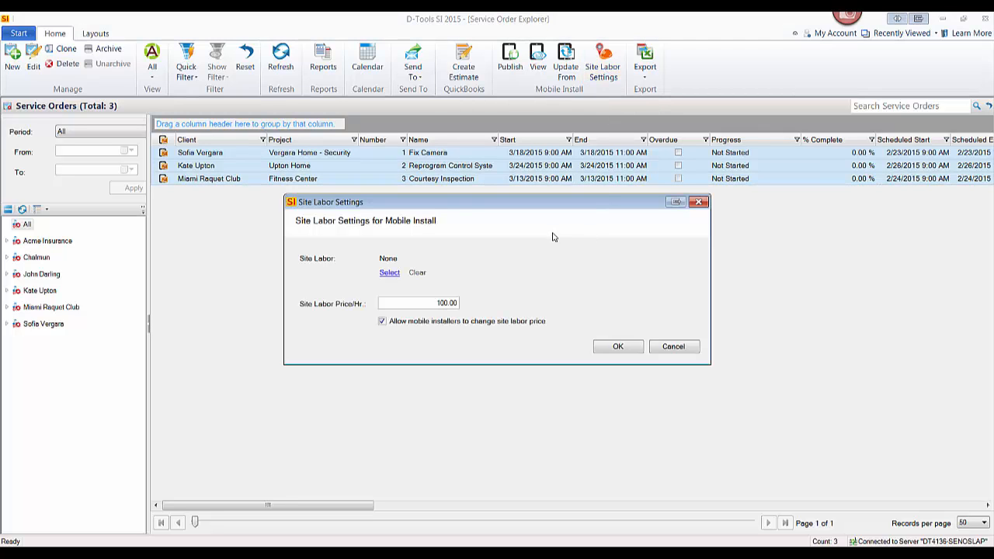
mouse_move(450, 199)
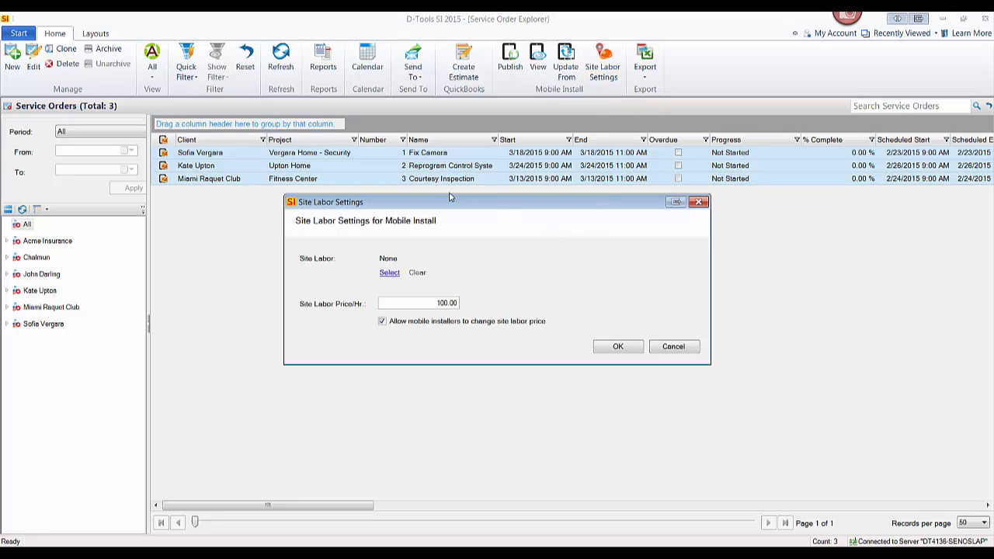
mouse_move(531, 218)
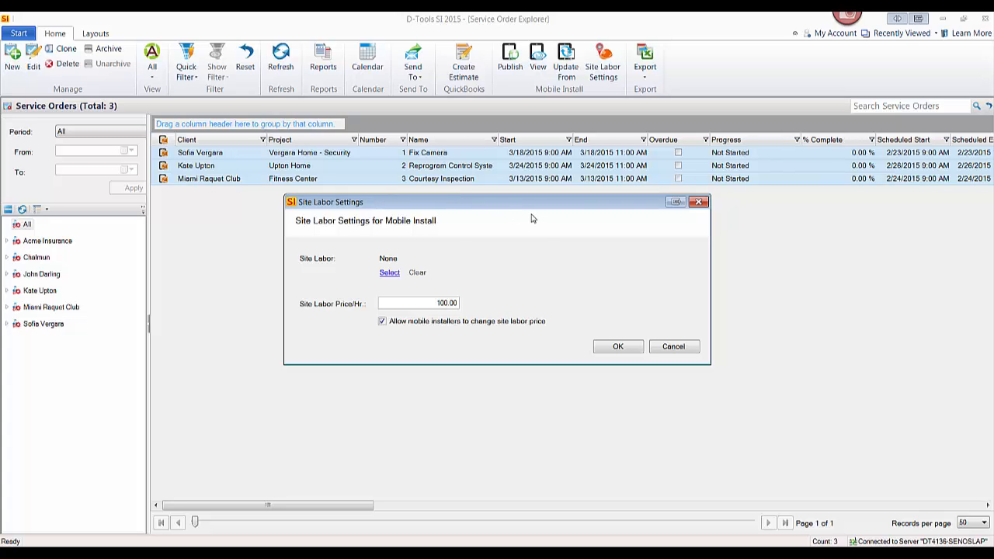
mouse_move(506, 280)
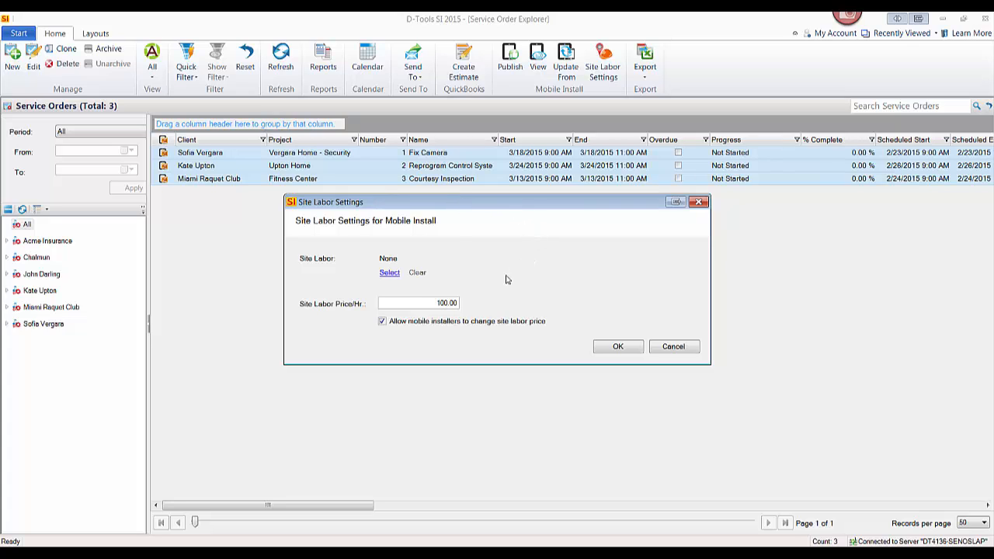
mouse_move(357, 270)
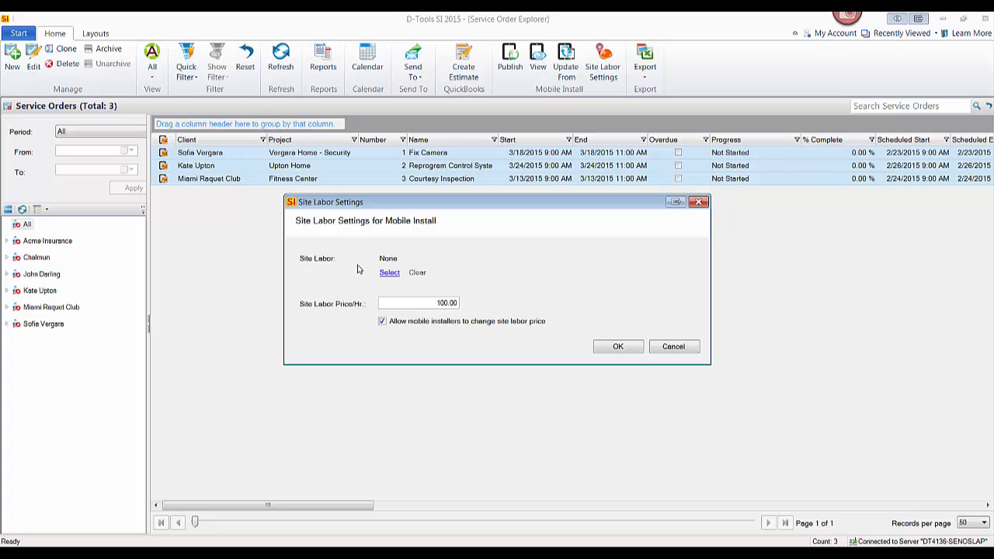
mouse_move(362, 269)
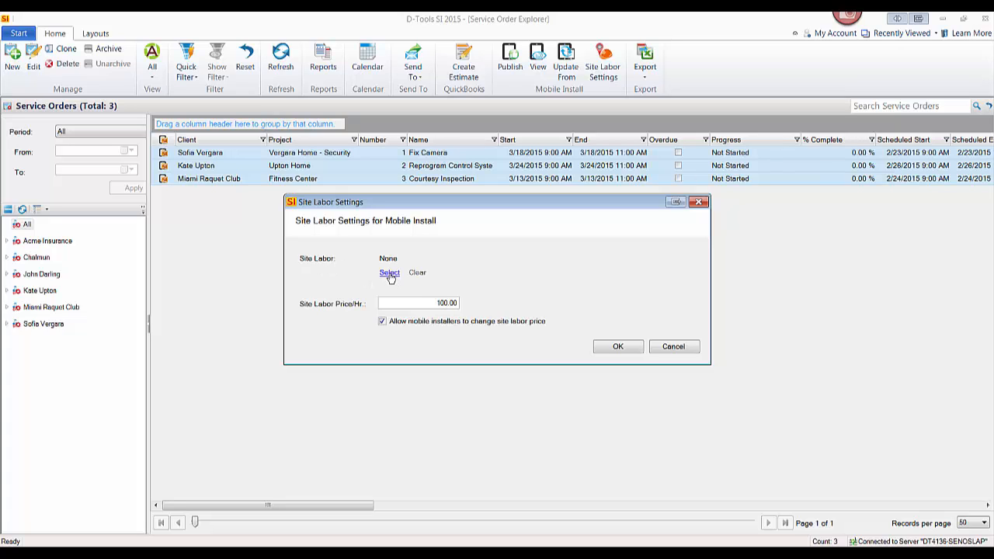
click(388, 274)
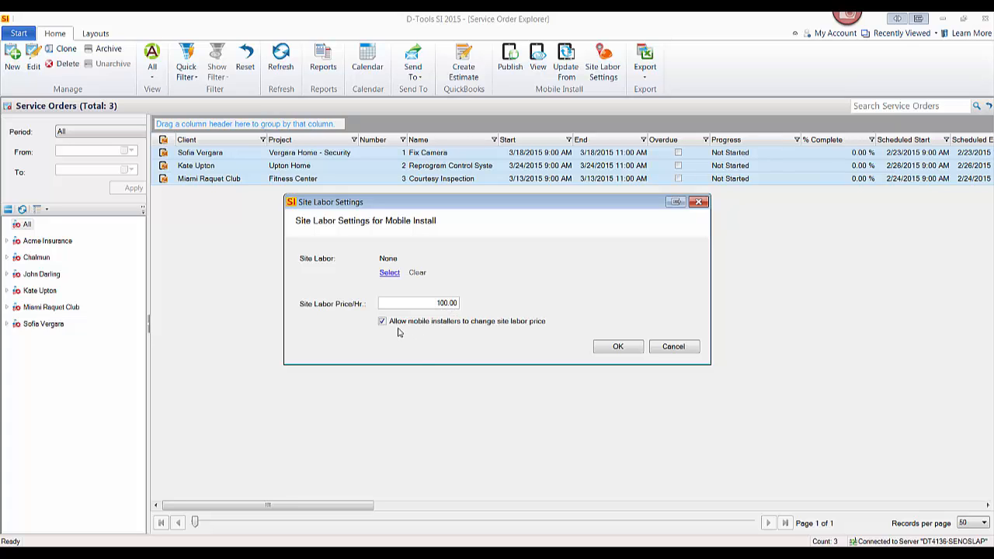
mouse_move(469, 320)
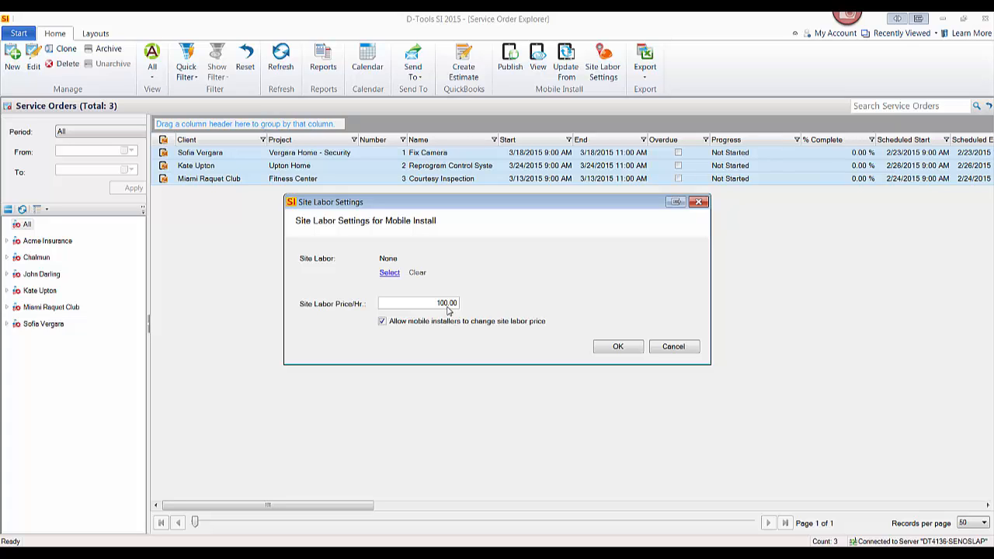
mouse_move(411, 333)
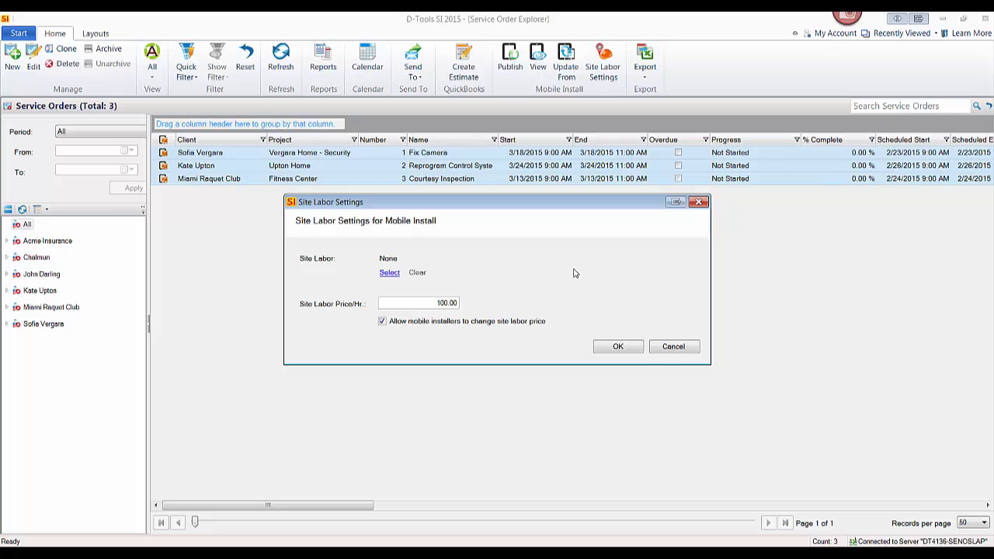
Step: Accept the site labor settings and decline Chrome's offer to save the Mobile Install password
click(618, 346)
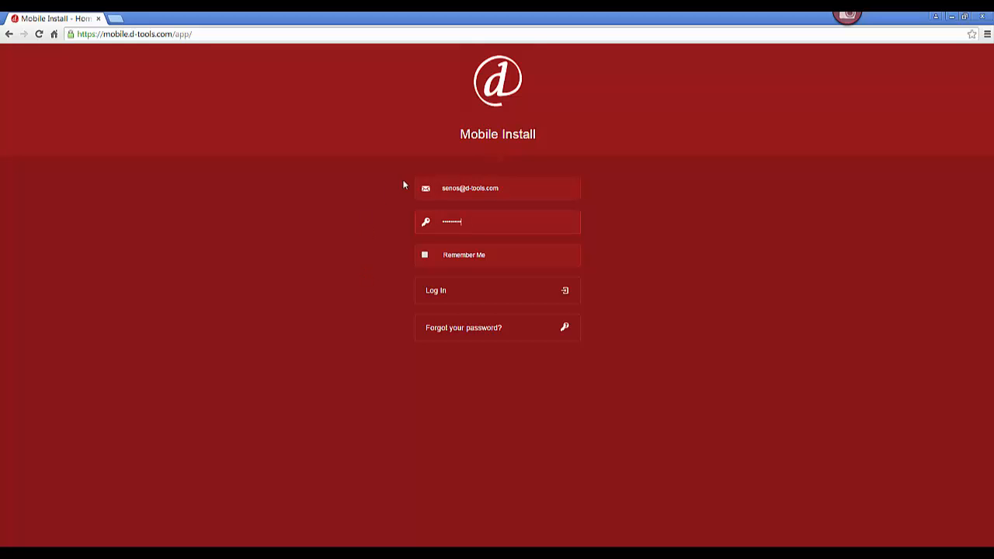
mouse_move(475, 298)
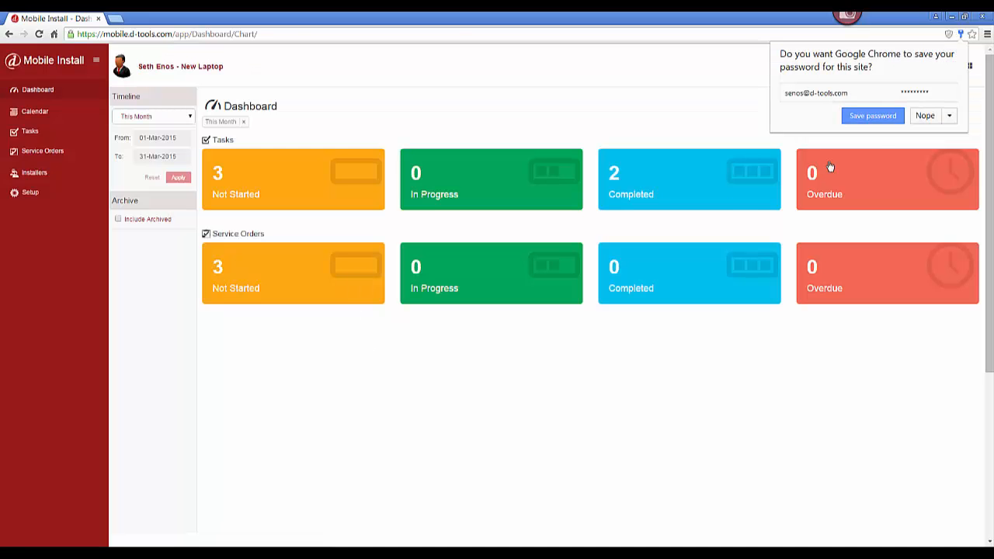
click(924, 115)
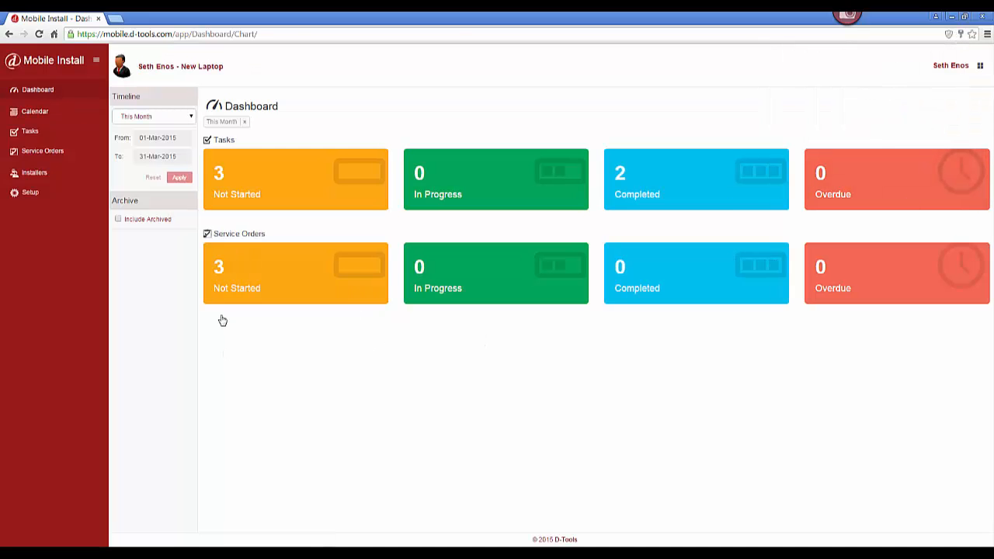
mouse_move(227, 401)
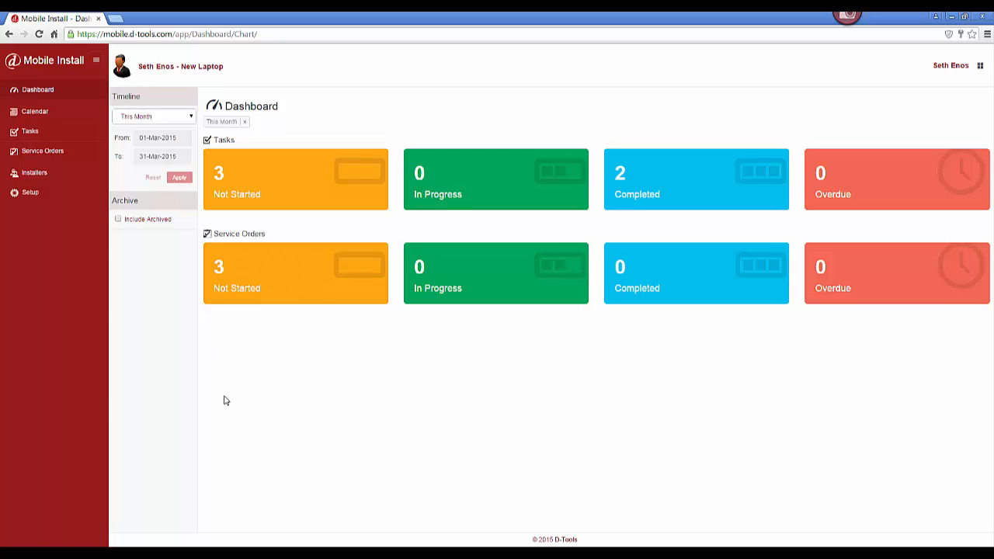
mouse_move(226, 404)
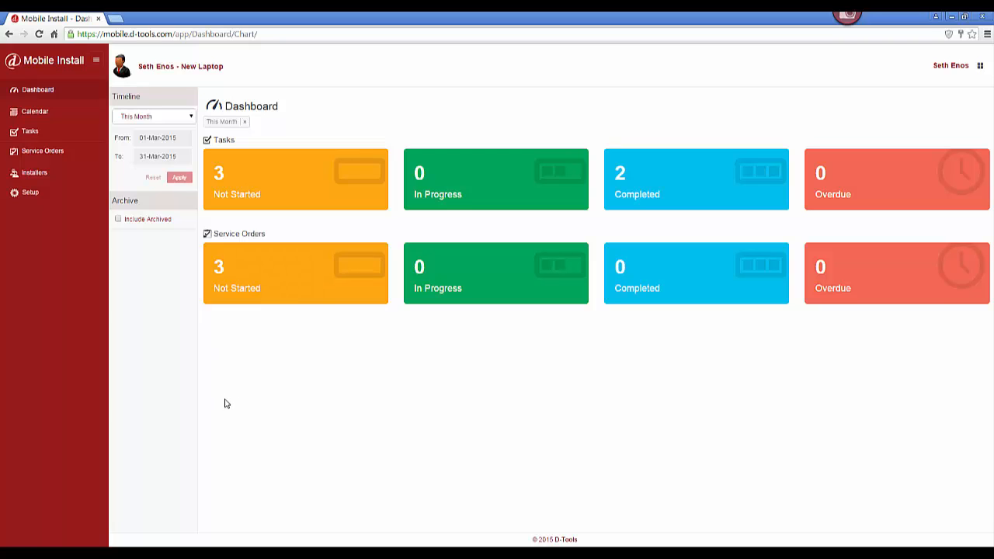
mouse_move(239, 392)
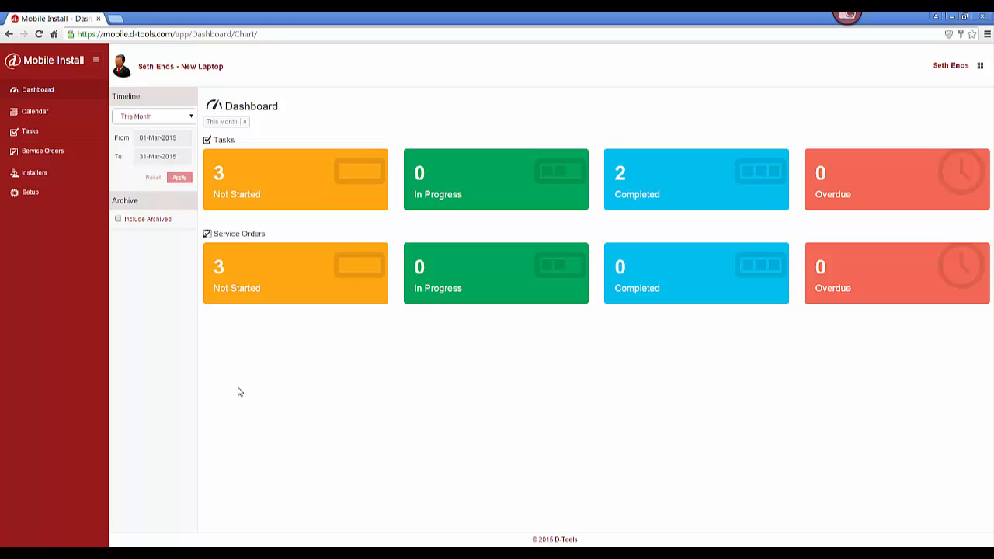
mouse_move(310, 300)
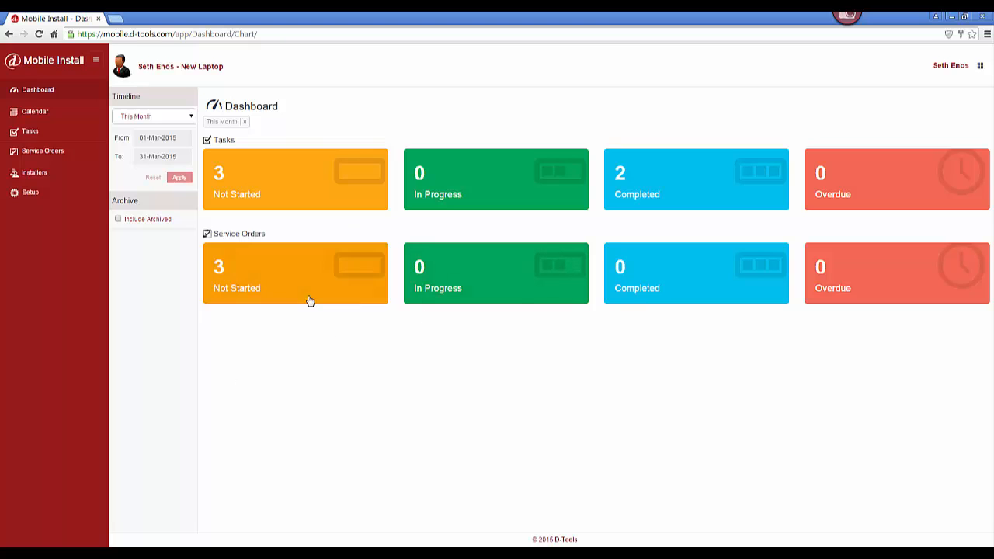
mouse_move(736, 298)
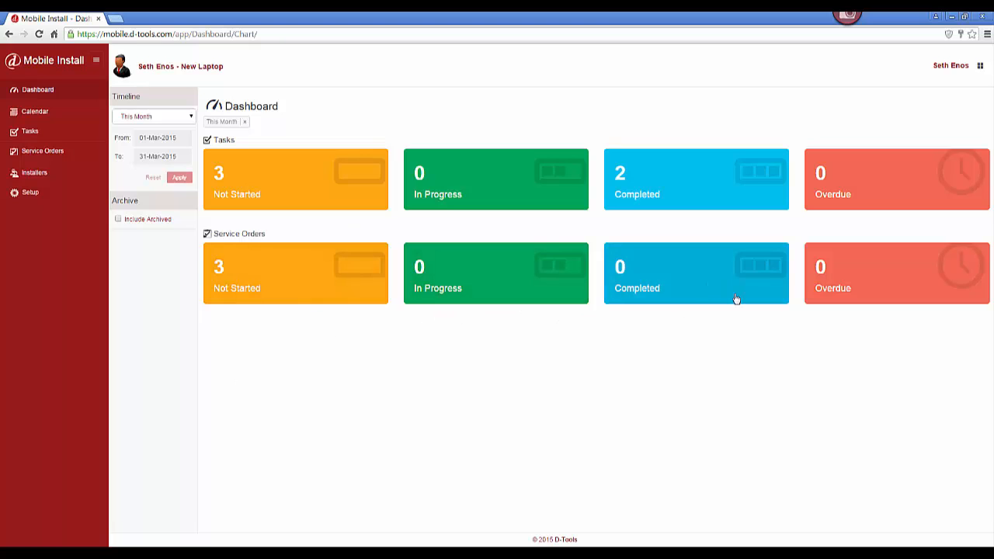
mouse_move(596, 362)
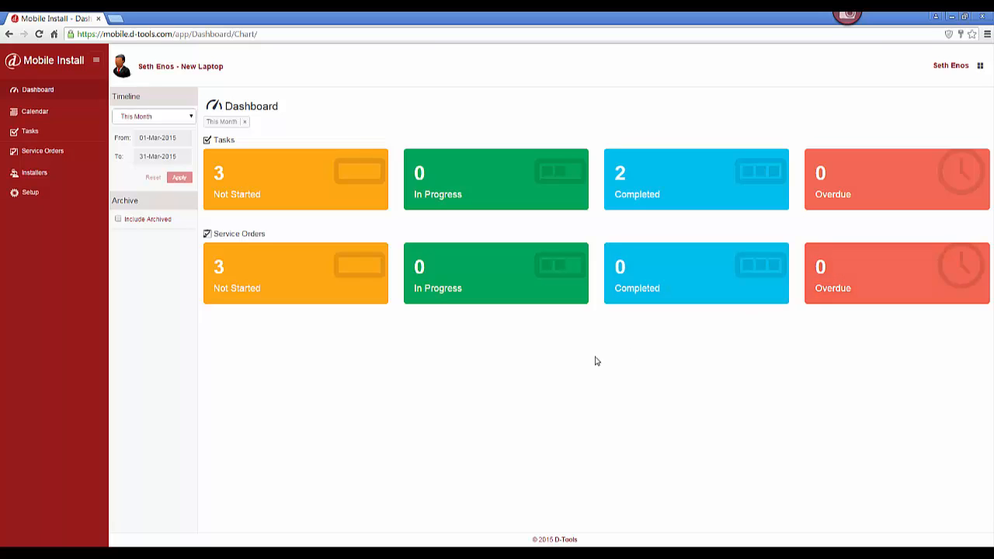
mouse_move(337, 345)
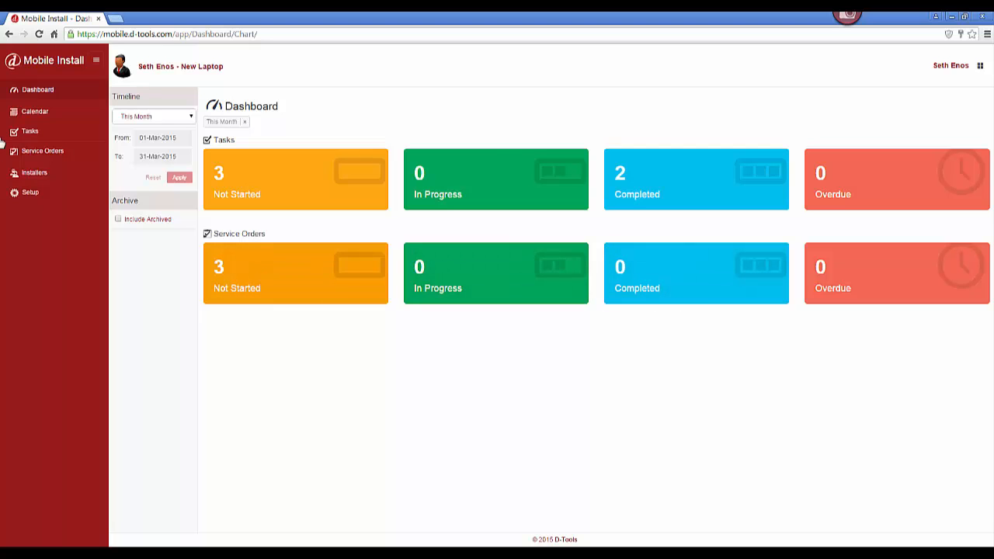
Step: From the service order list, show the Reprogram Control System order for Upton Home
click(42, 150)
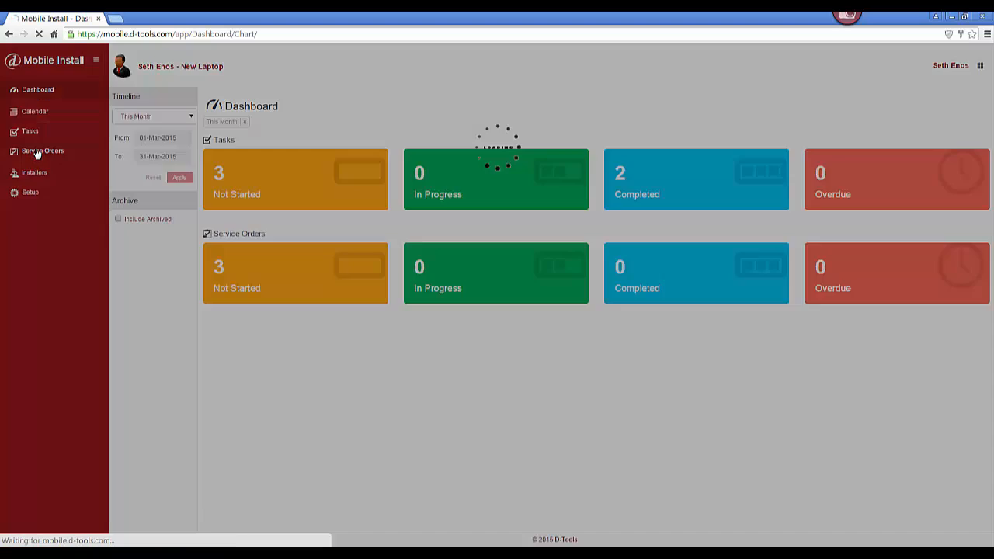
click(42, 150)
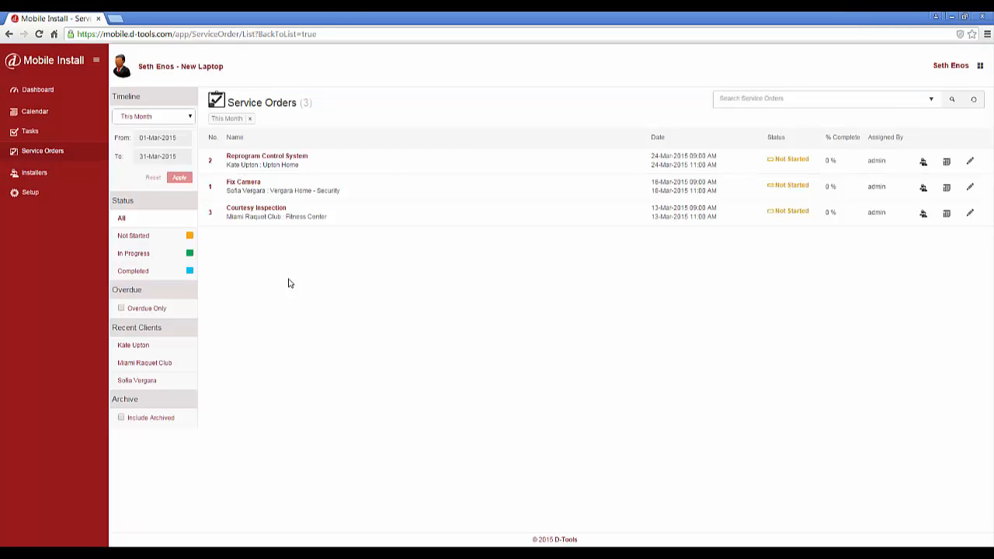
mouse_move(339, 279)
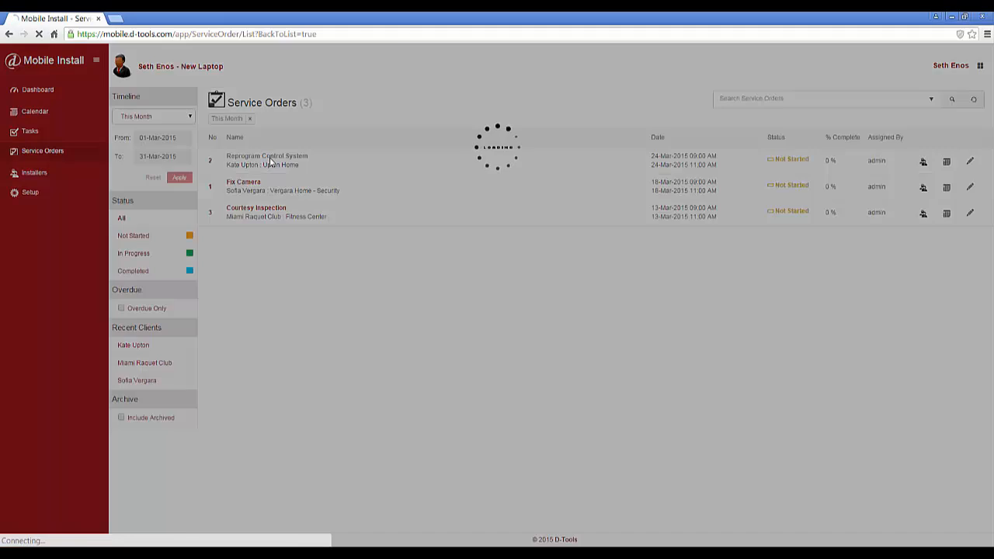
click(267, 158)
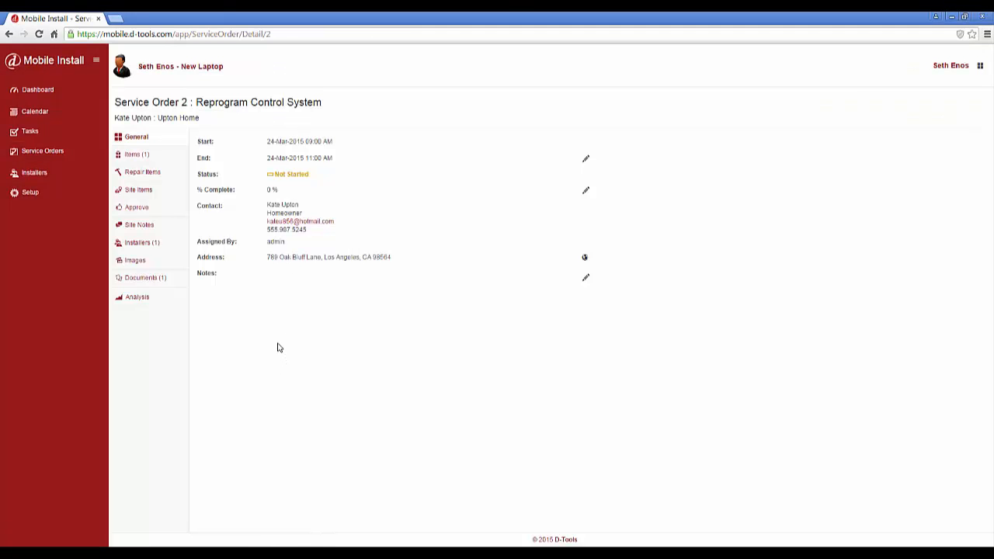
mouse_move(227, 371)
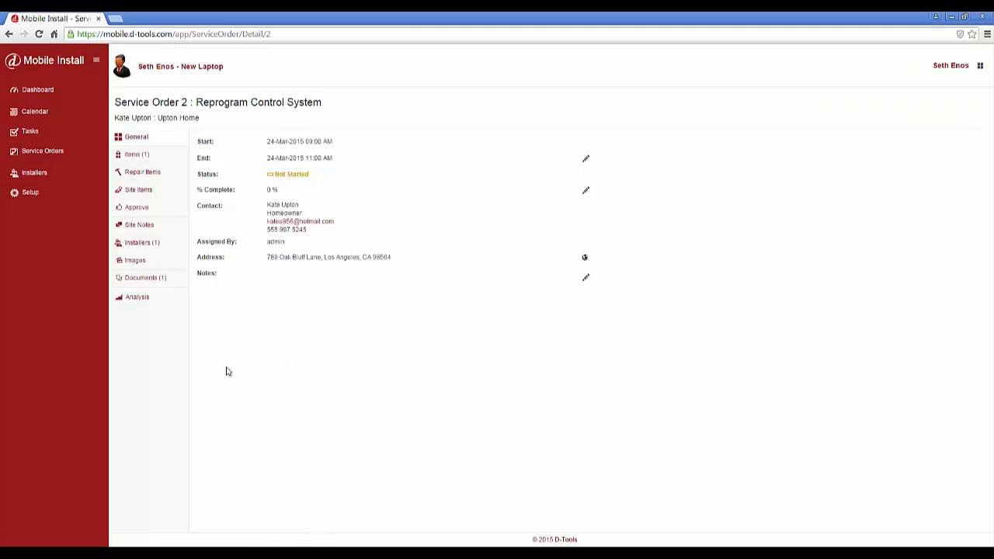
mouse_move(236, 320)
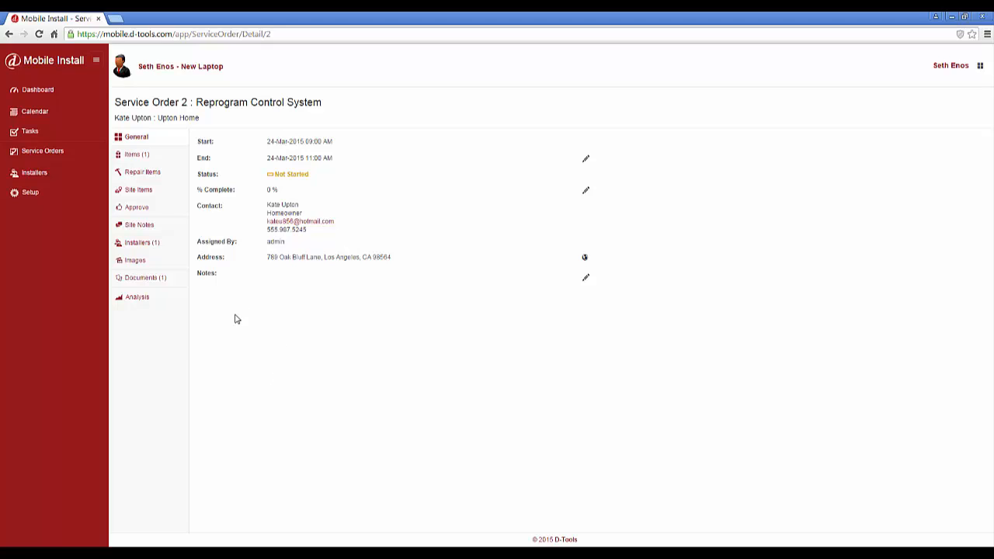
mouse_move(204, 298)
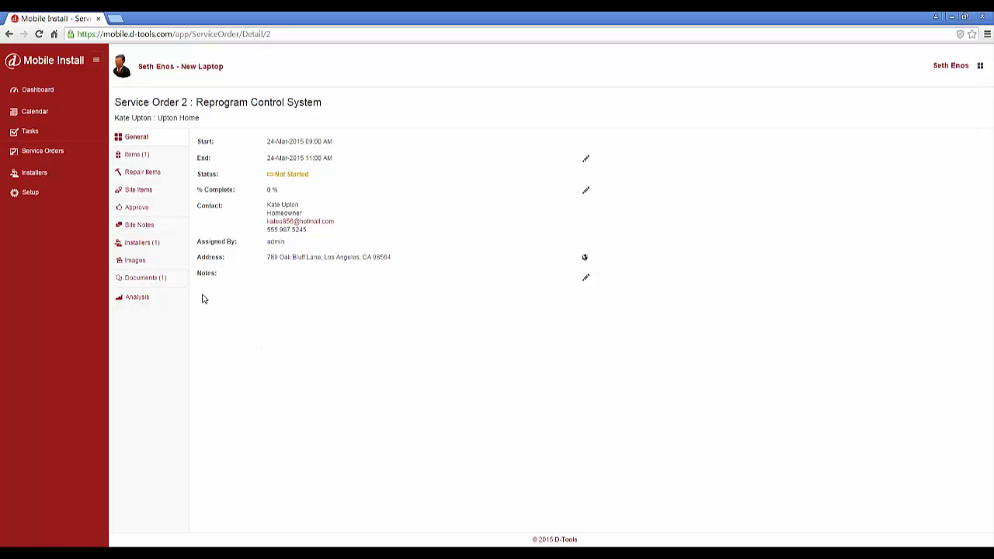
mouse_move(246, 327)
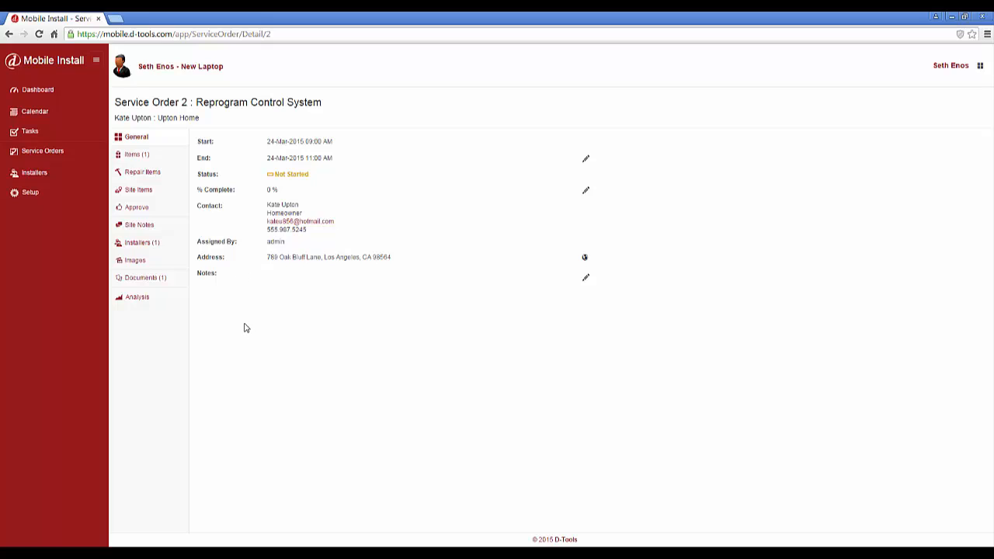
mouse_move(410, 292)
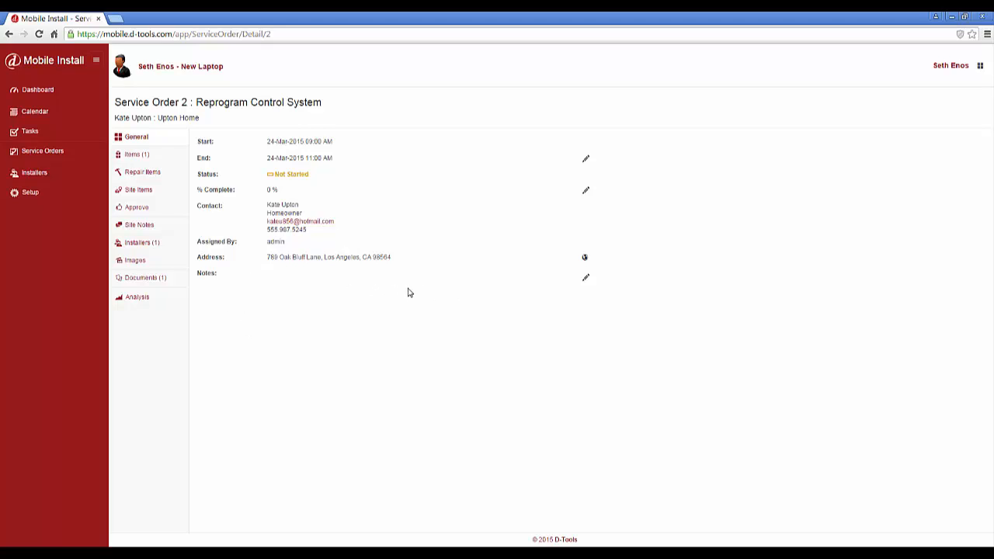
mouse_move(288, 283)
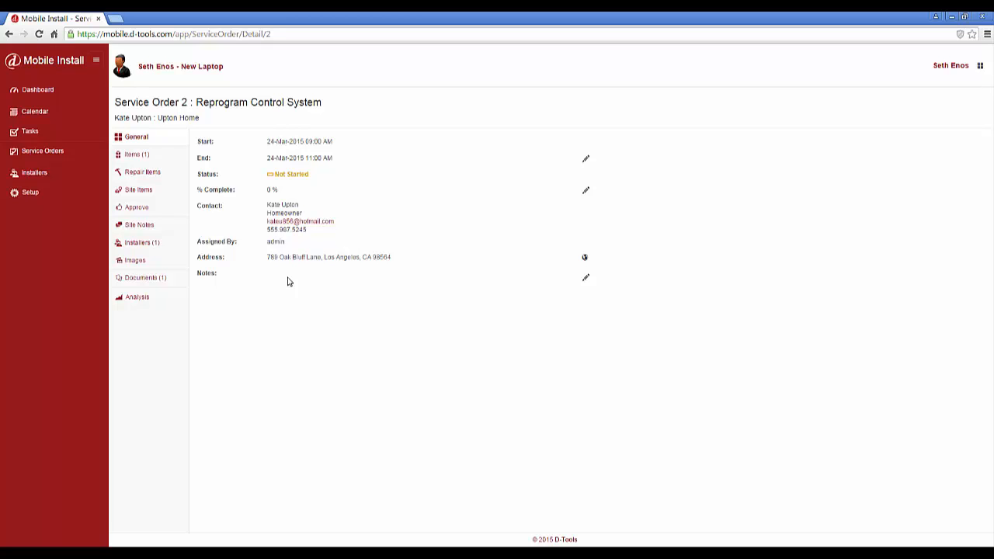
mouse_move(147, 155)
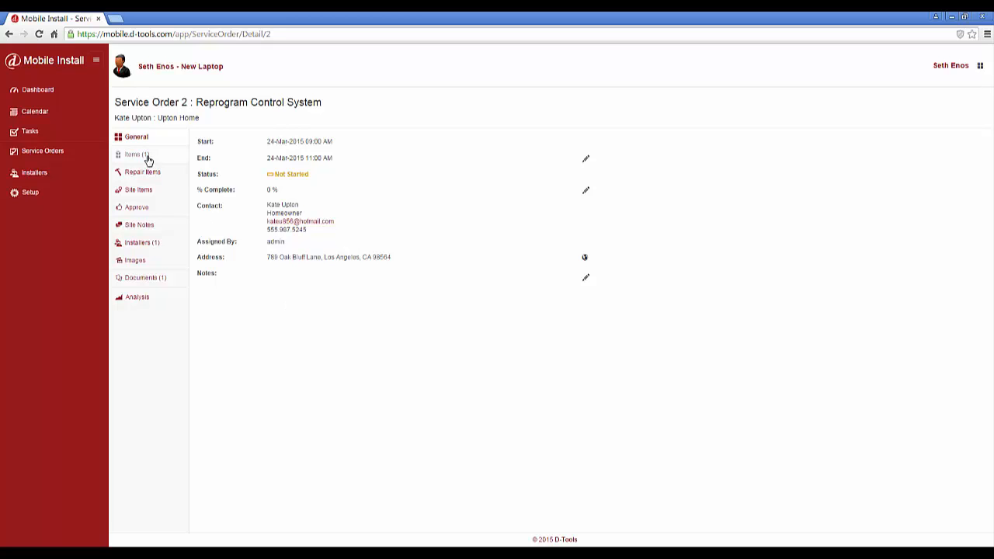
Step: View Service Order 2's items, then its empty repair items section
click(134, 154)
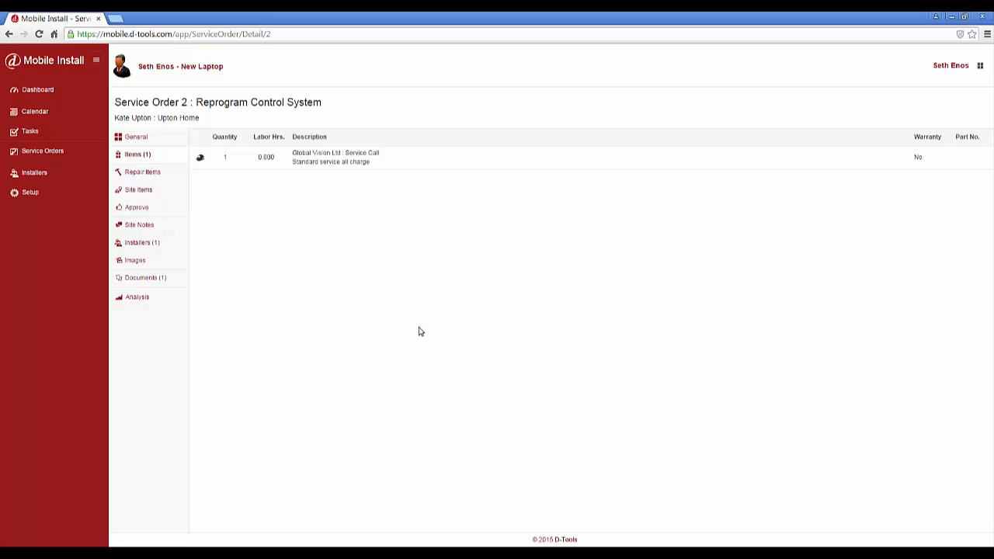
mouse_move(416, 314)
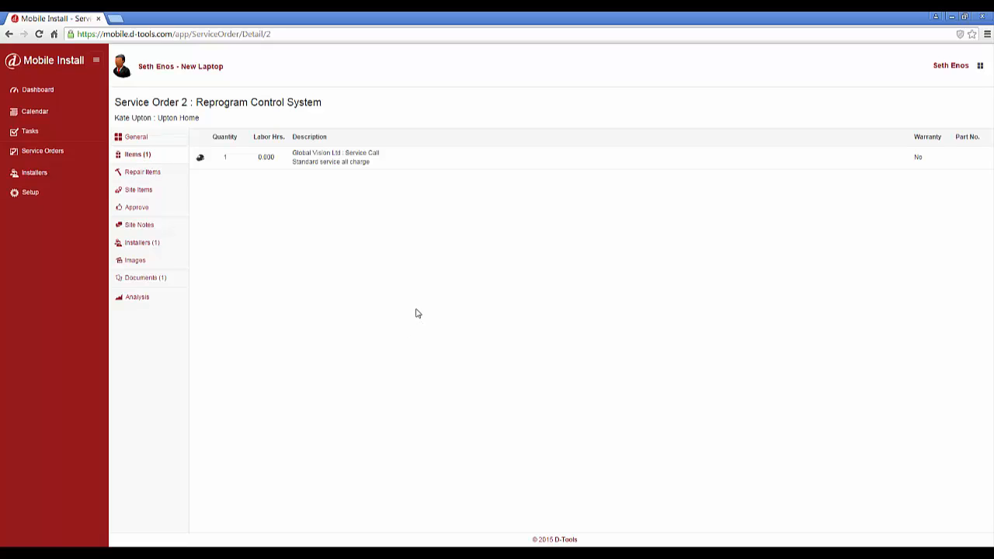
mouse_move(357, 248)
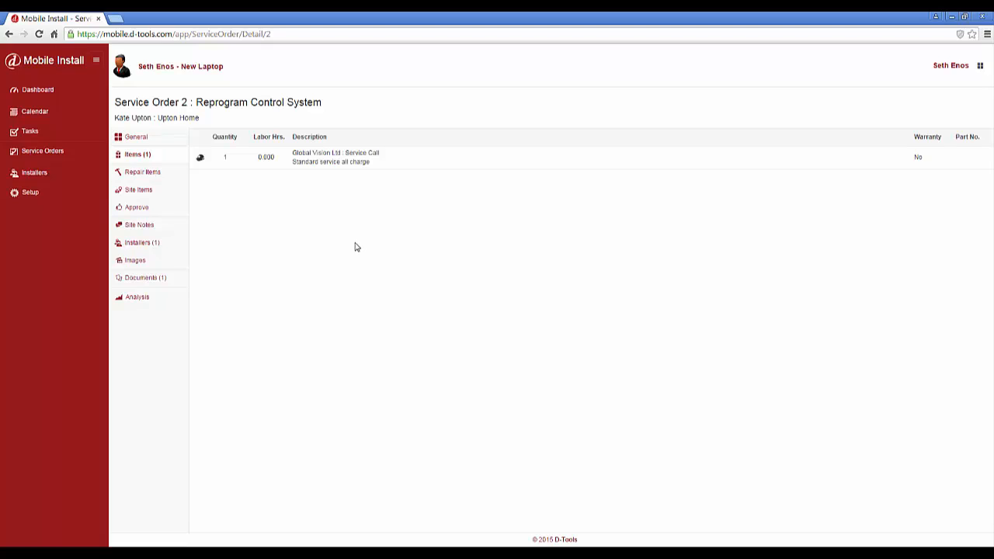
mouse_move(196, 188)
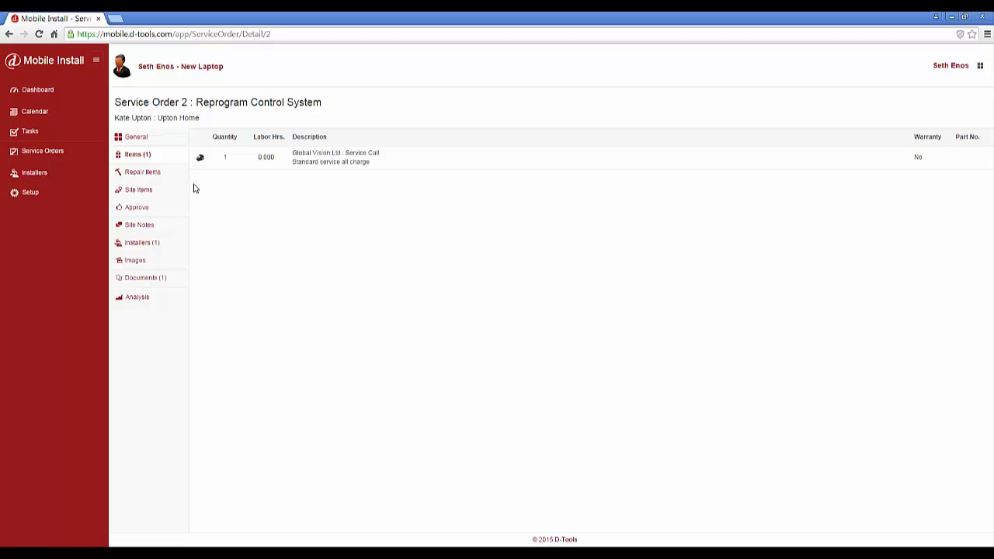
mouse_move(295, 202)
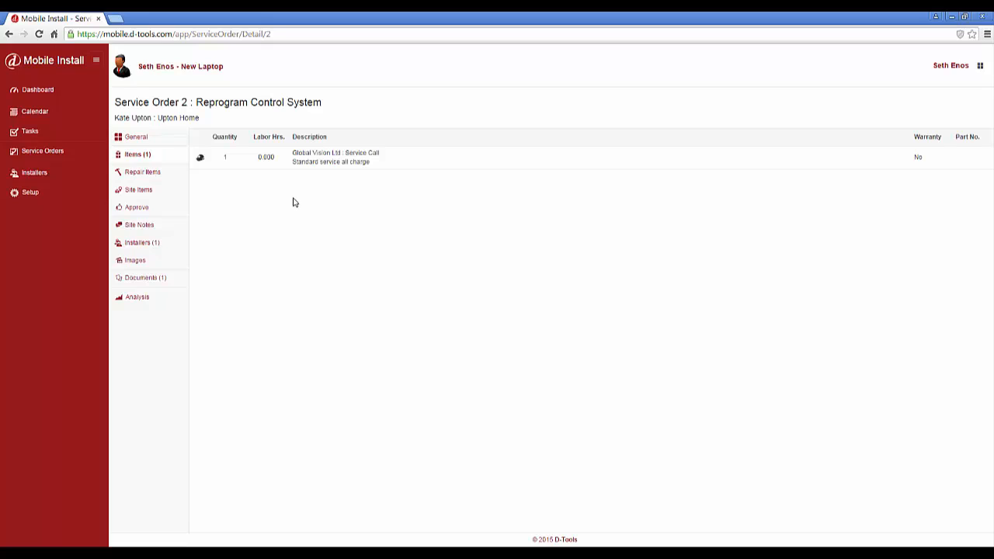
mouse_move(307, 221)
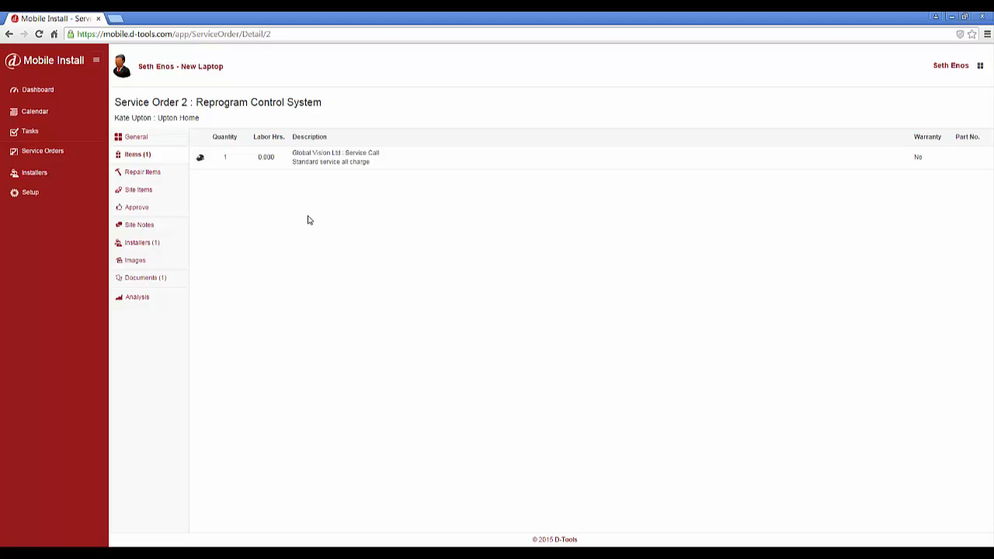
mouse_move(255, 217)
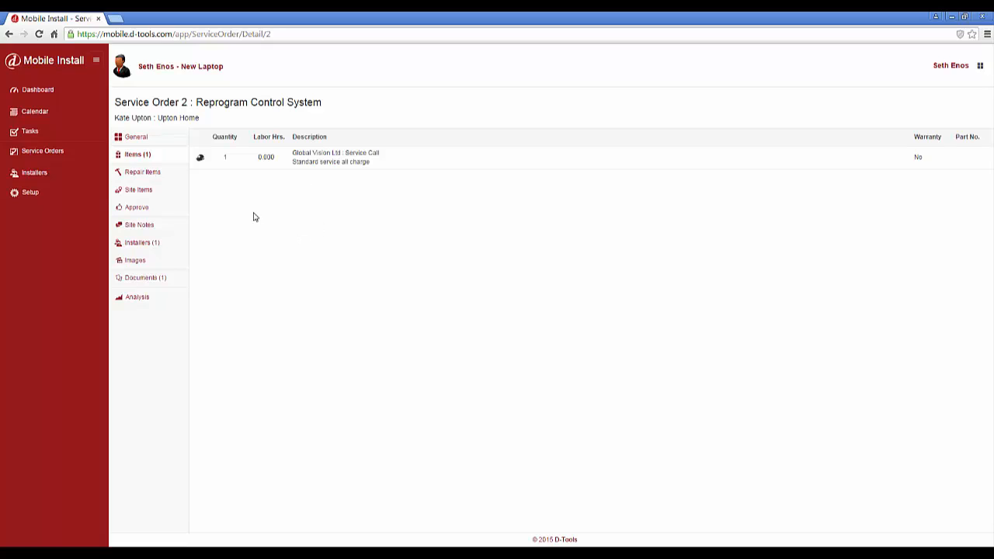
mouse_move(150, 177)
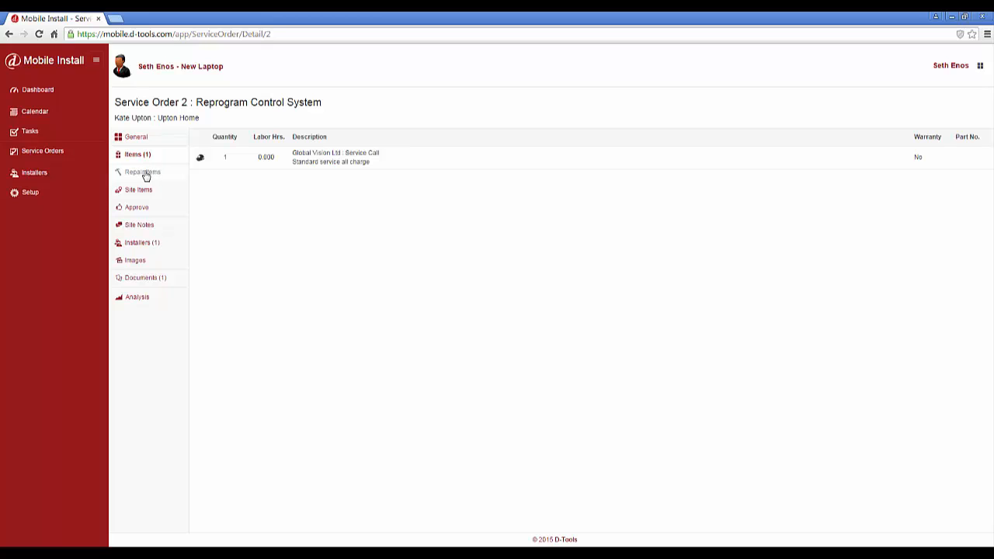
click(142, 171)
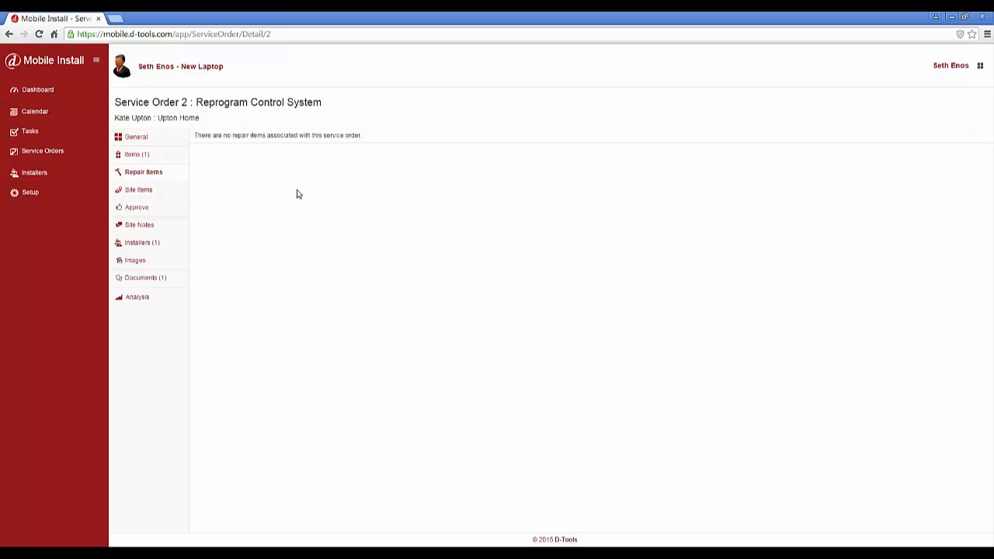
mouse_move(239, 178)
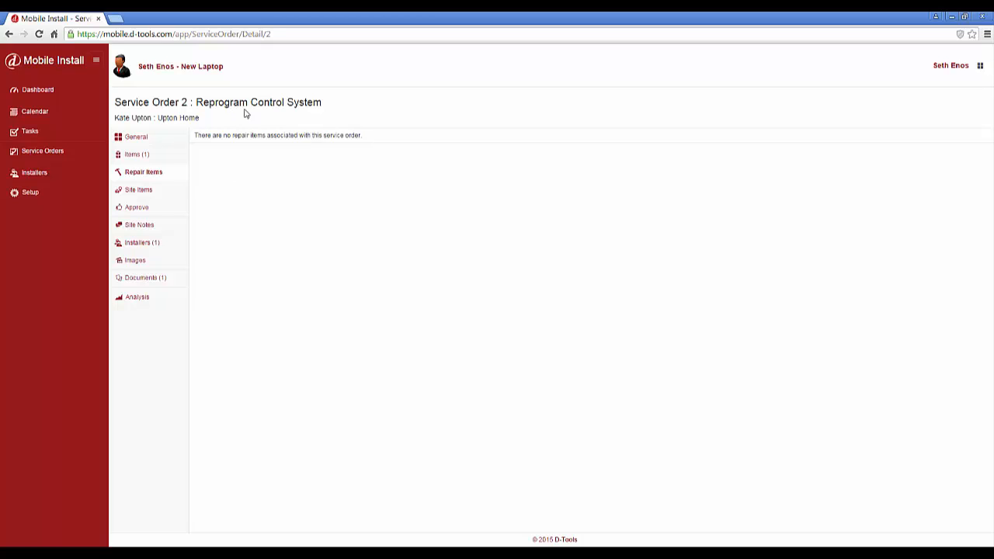
mouse_move(149, 205)
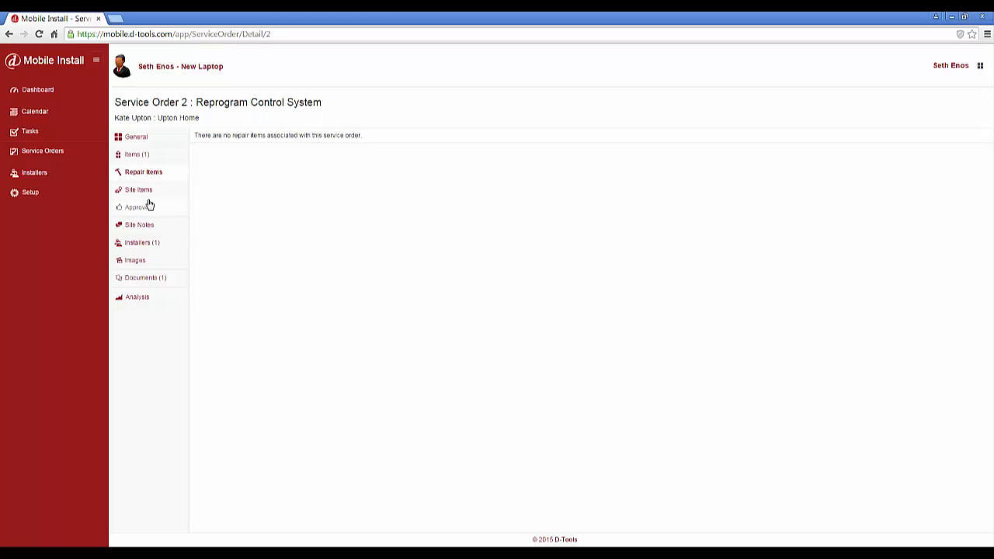
mouse_move(138, 189)
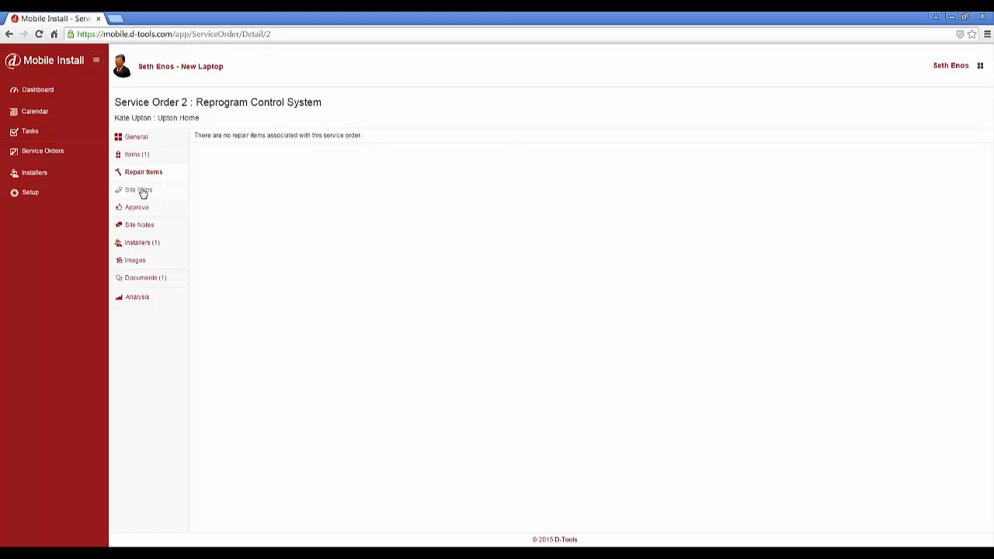
Step: Show Service Order 2's empty site items section
click(136, 189)
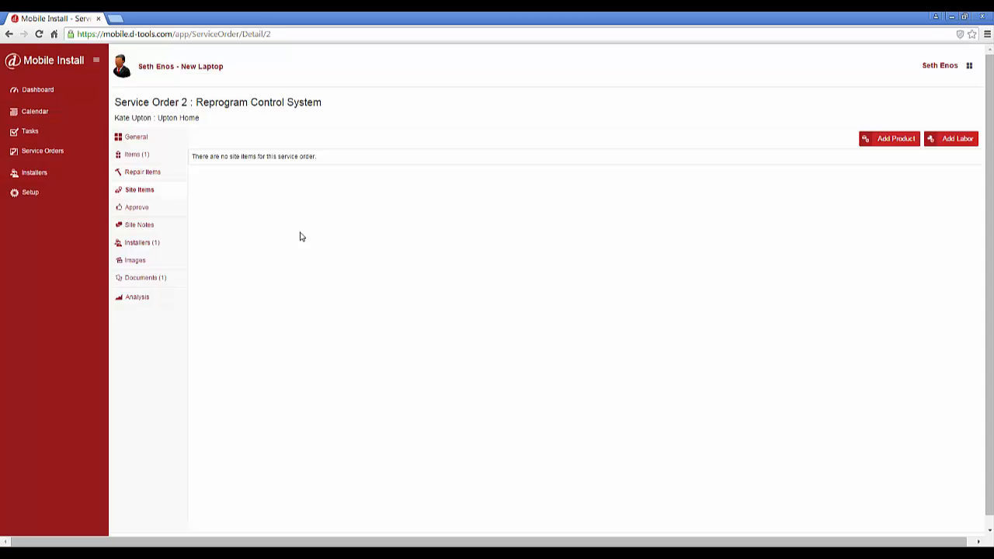
mouse_move(935, 164)
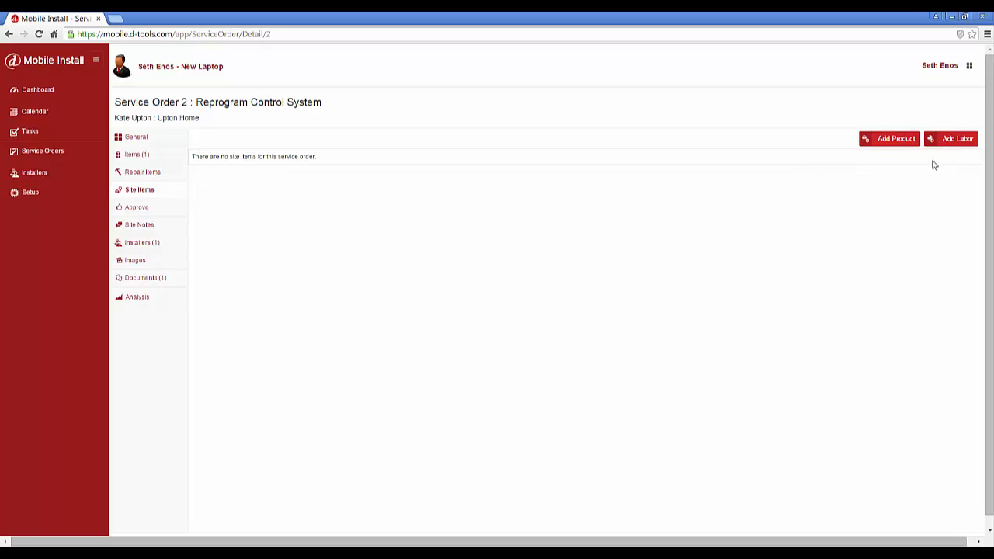
mouse_move(922, 168)
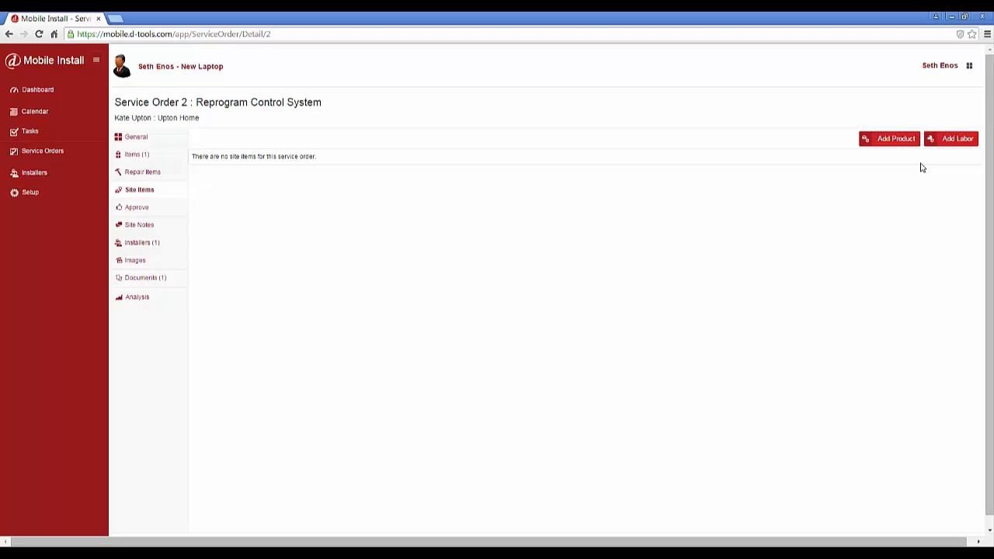
mouse_move(733, 208)
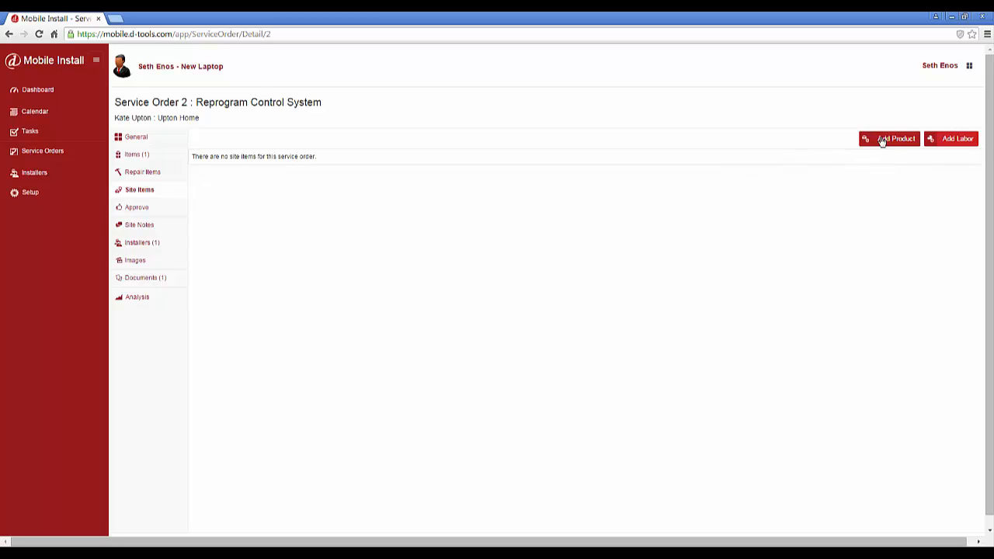
Step: Add a product site item: Elan TS 2, description Control system, unit price 550, and save it
click(888, 138)
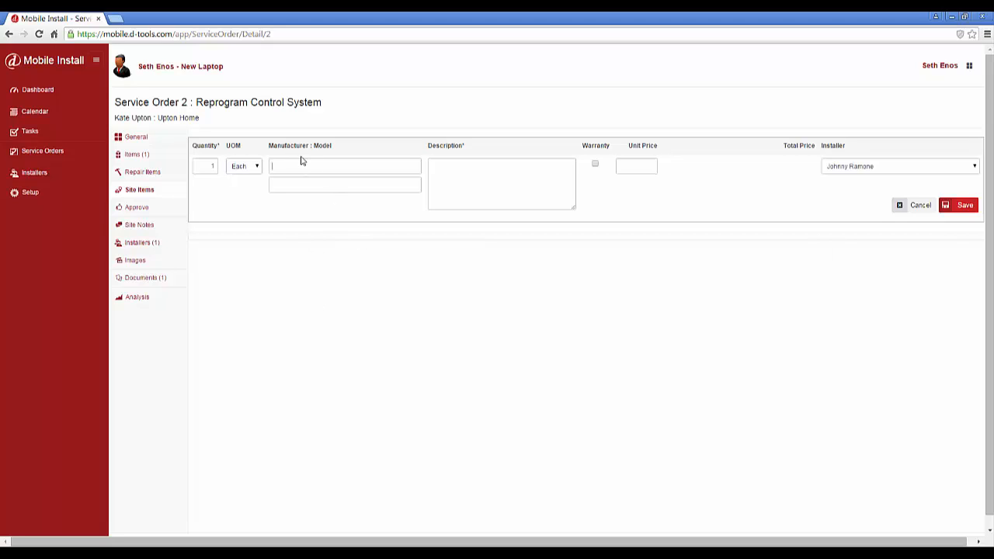
mouse_move(326, 259)
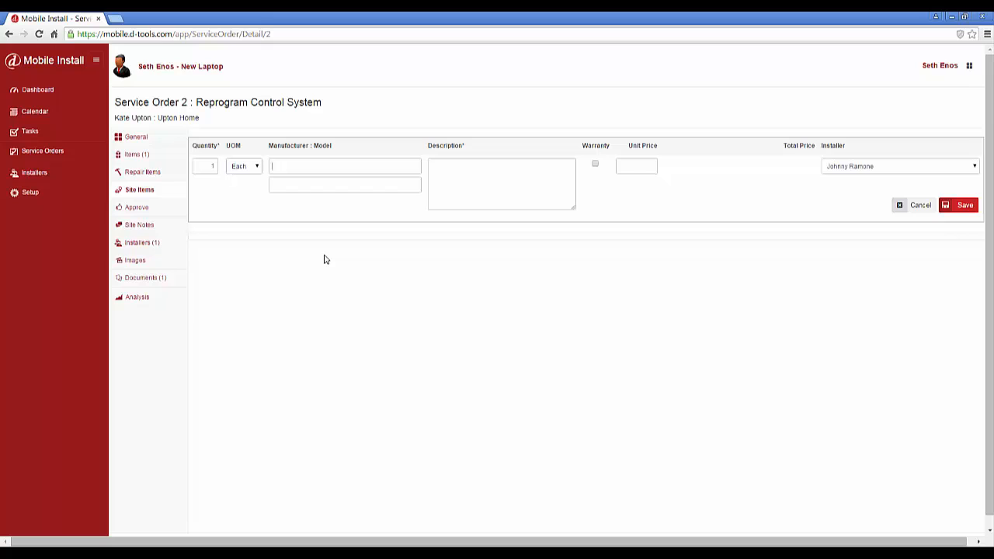
text(Elan:)
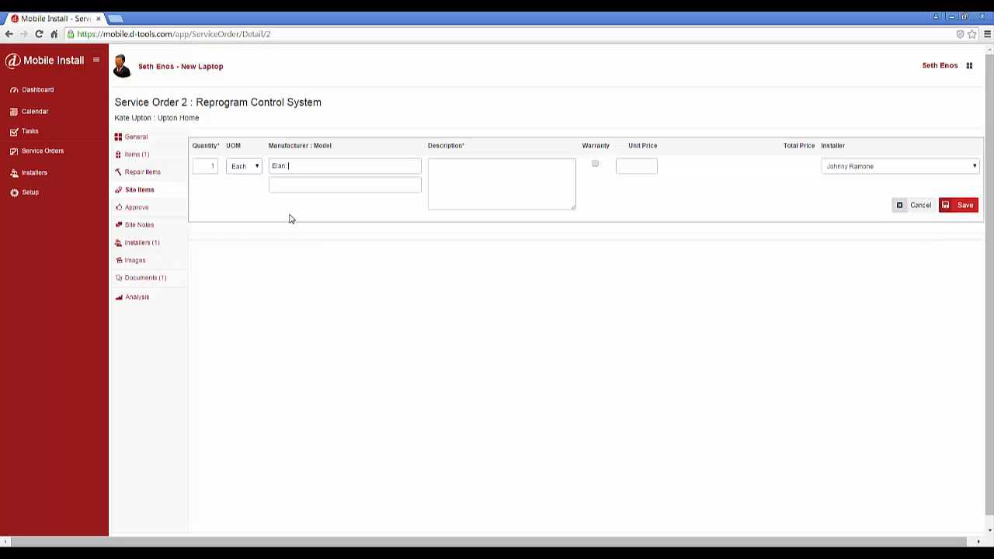
text(TS 2)
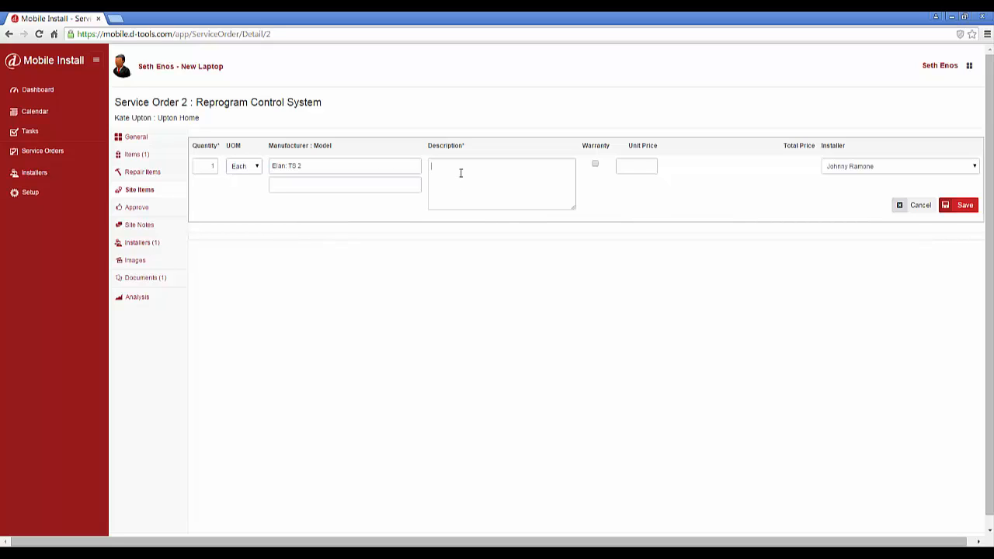
text(Control system)
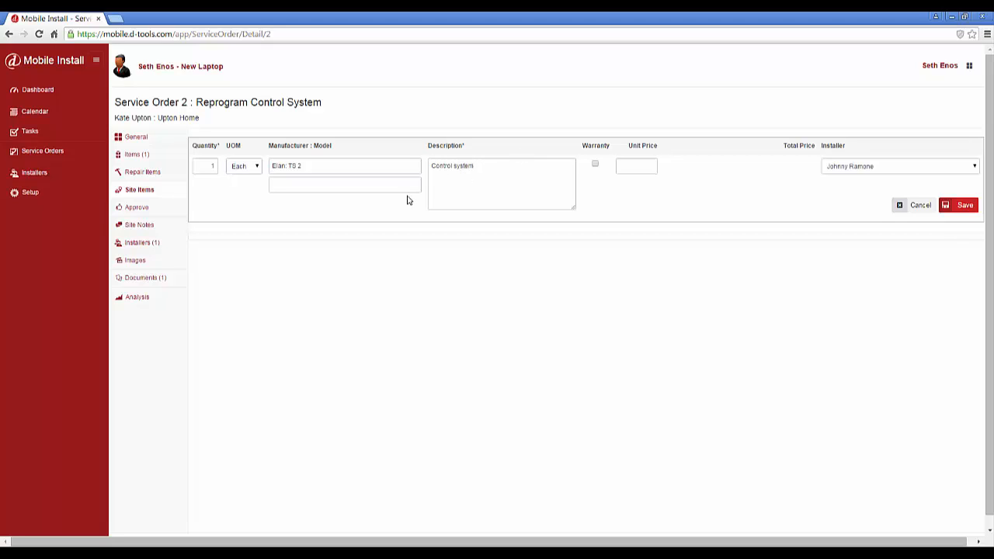
click(635, 165)
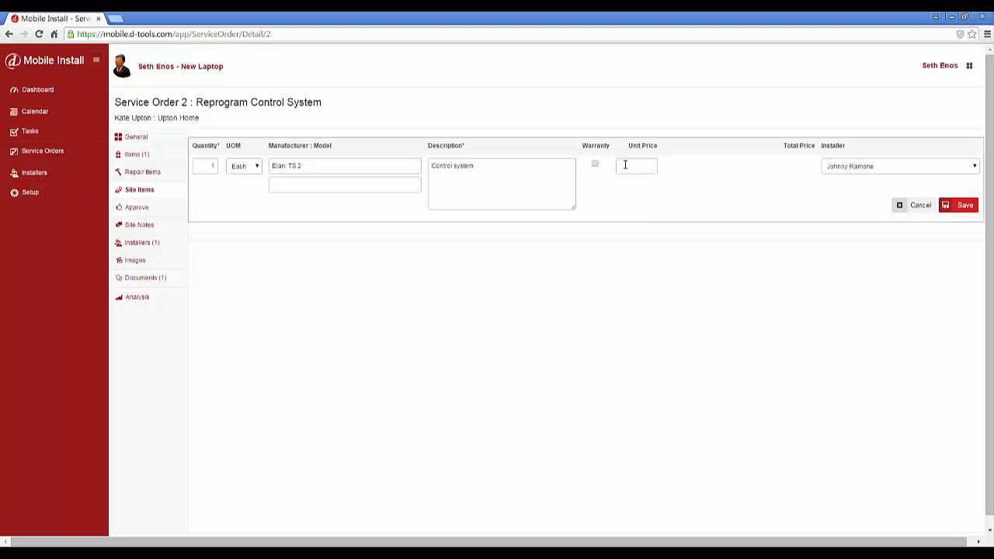
click(635, 164)
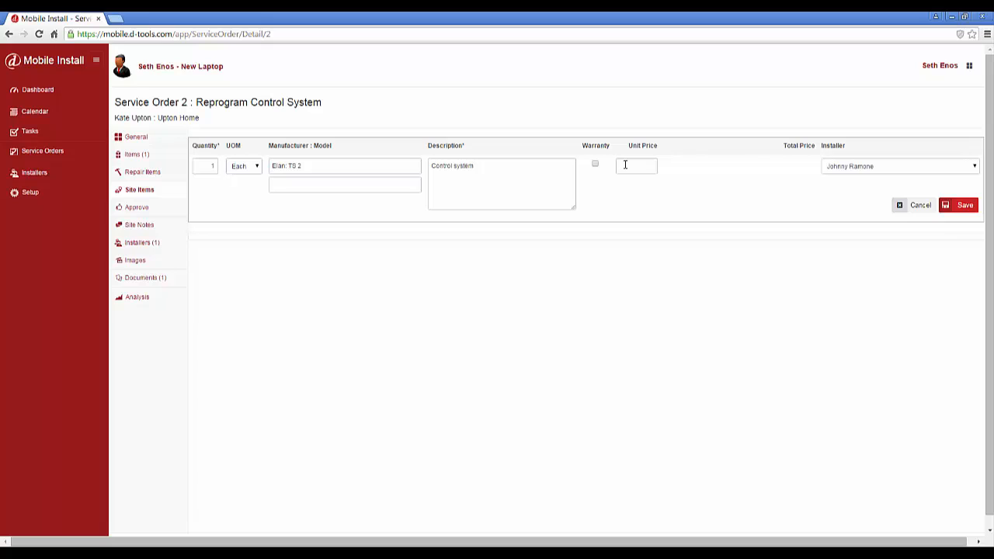
text(5)
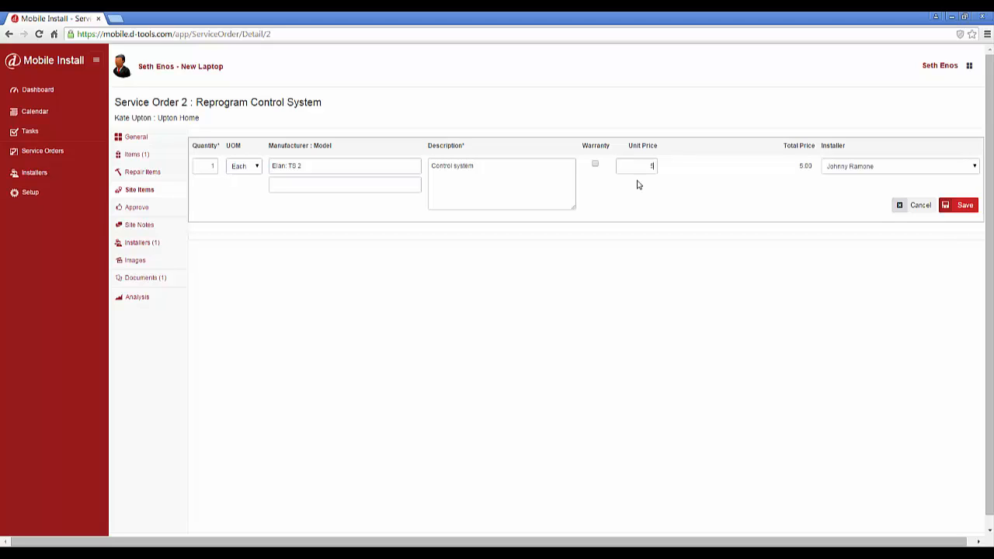
text(50)
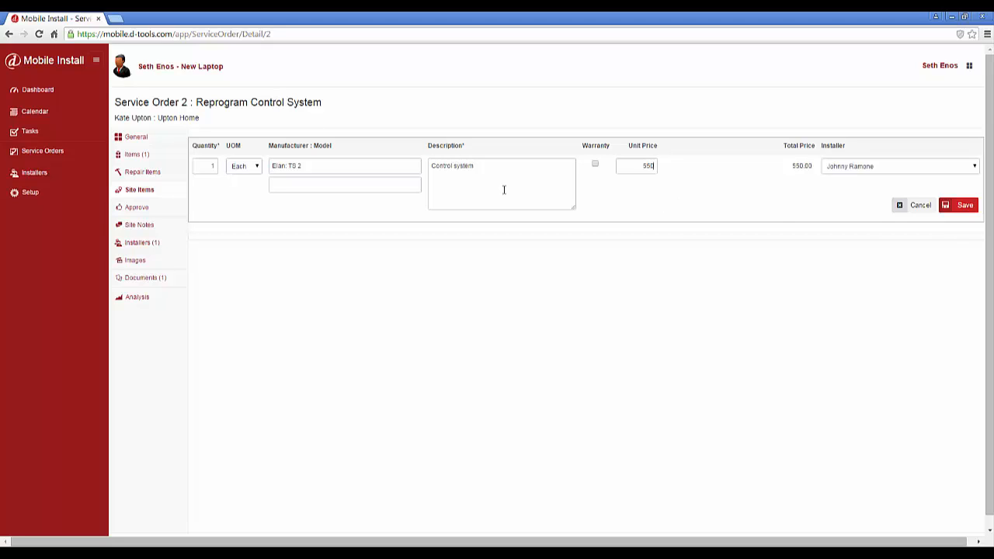
mouse_move(444, 253)
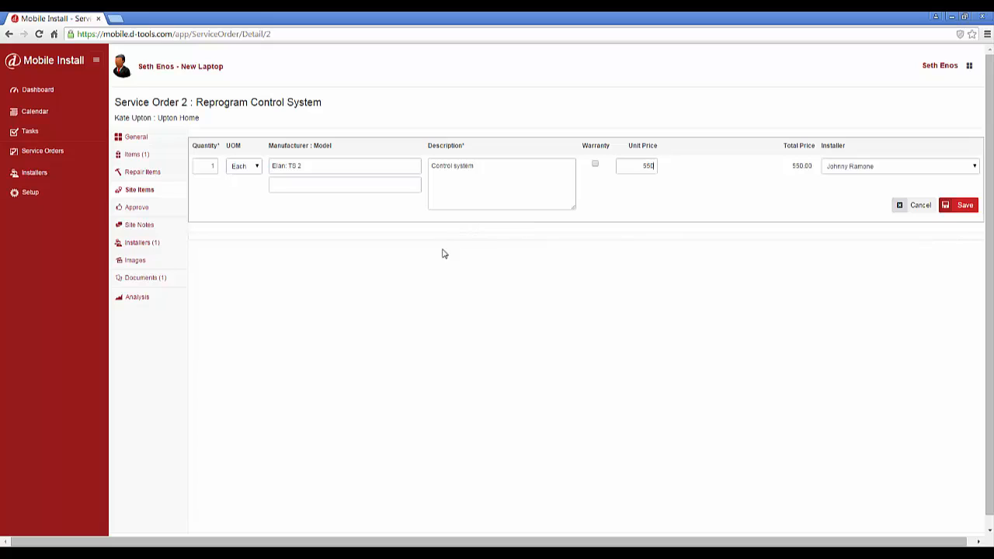
mouse_move(371, 258)
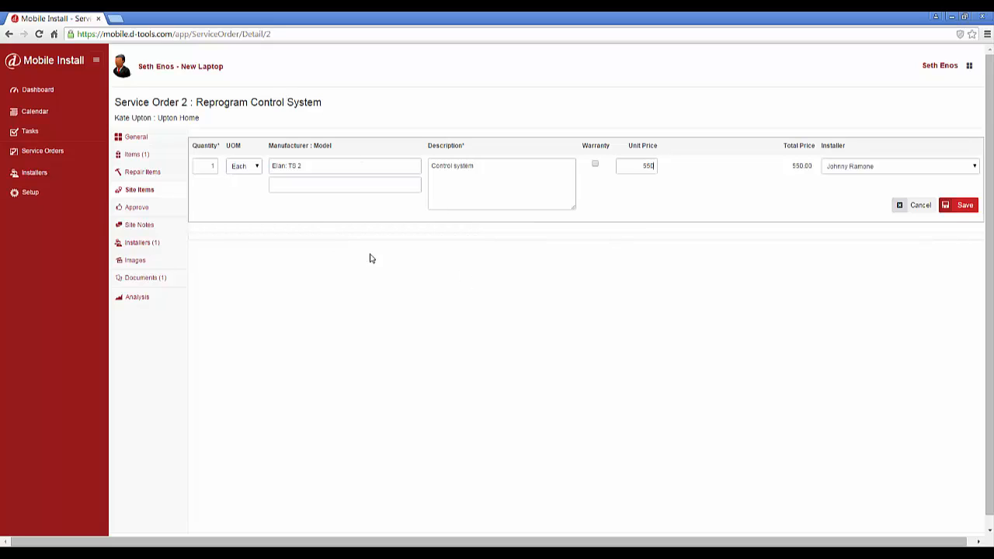
mouse_move(404, 208)
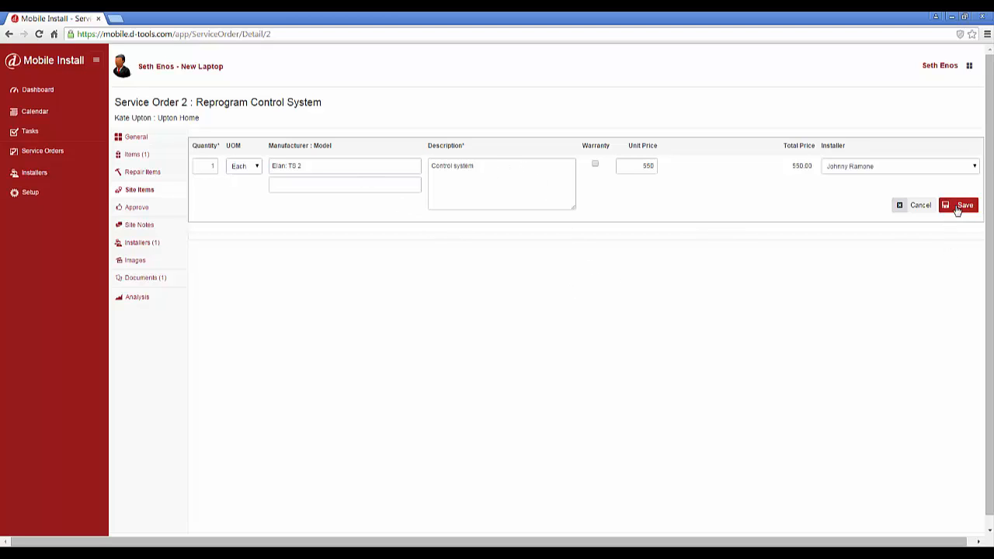
click(962, 205)
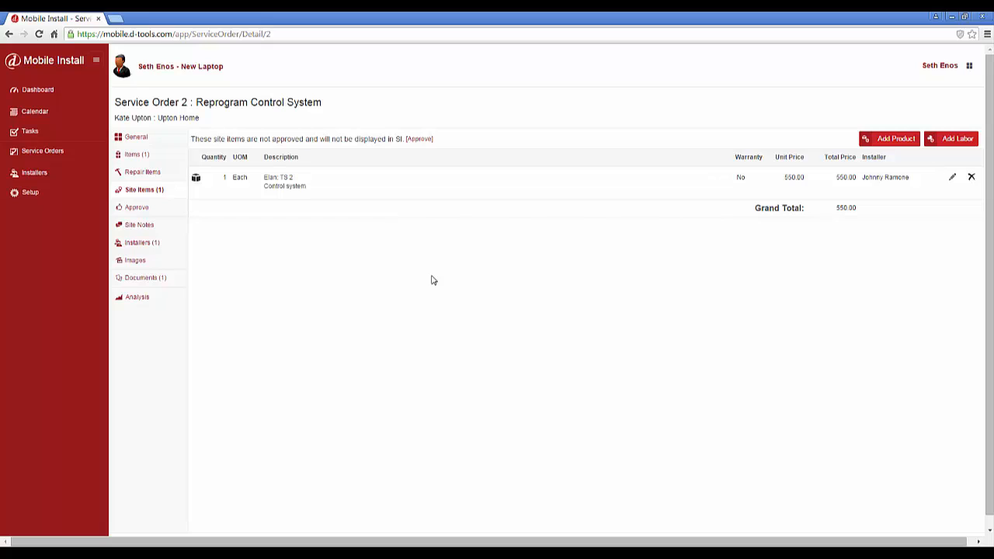
mouse_move(715, 208)
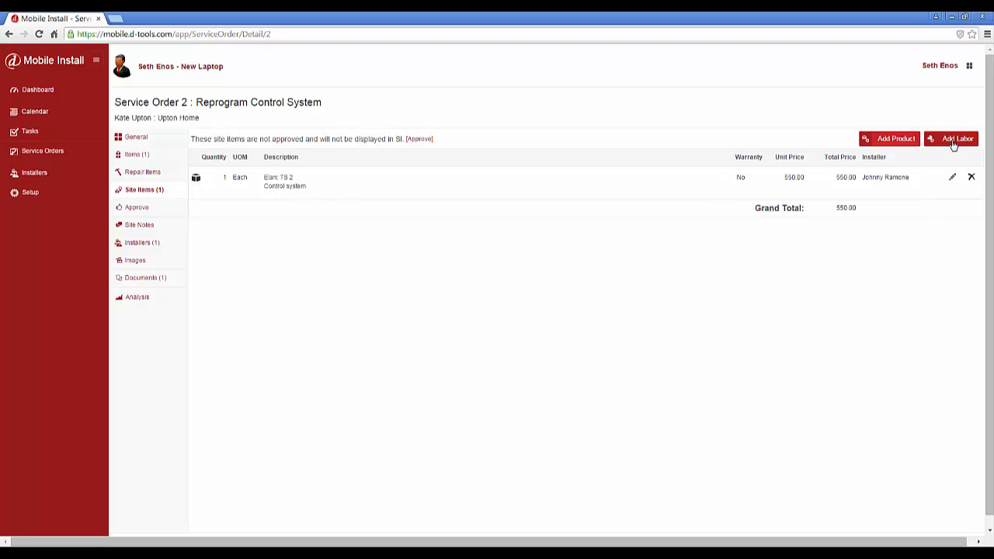
Step: Add a 1-hour touchpanel installation labor item at 100.00 and save it
click(959, 139)
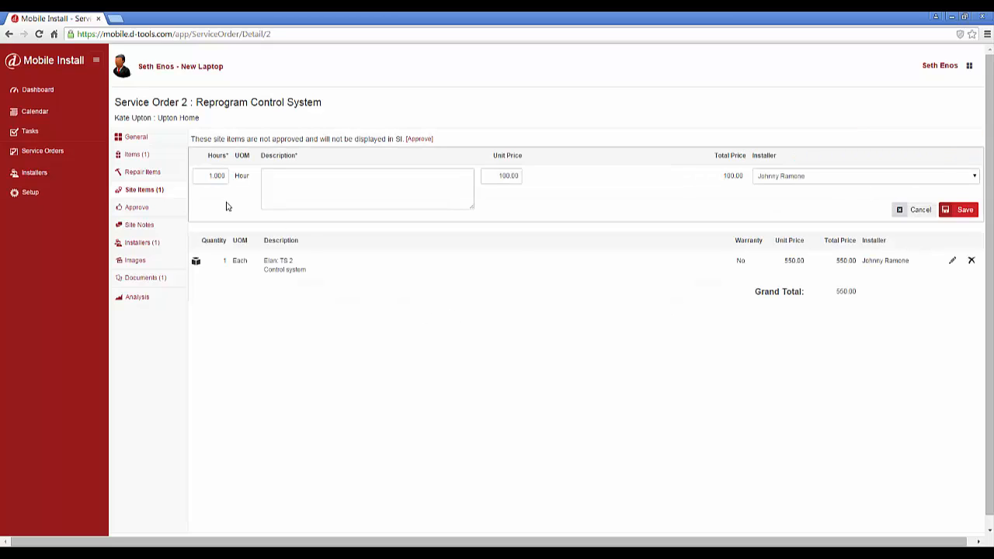
mouse_move(531, 202)
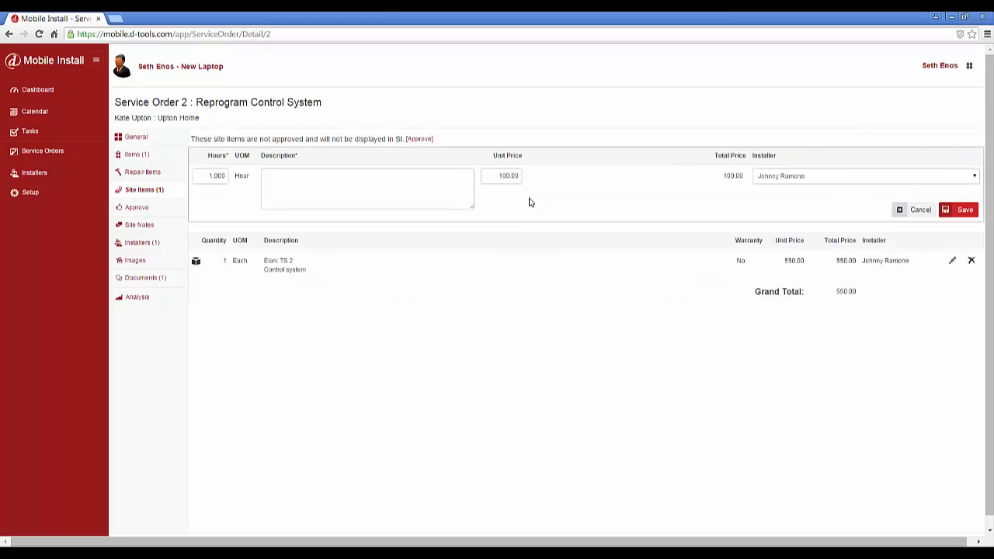
click(500, 176)
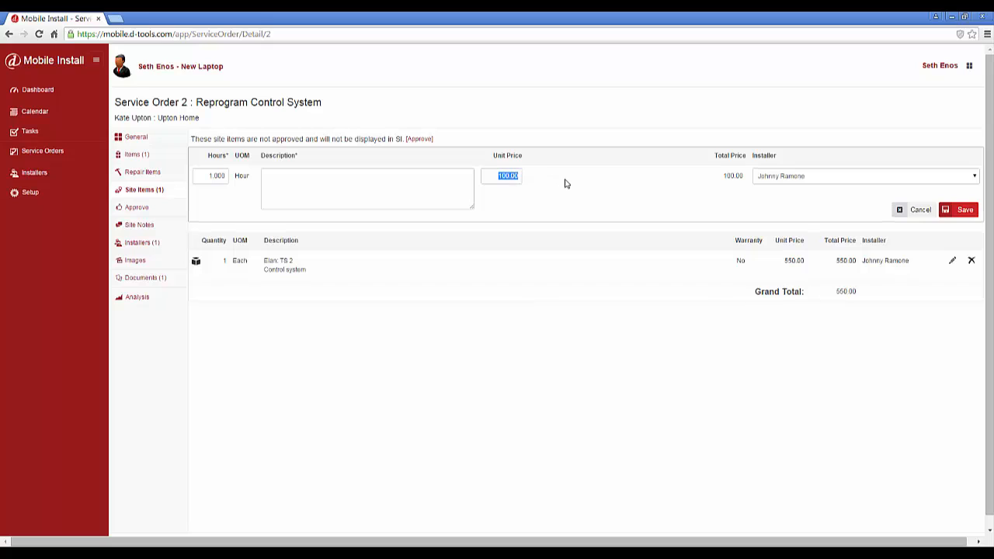
mouse_move(522, 202)
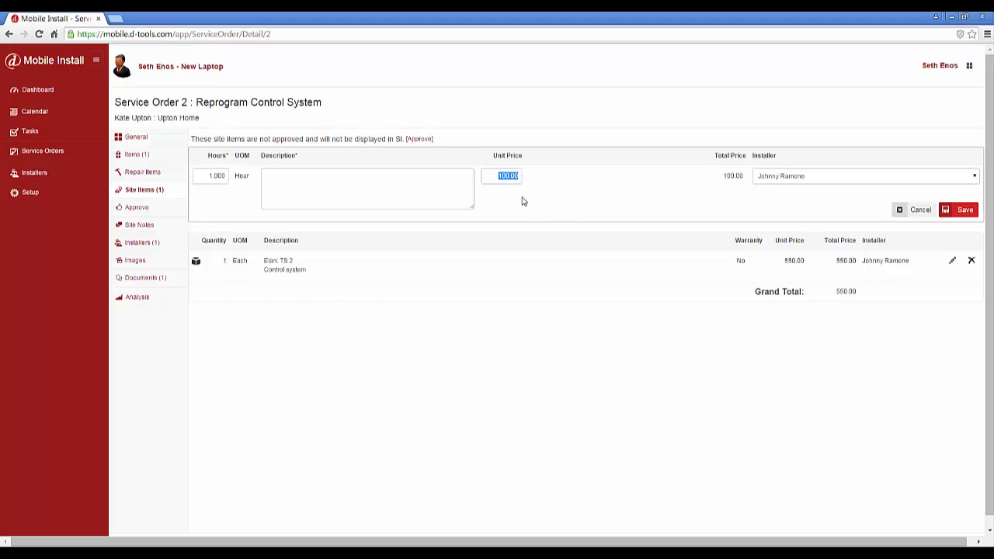
click(367, 190)
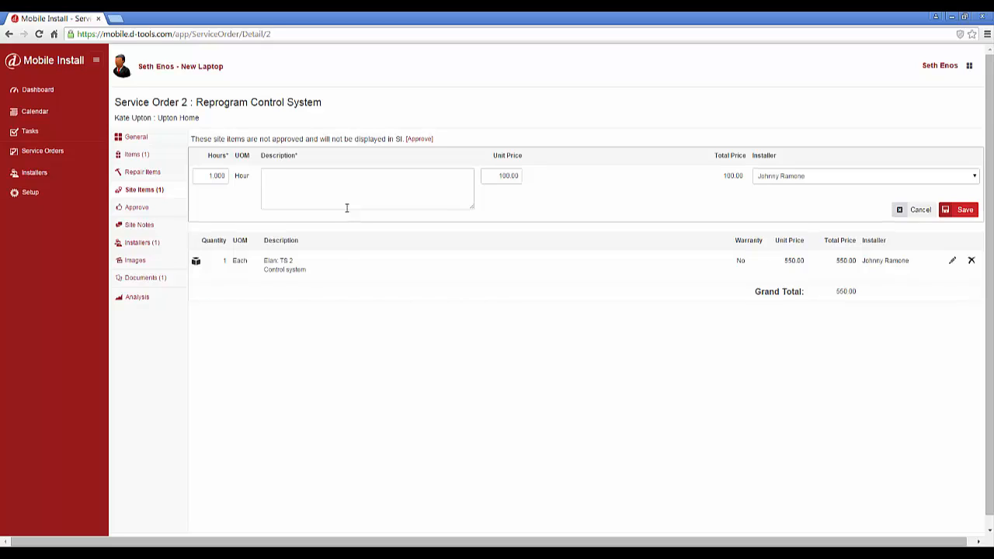
text(Installation of new touchpanel)
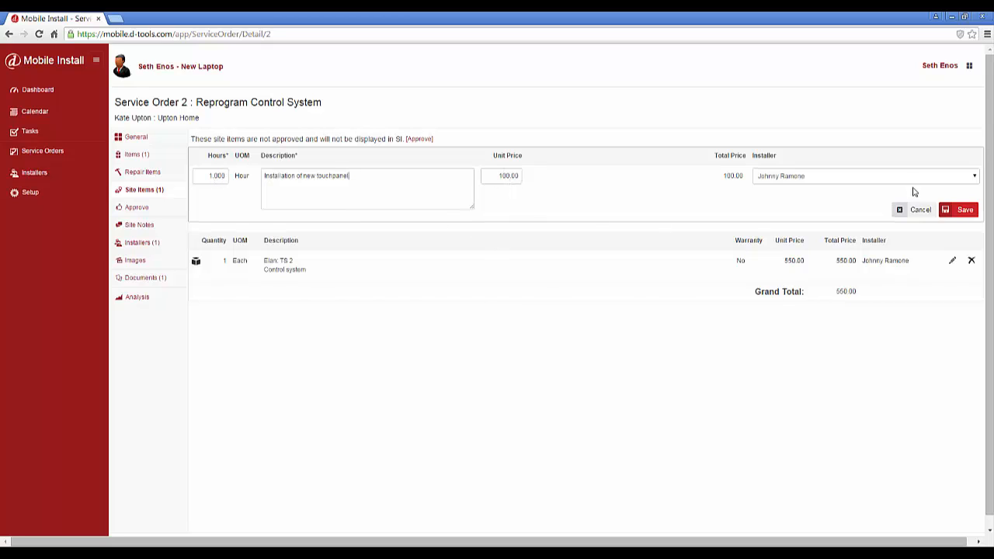
click(957, 210)
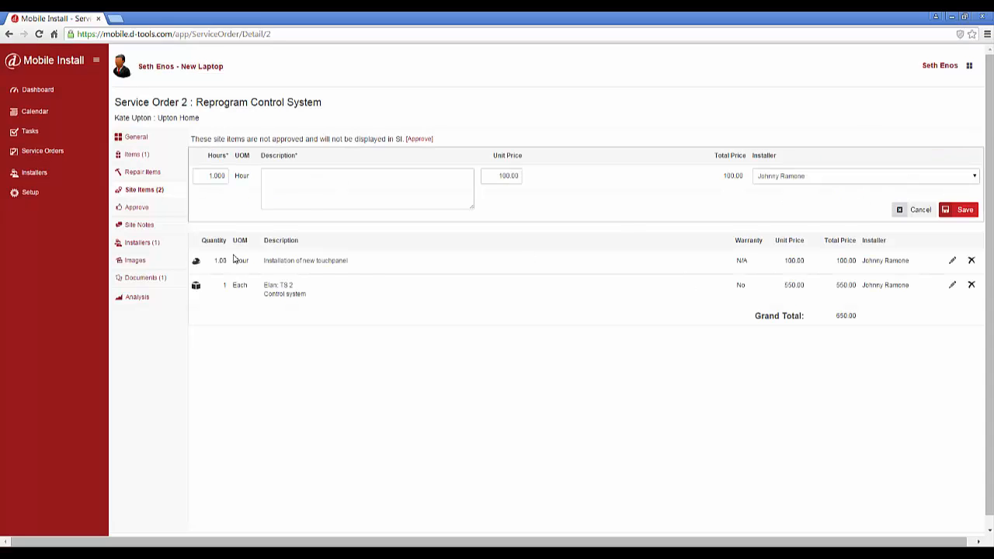
Step: Add a 2-hour Programming labor item and save it
click(311, 191)
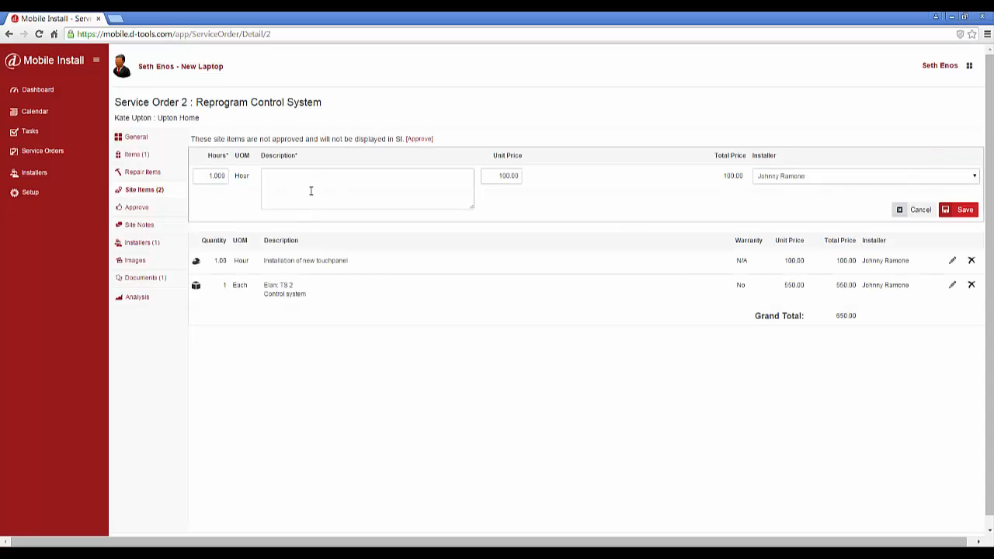
click(310, 190)
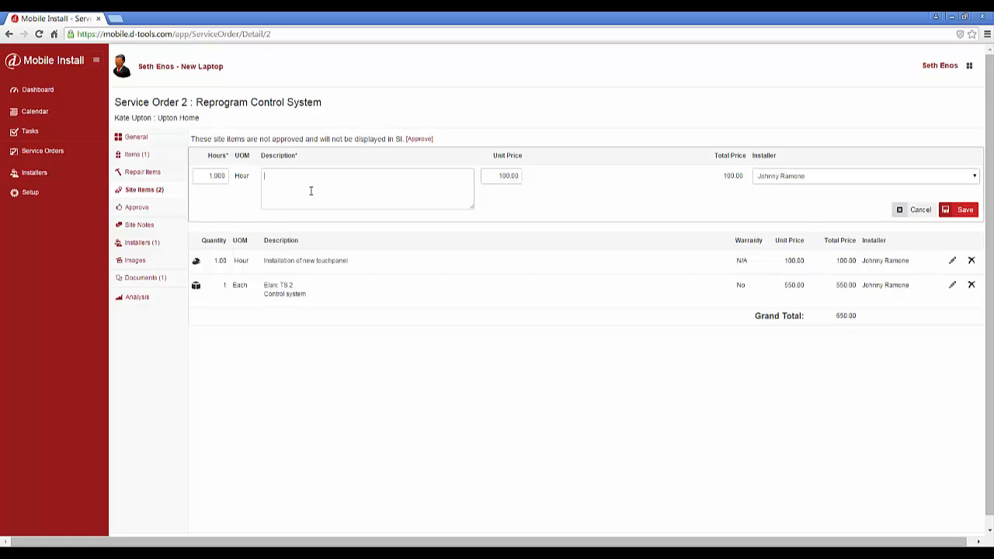
text(Programming)
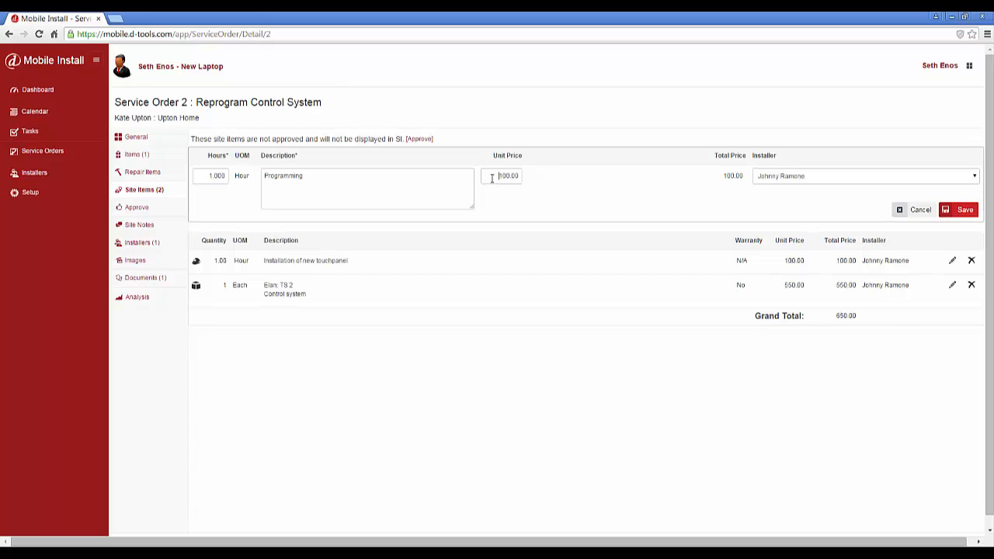
text(150)
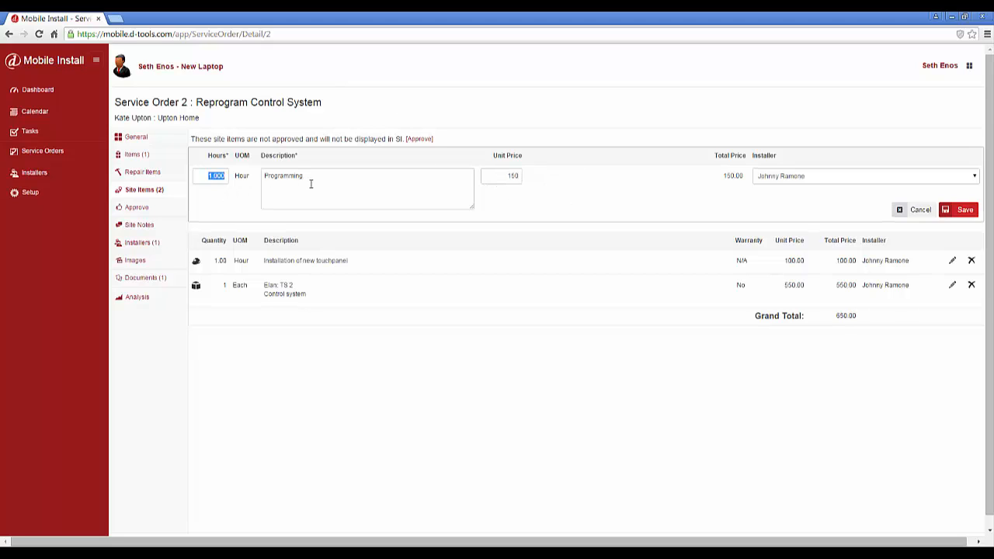
text(2)
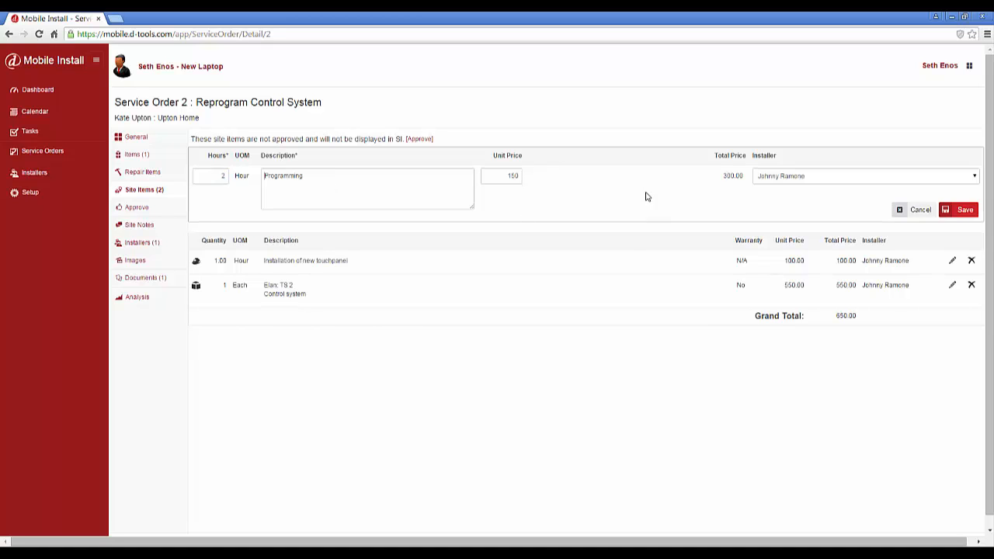
mouse_move(959, 214)
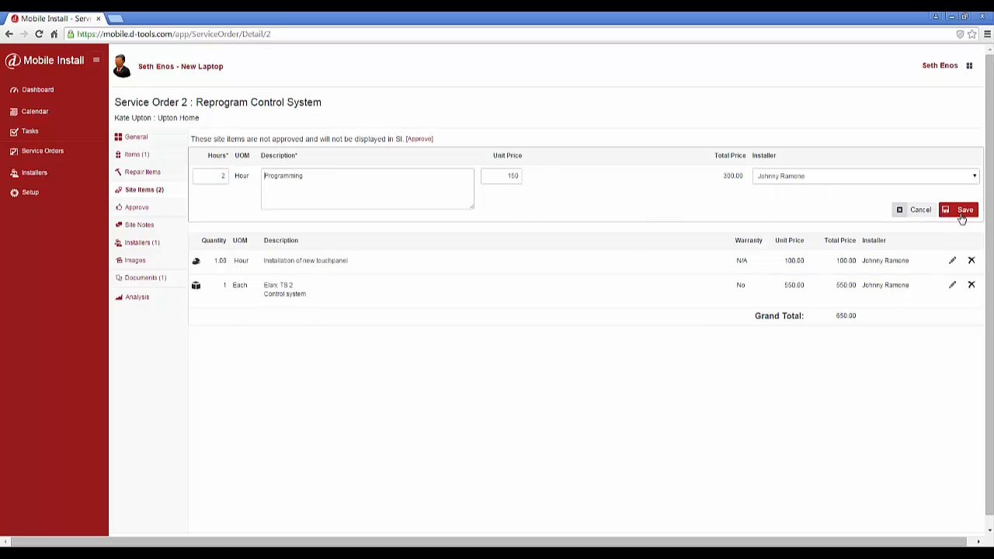
click(961, 211)
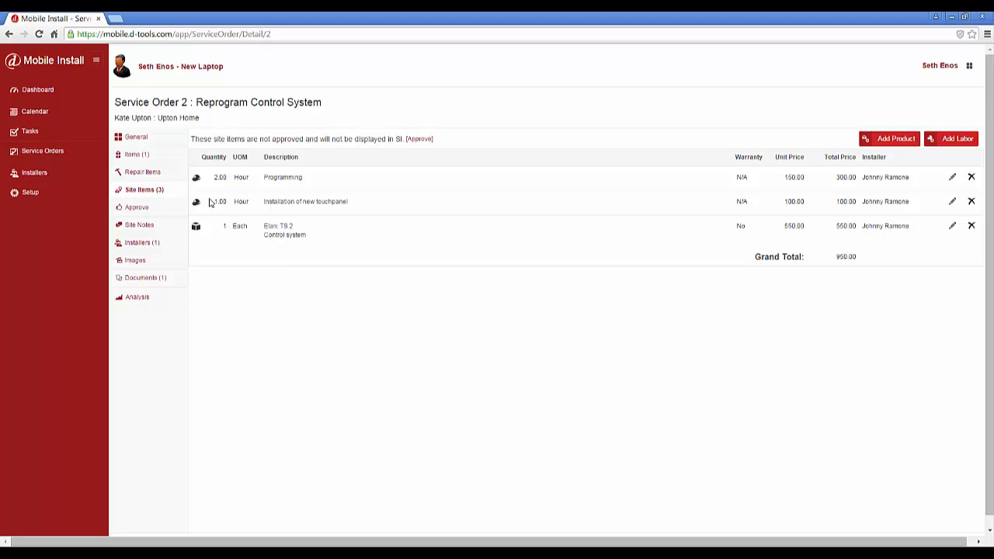
mouse_move(535, 310)
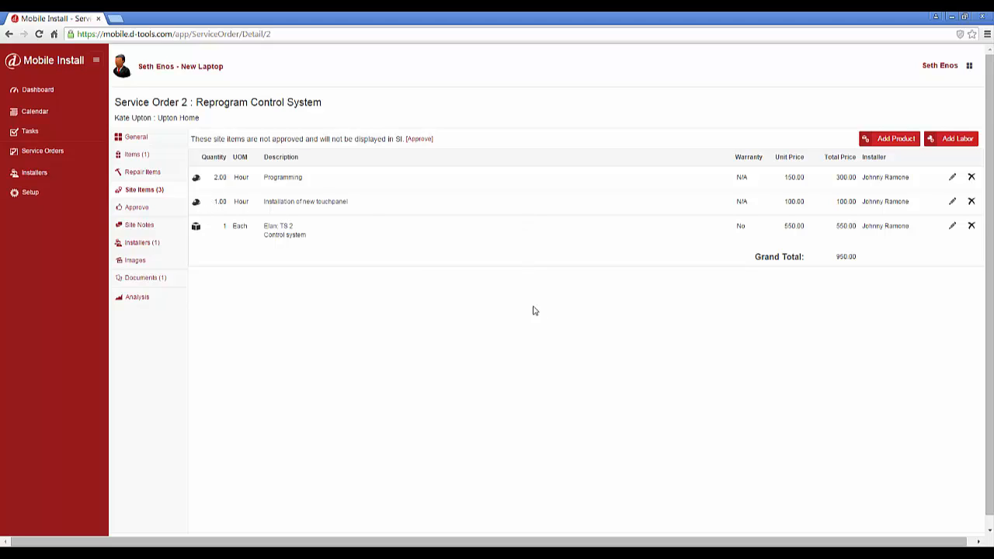
mouse_move(295, 313)
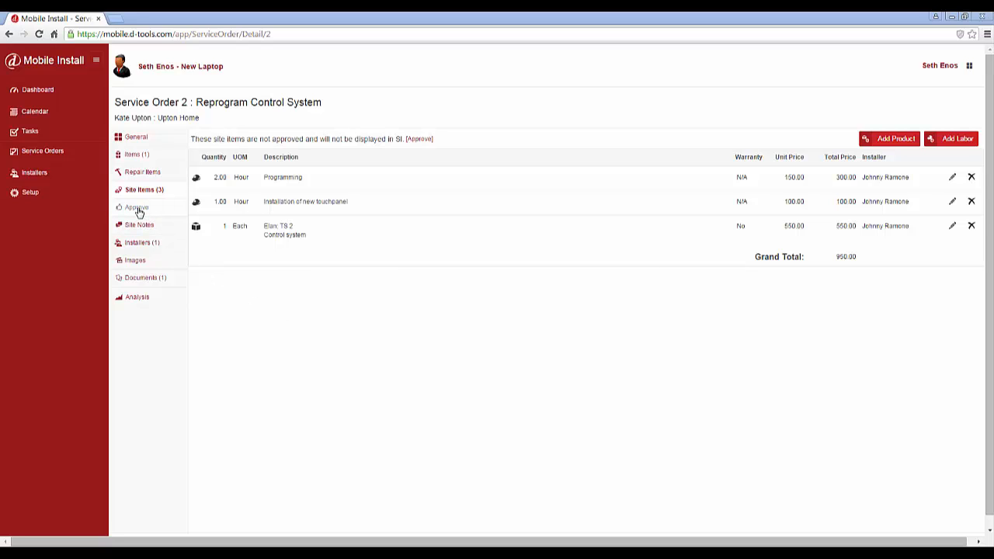
Step: Sign the Sign Here box, tick the satisfaction agreement and approve Service Order 2
click(137, 206)
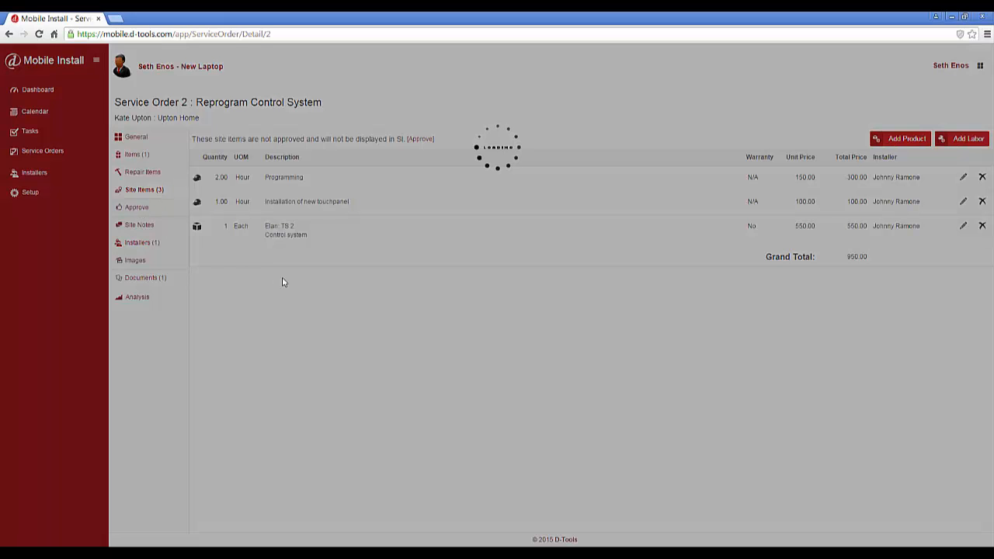
click(137, 208)
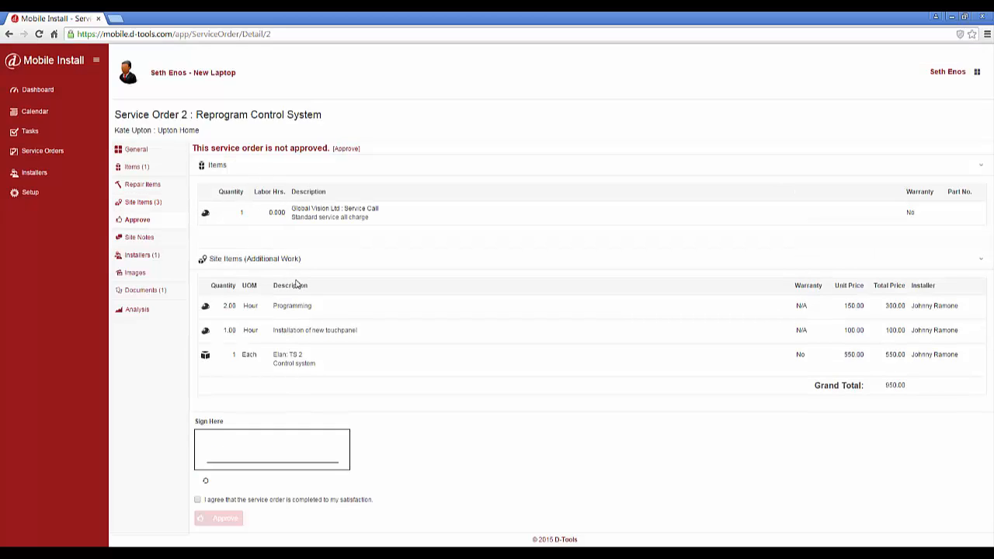
mouse_move(548, 330)
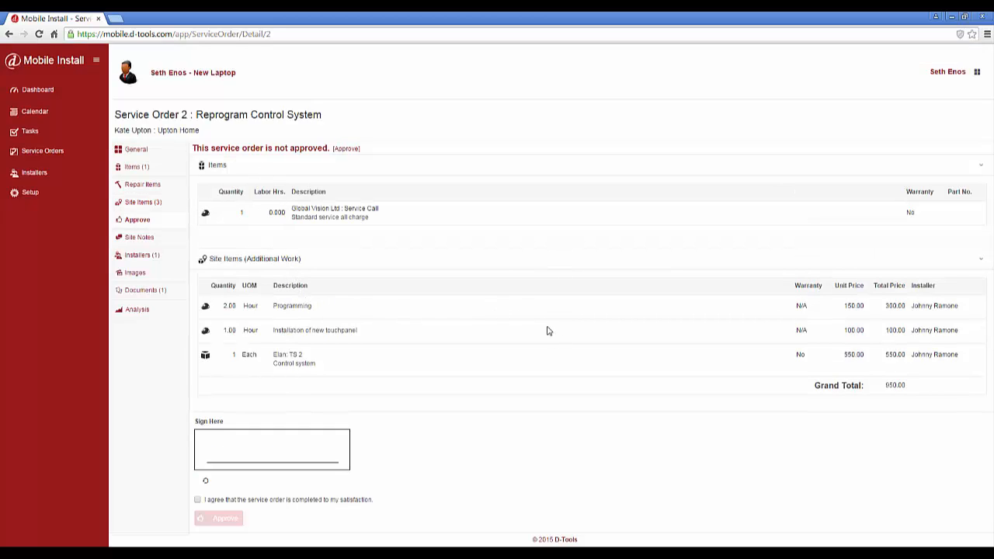
mouse_move(243, 451)
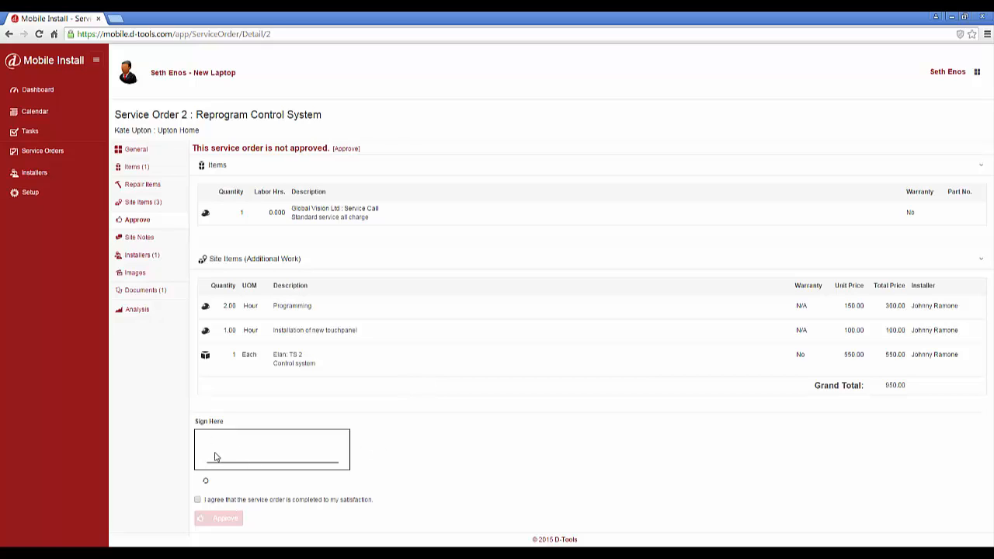
mouse_move(233, 450)
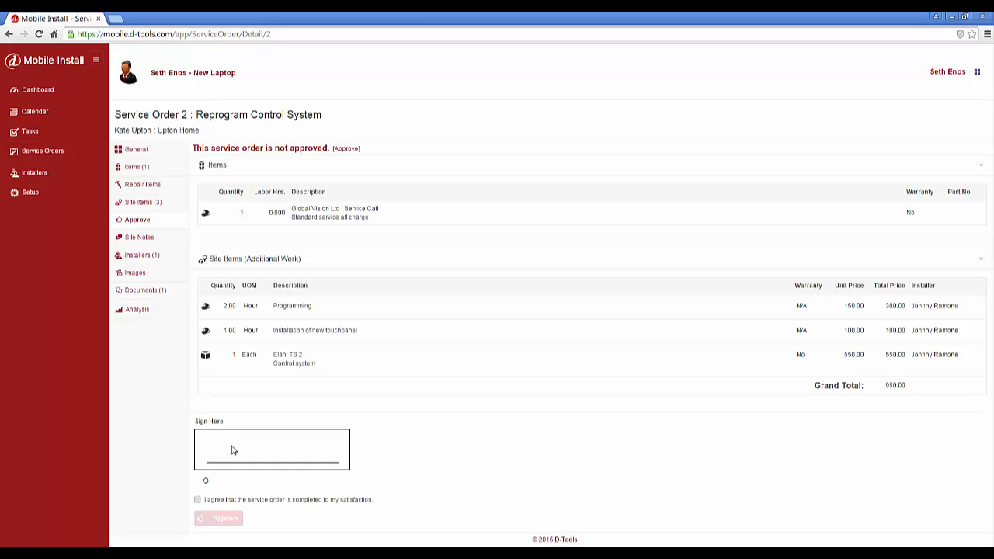
mouse_move(237, 446)
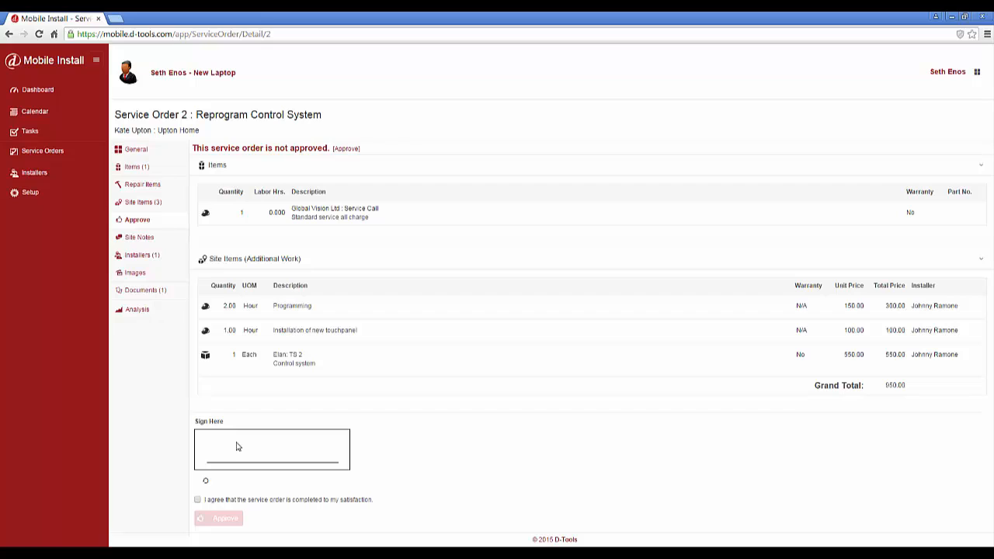
mouse_move(240, 439)
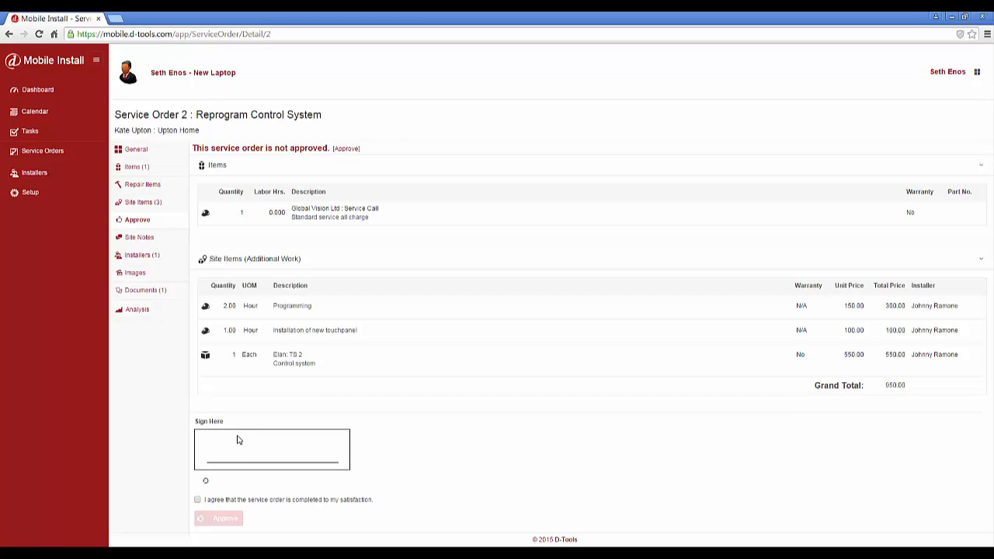
drag(233, 447, 272, 447)
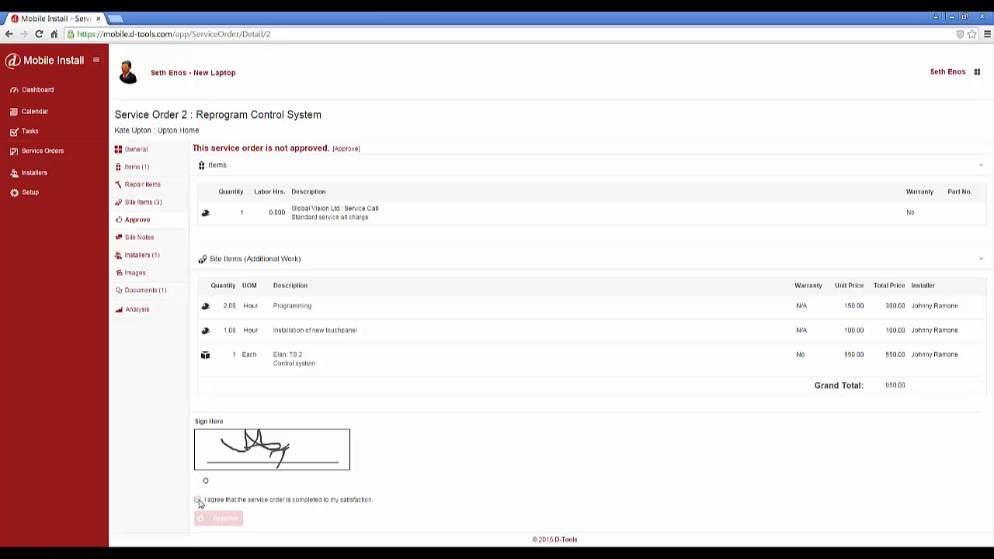
click(202, 500)
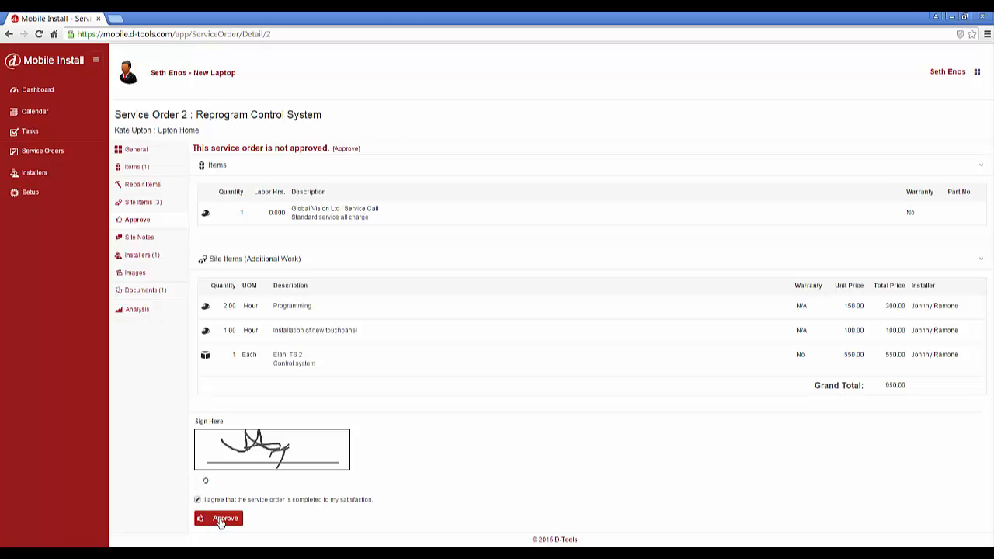
click(220, 518)
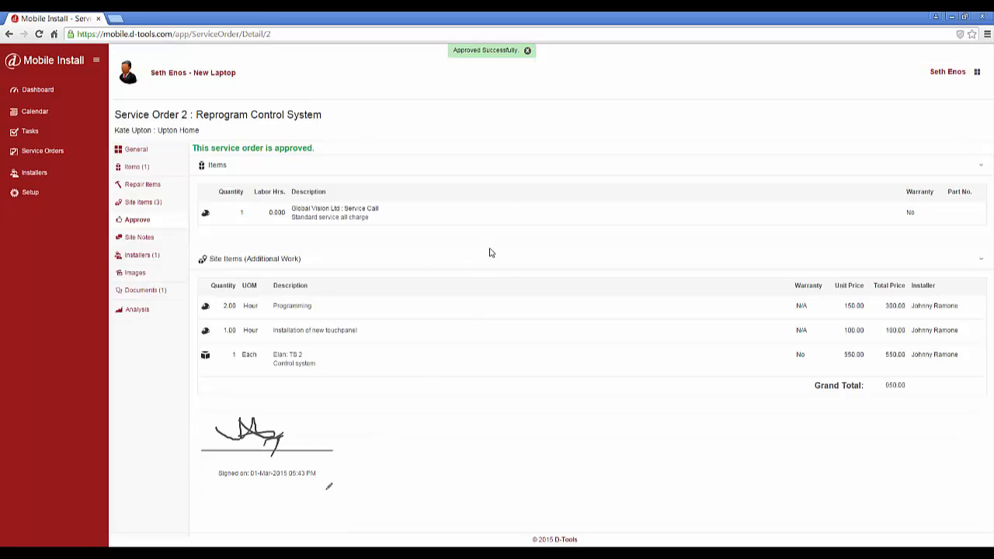
mouse_move(287, 174)
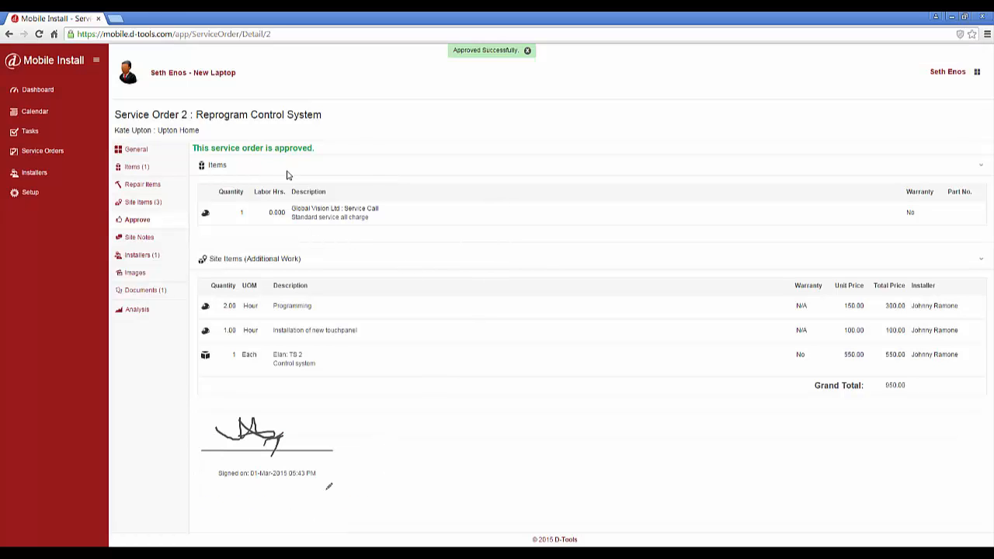
Step: View the empty site notes, then the installers showing Johnny Ramone at 1.000 estimated, 3.000 actual hours
click(528, 50)
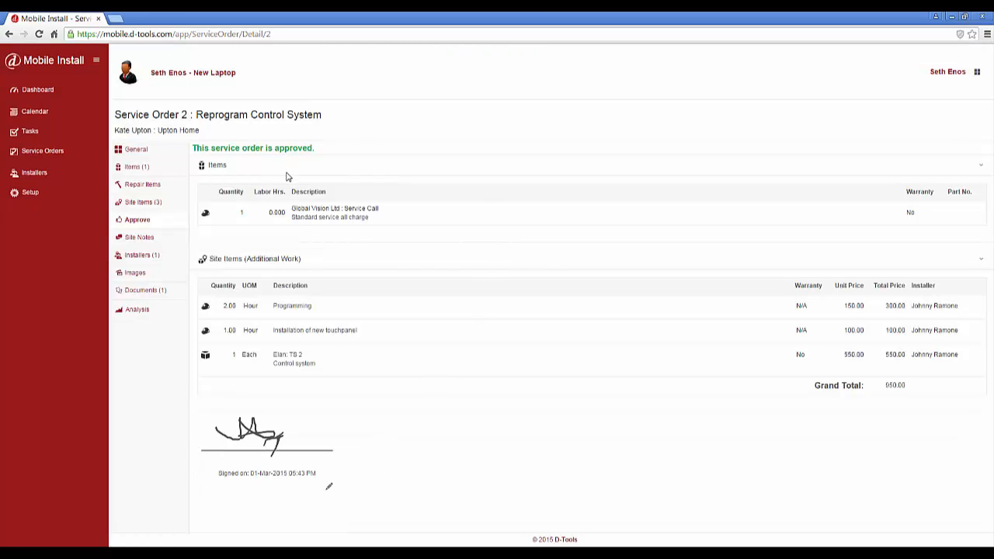
mouse_move(140, 239)
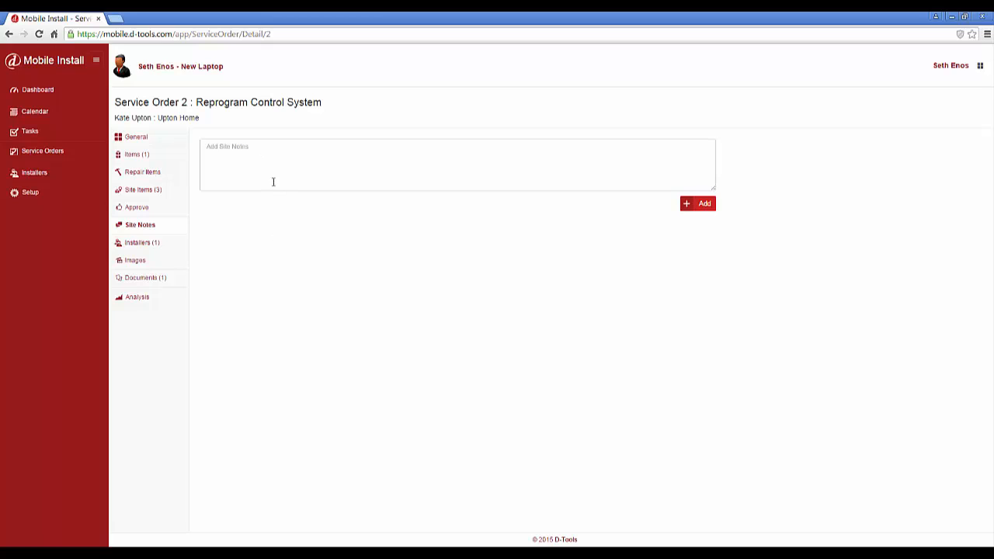
mouse_move(263, 221)
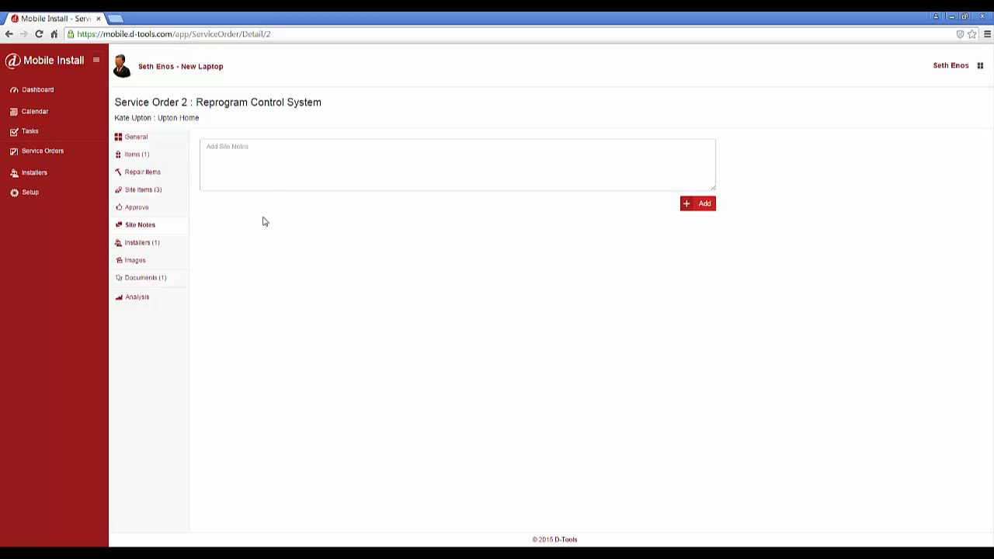
mouse_move(273, 299)
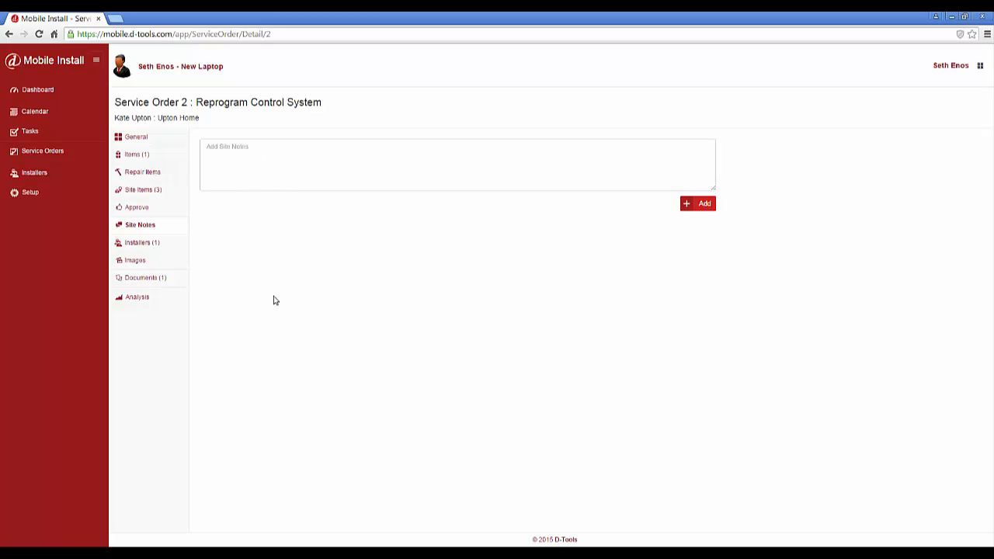
mouse_move(286, 335)
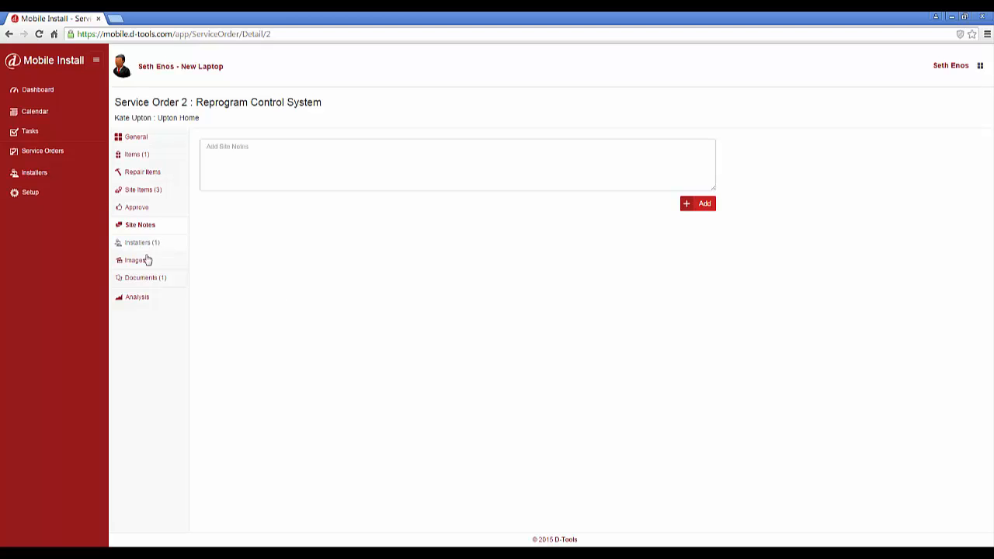
click(143, 243)
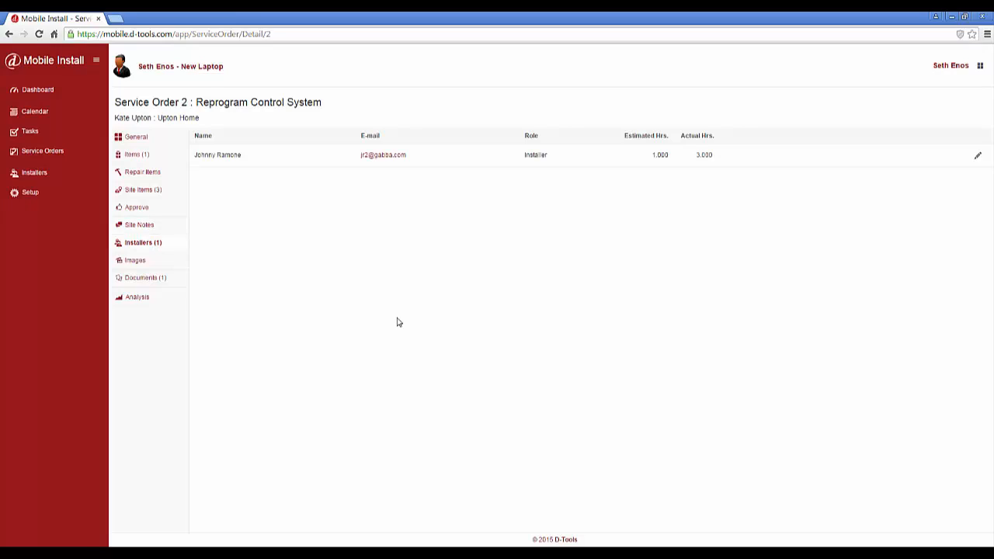
mouse_move(701, 179)
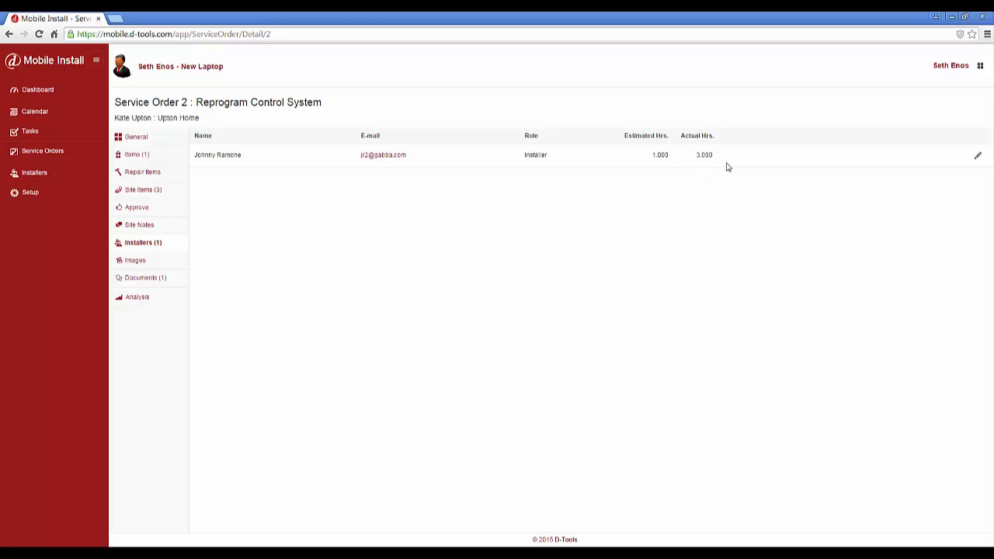
mouse_move(518, 249)
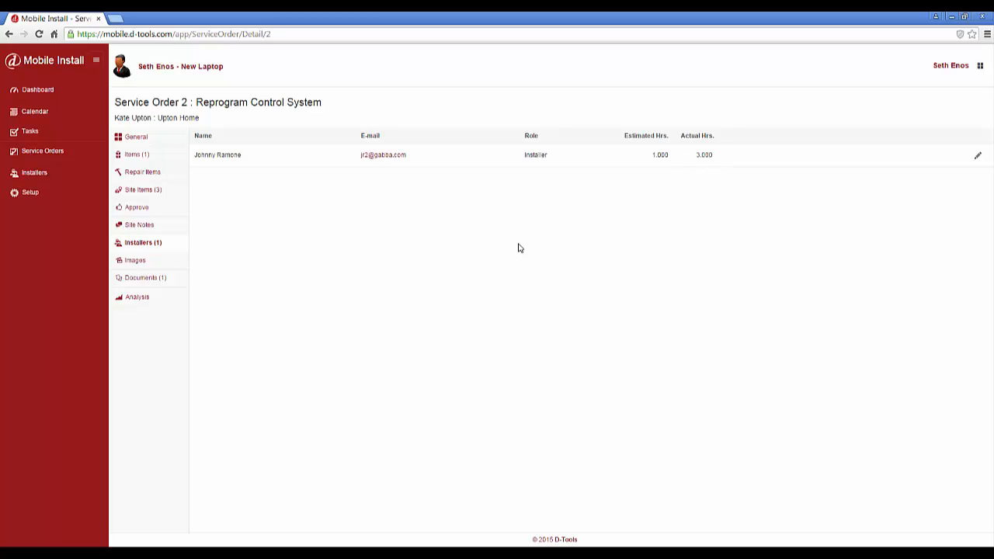
mouse_move(593, 224)
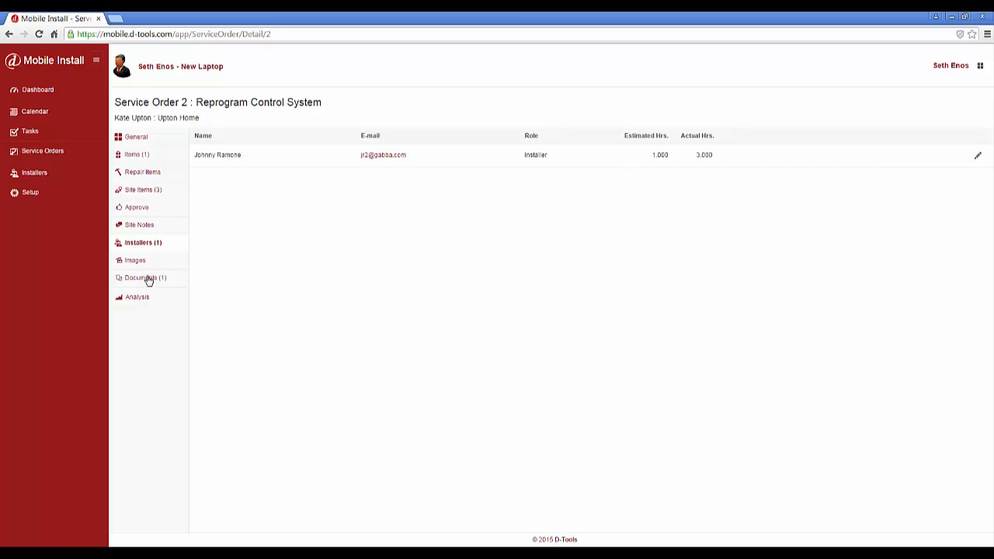
Step: View the empty images page, then the documents listing the GVL Service Order PDF
click(134, 260)
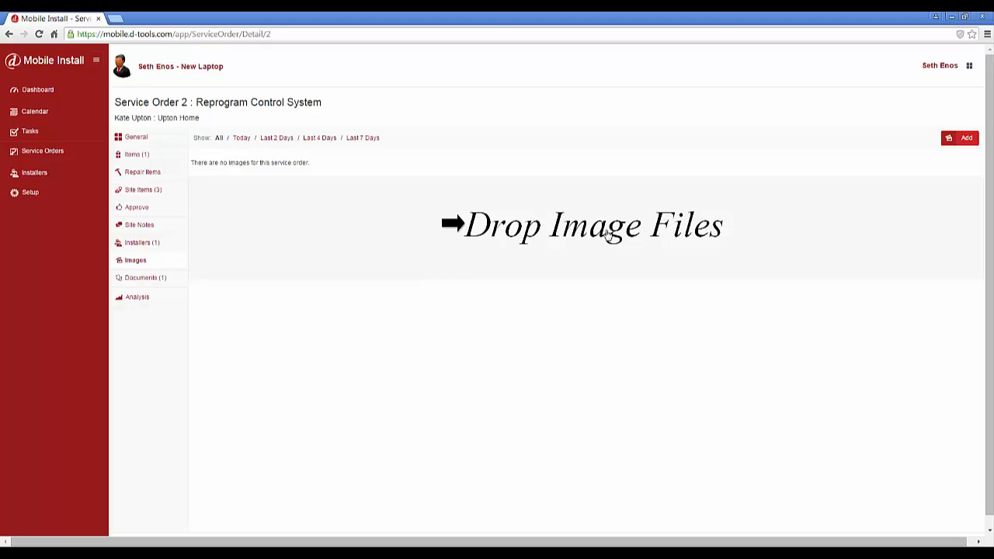
mouse_move(603, 242)
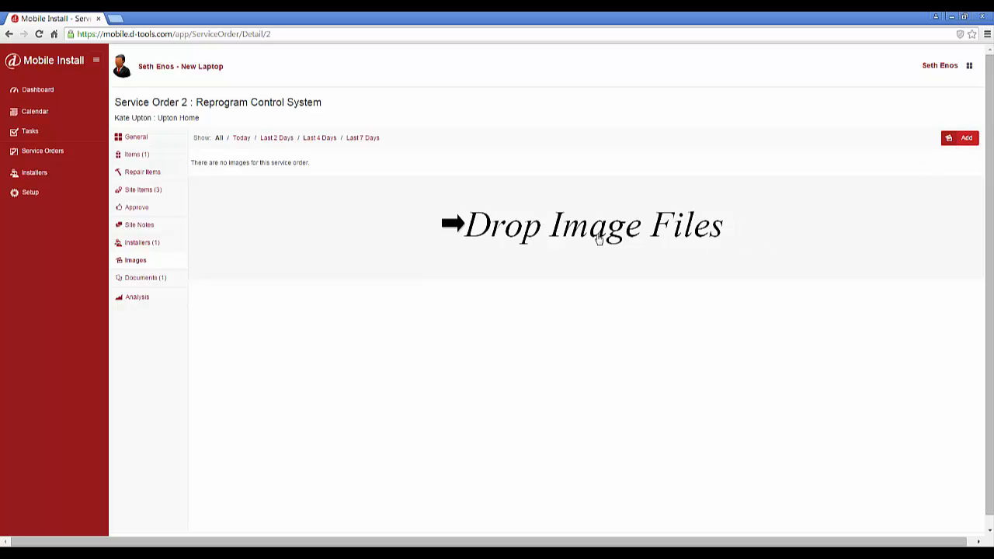
mouse_move(497, 233)
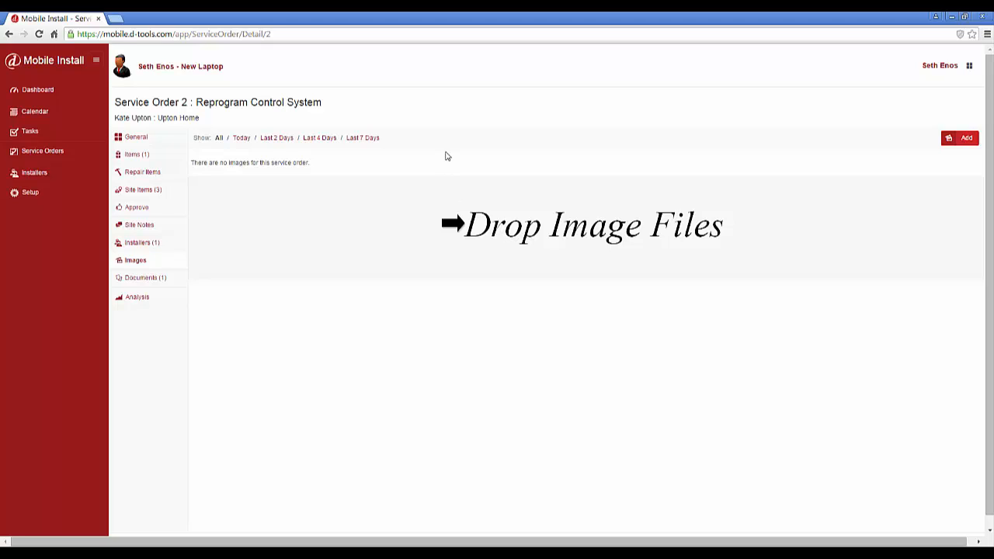
mouse_move(379, 201)
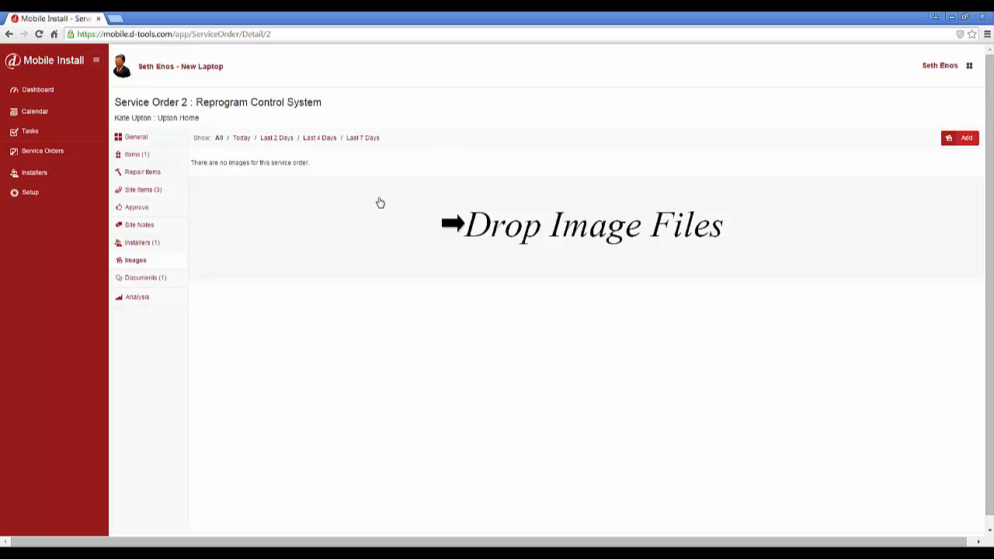
mouse_move(137, 283)
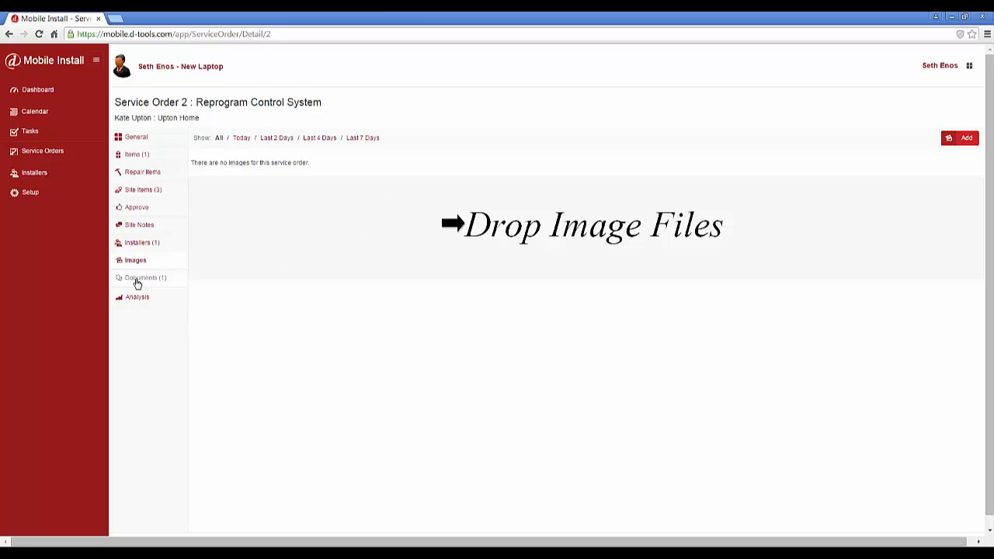
click(146, 276)
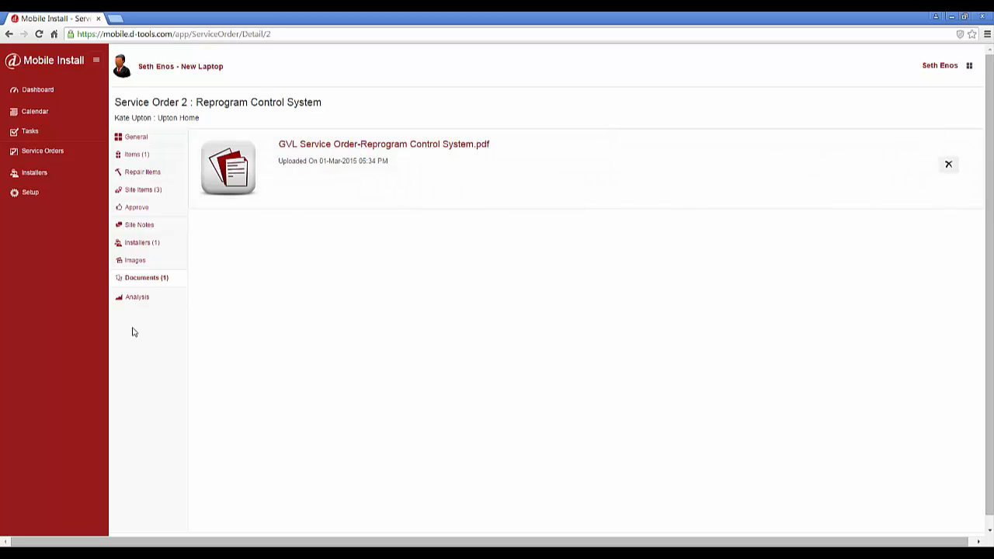
Step: Show the hours analysis: 0.000 labor, 1.000 estimated and 3.000 actual resource hours
click(136, 297)
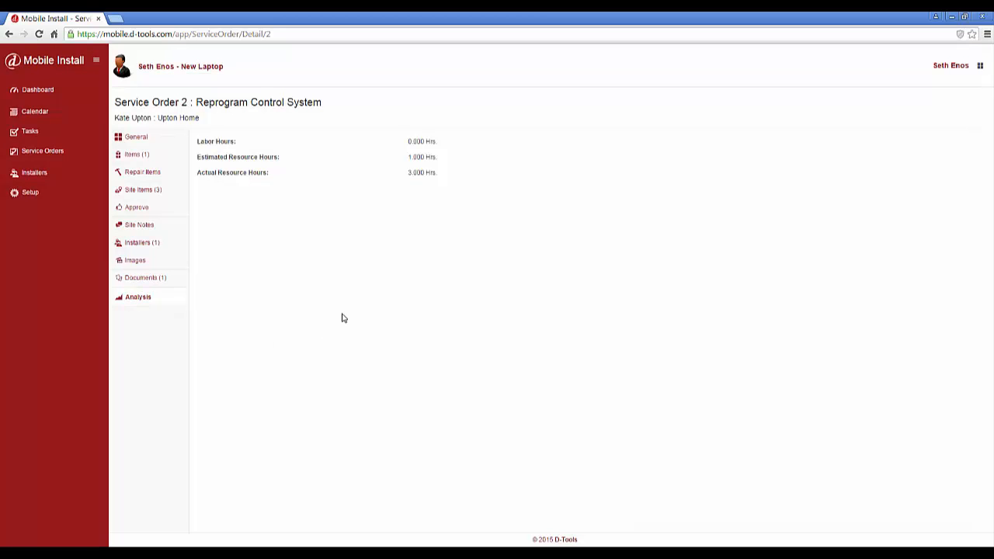
mouse_move(402, 299)
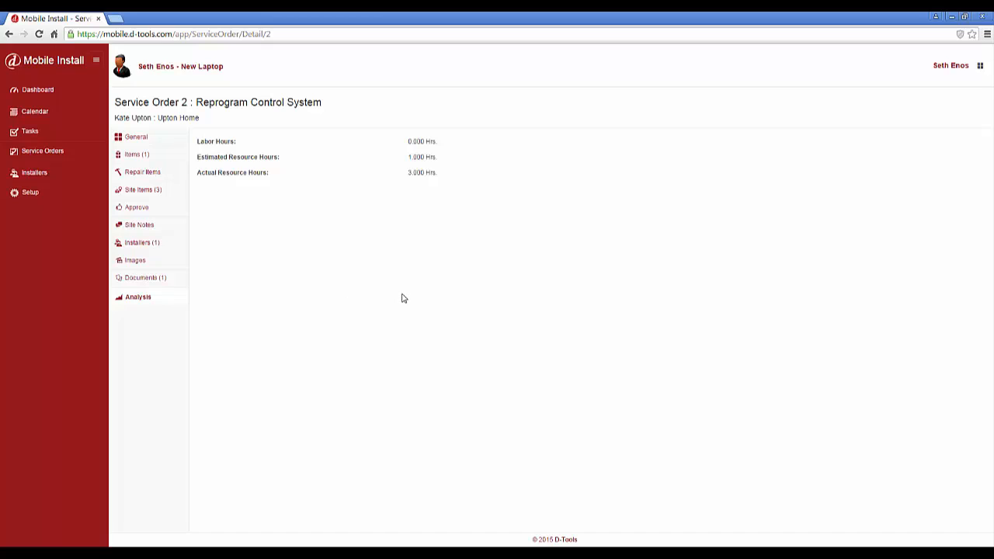
mouse_move(342, 283)
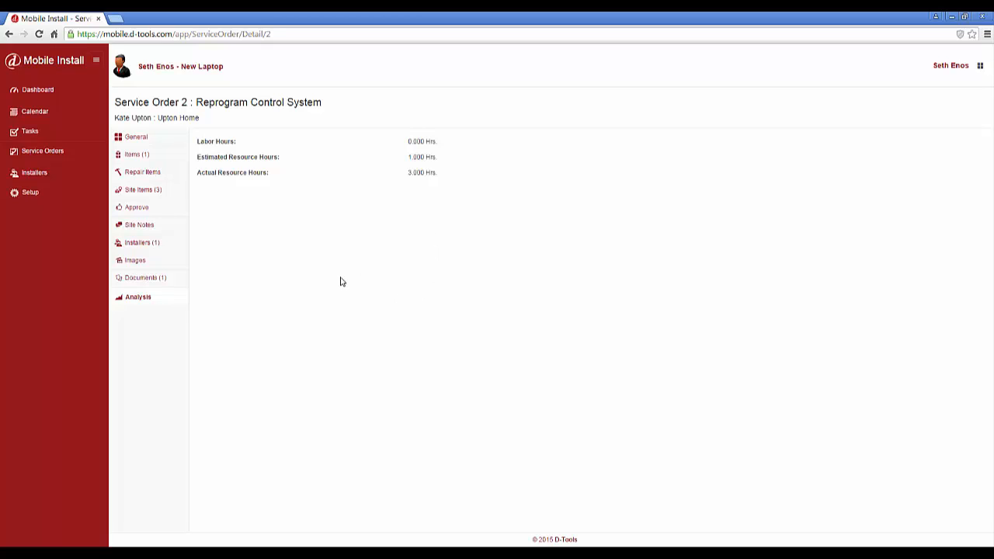
mouse_move(361, 283)
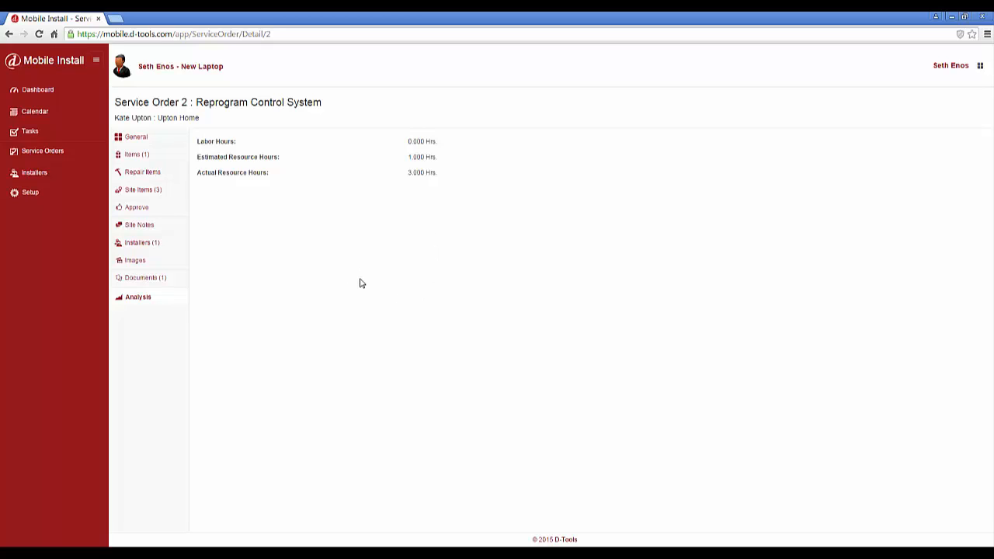
mouse_move(424, 149)
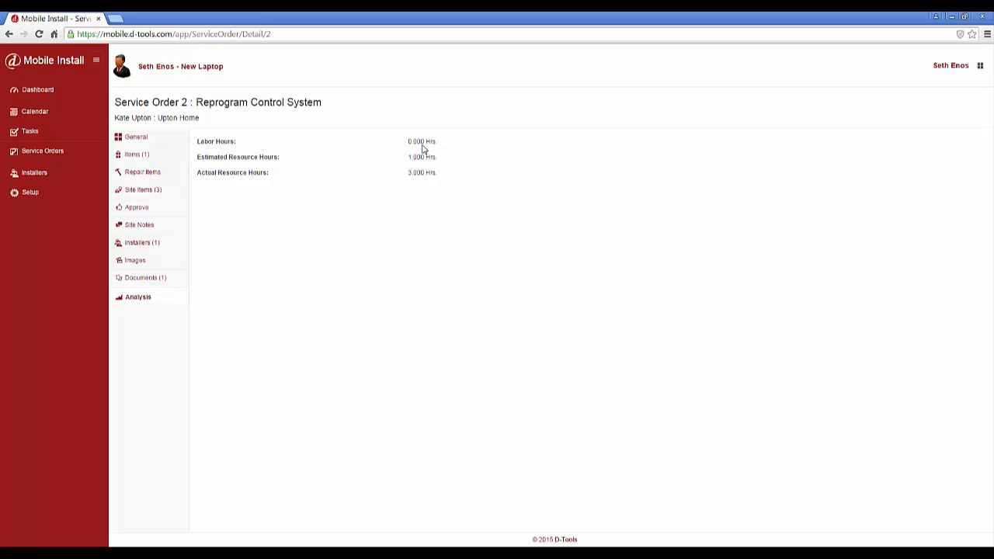
mouse_move(284, 174)
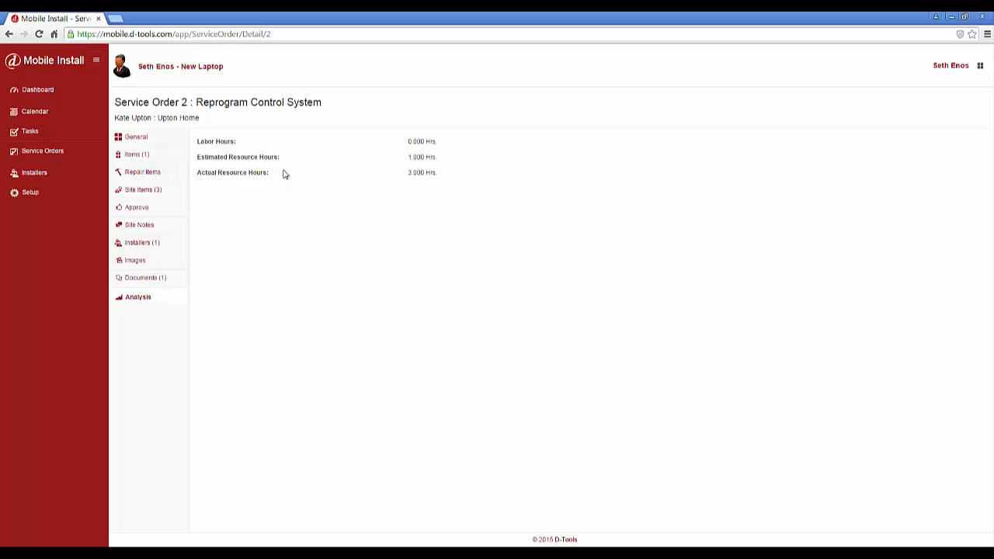
mouse_move(413, 192)
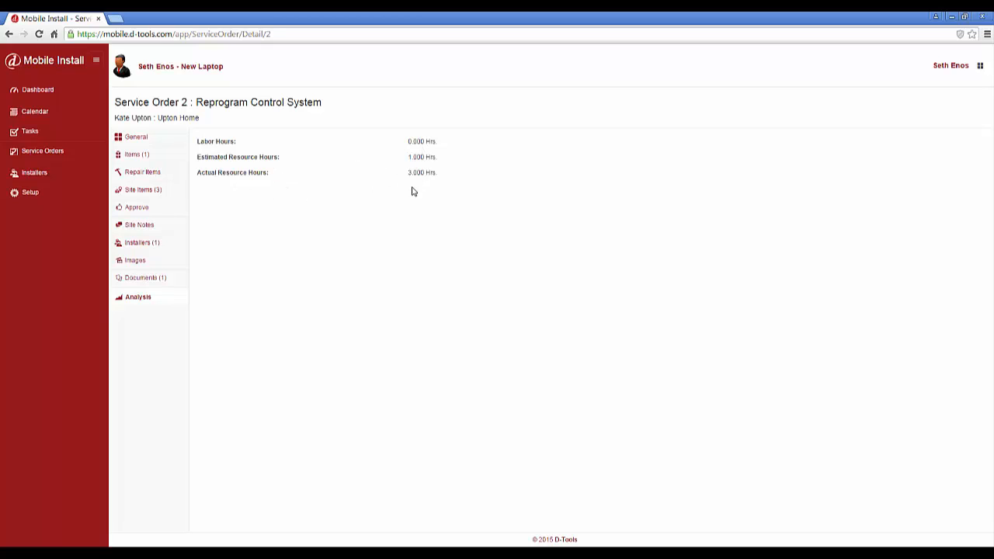
mouse_move(350, 216)
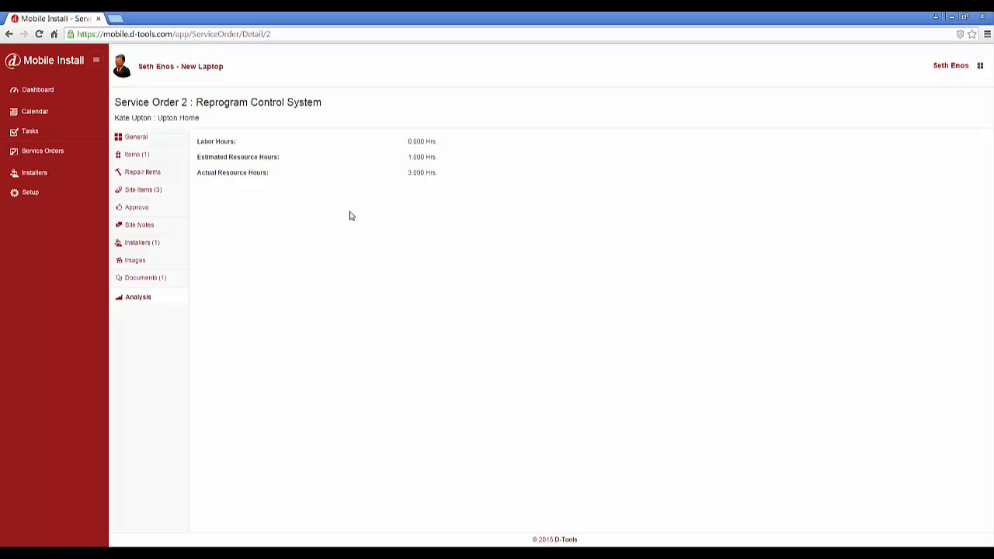
mouse_move(356, 239)
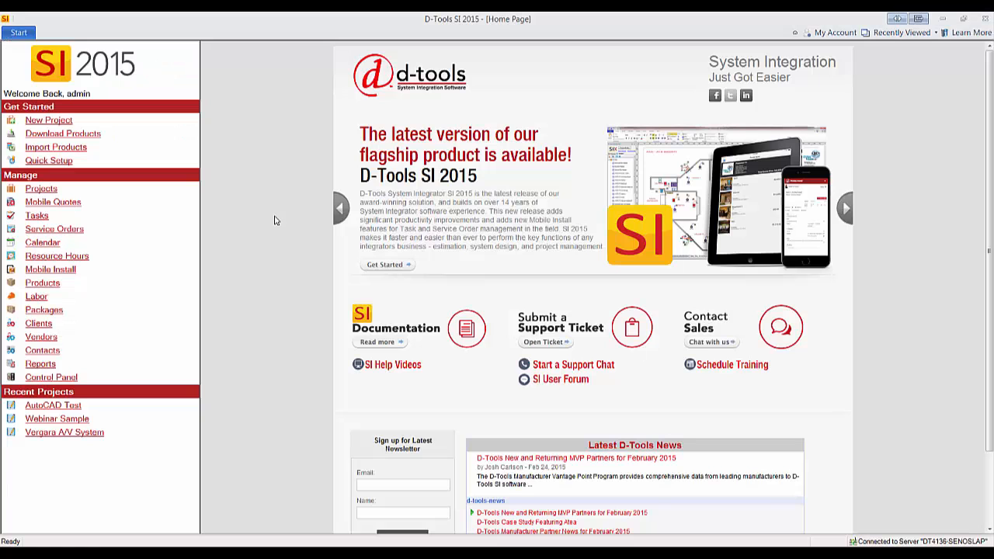
mouse_move(267, 217)
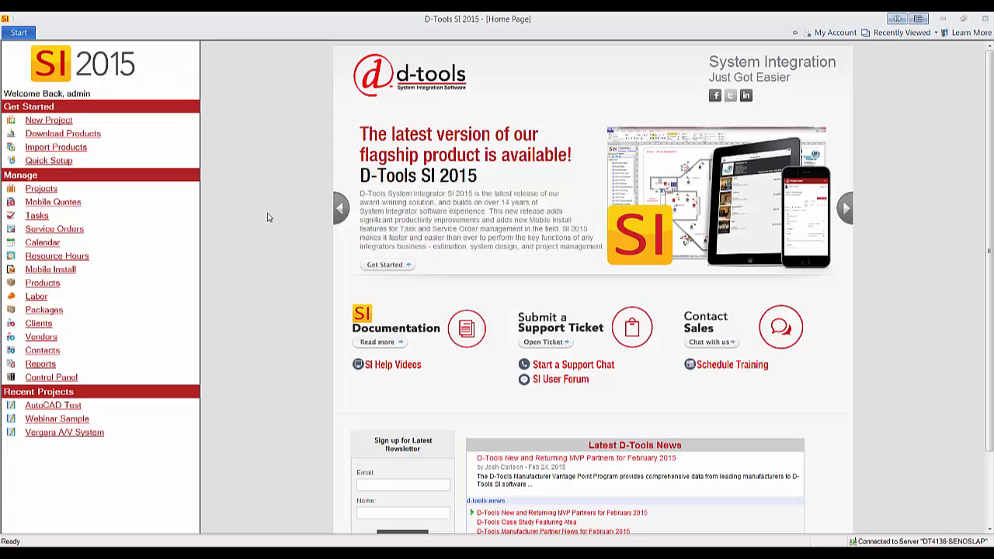
Step: Update the Kate Upton Reprogram Control System order from Mobile Install via Manage Service Orders
click(18, 33)
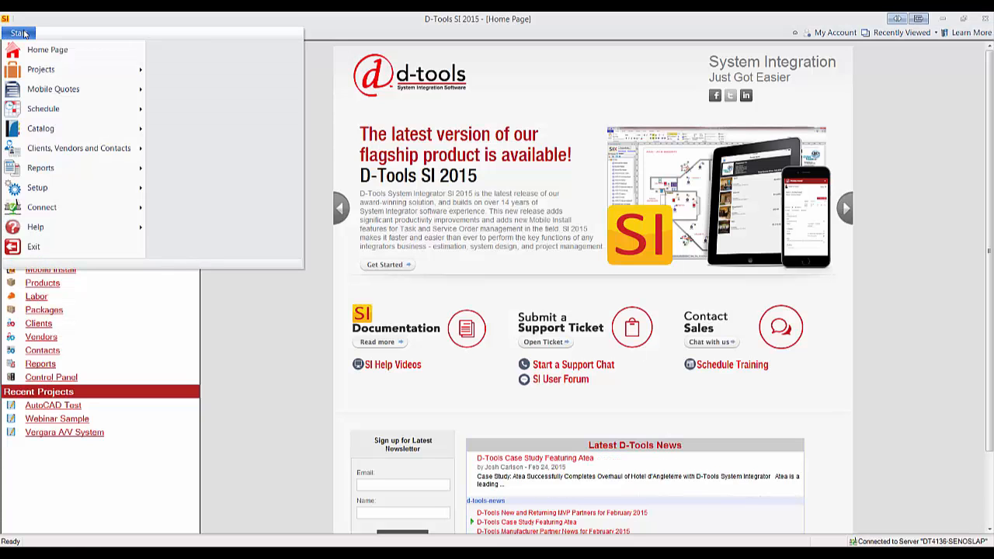
mouse_move(43, 109)
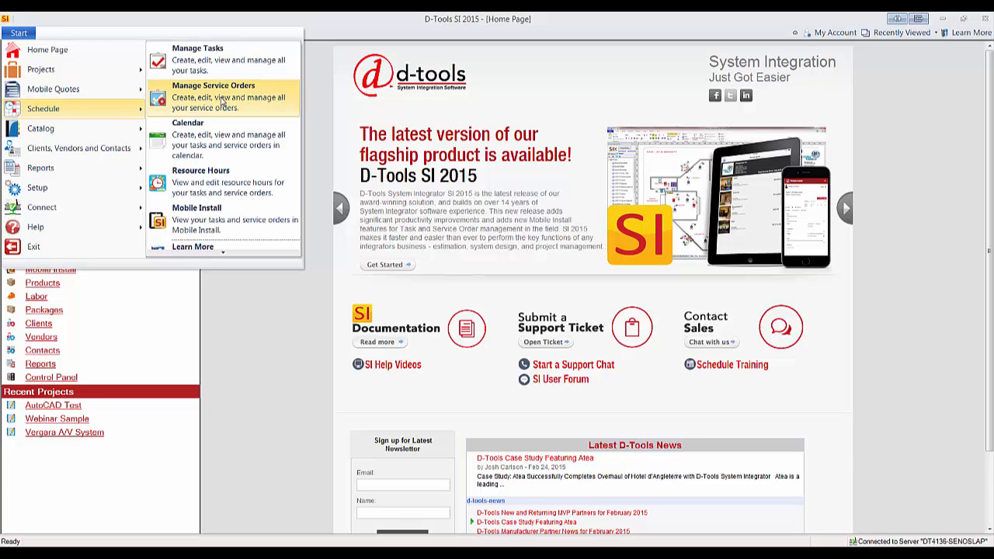
click(214, 85)
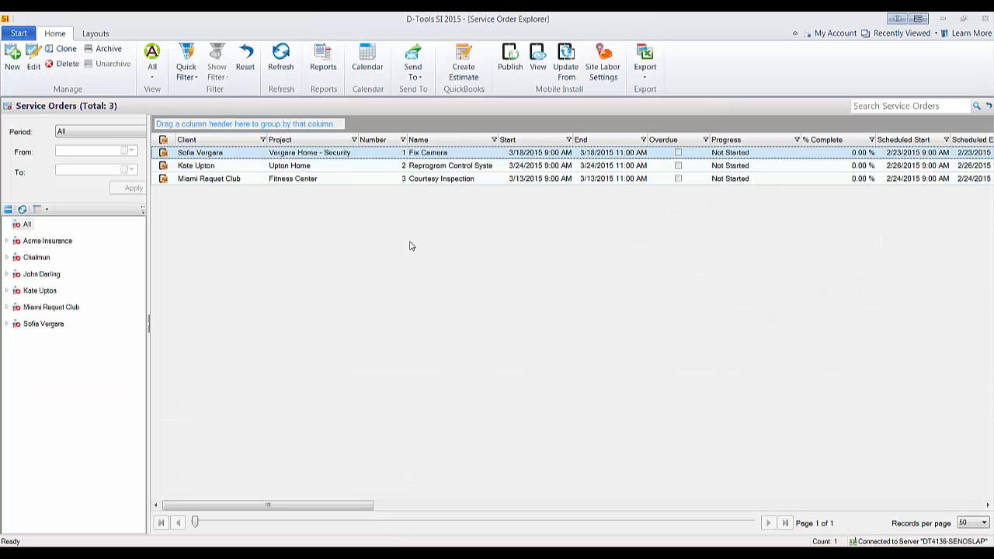
click(310, 164)
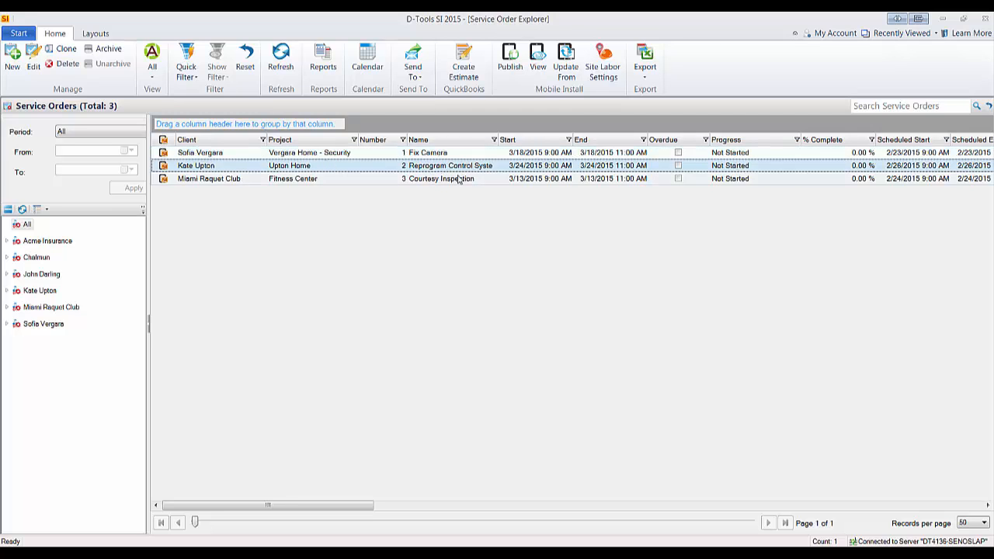
mouse_move(562, 65)
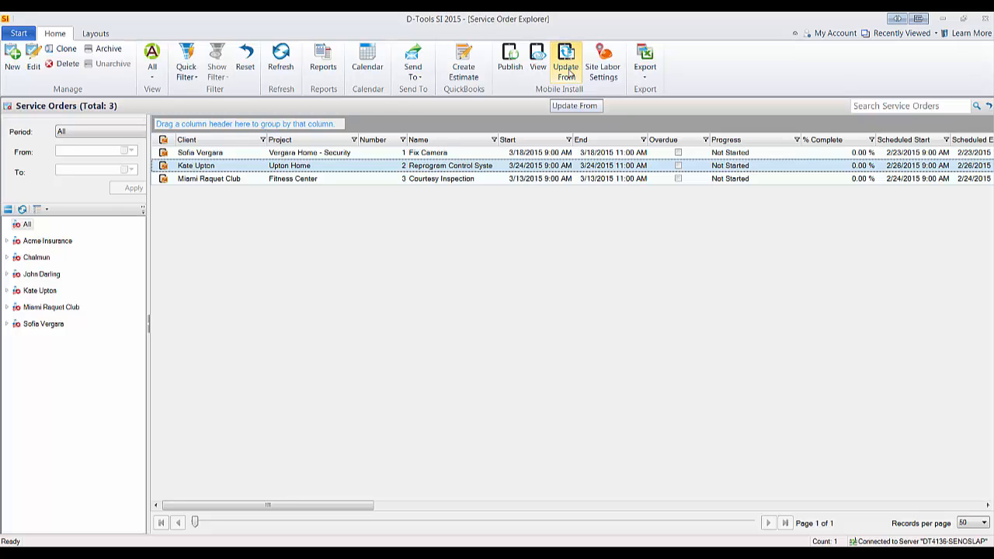
click(572, 63)
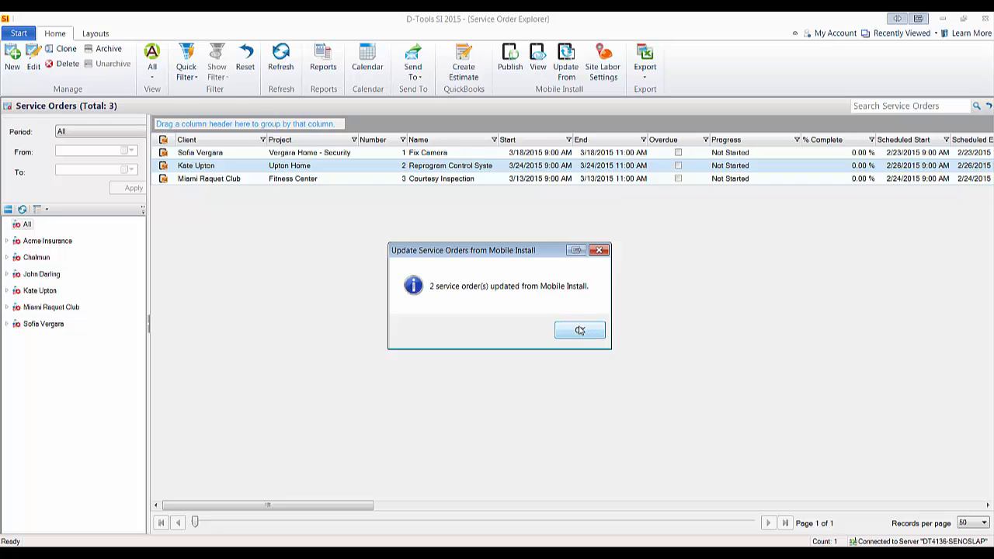
click(579, 329)
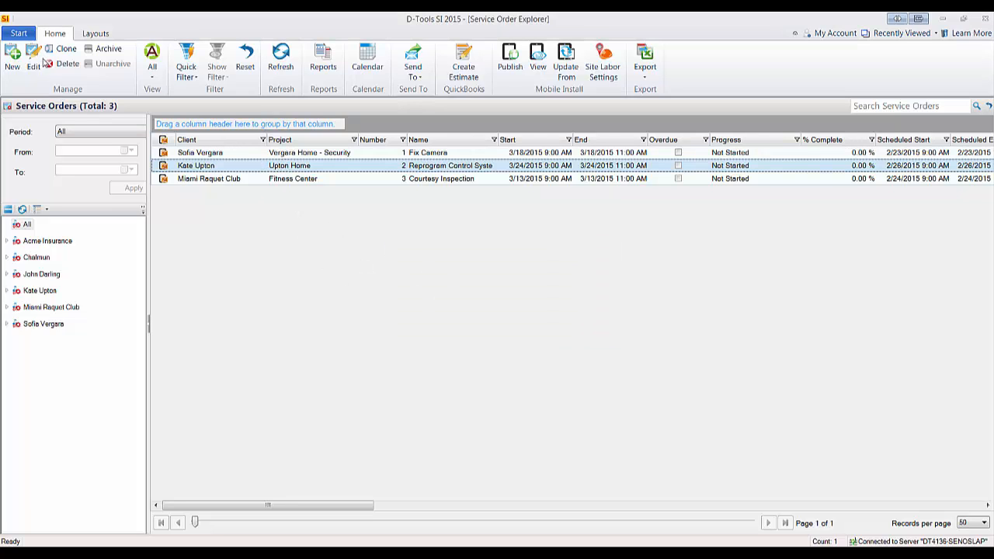
Step: Set the Reprogram Control System order's progress to Completed, then review its notes and labor charges
double_click(196, 164)
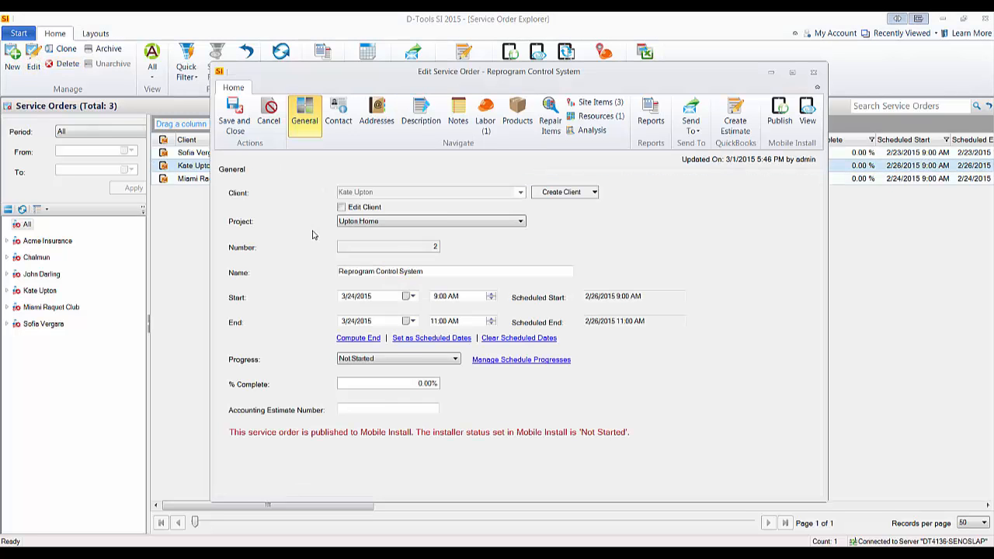
mouse_move(497, 414)
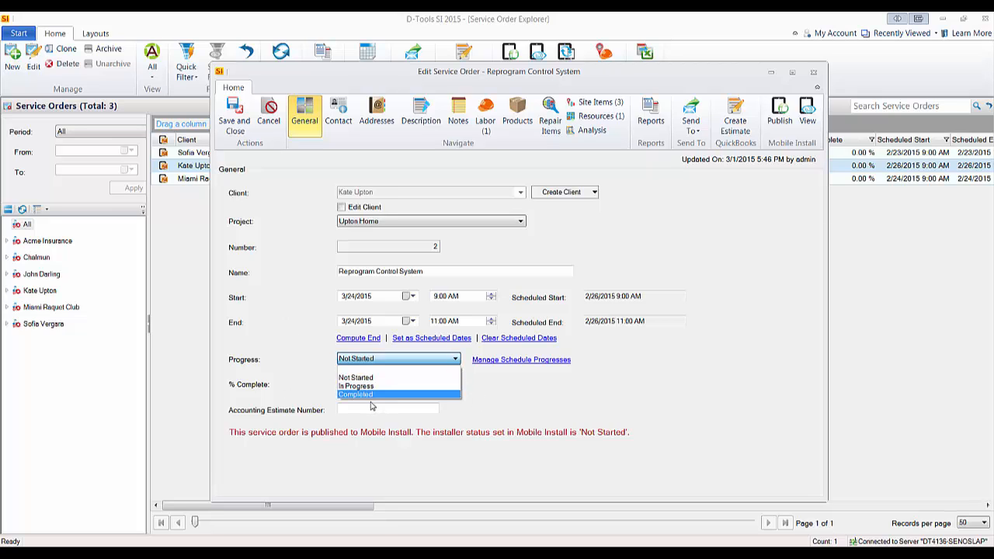
click(354, 395)
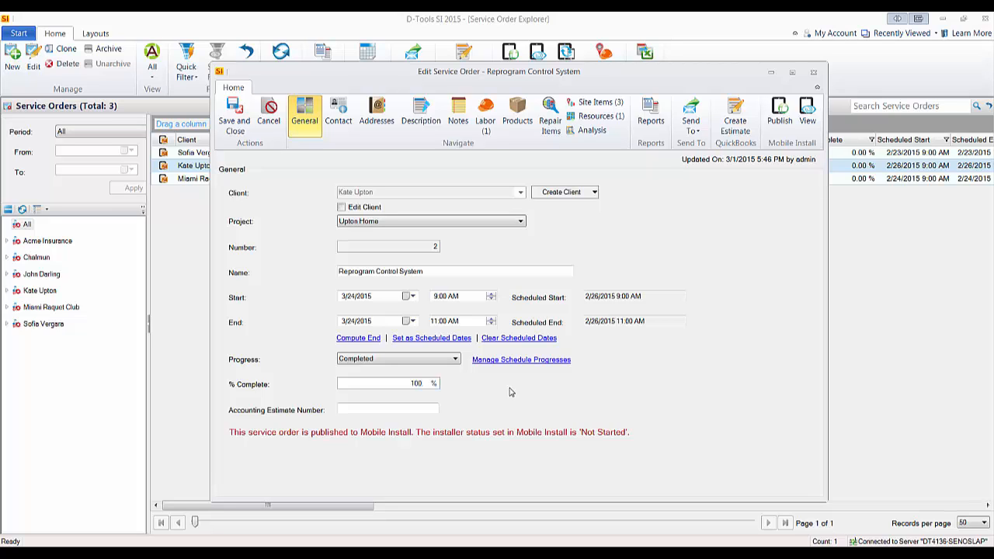
mouse_move(396, 206)
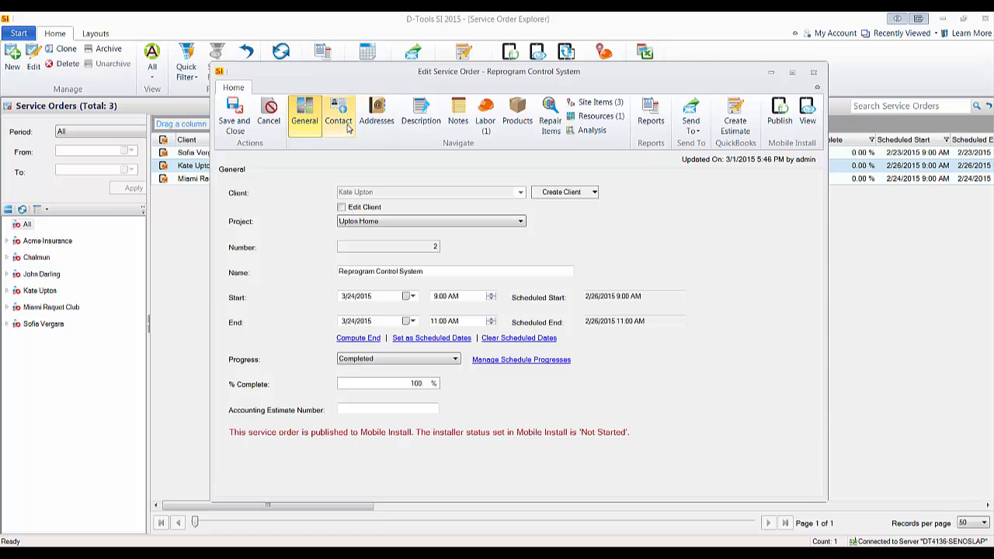
mouse_move(457, 115)
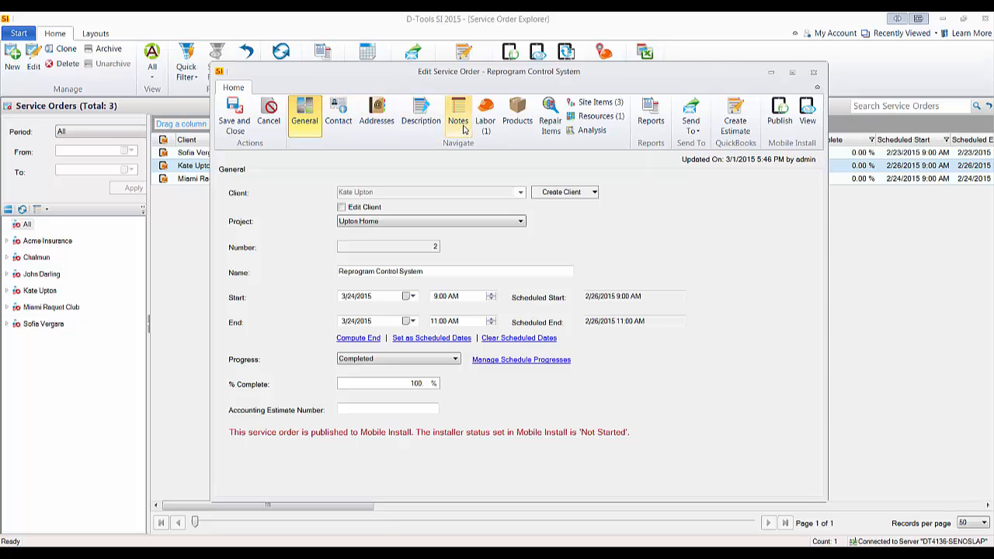
click(457, 112)
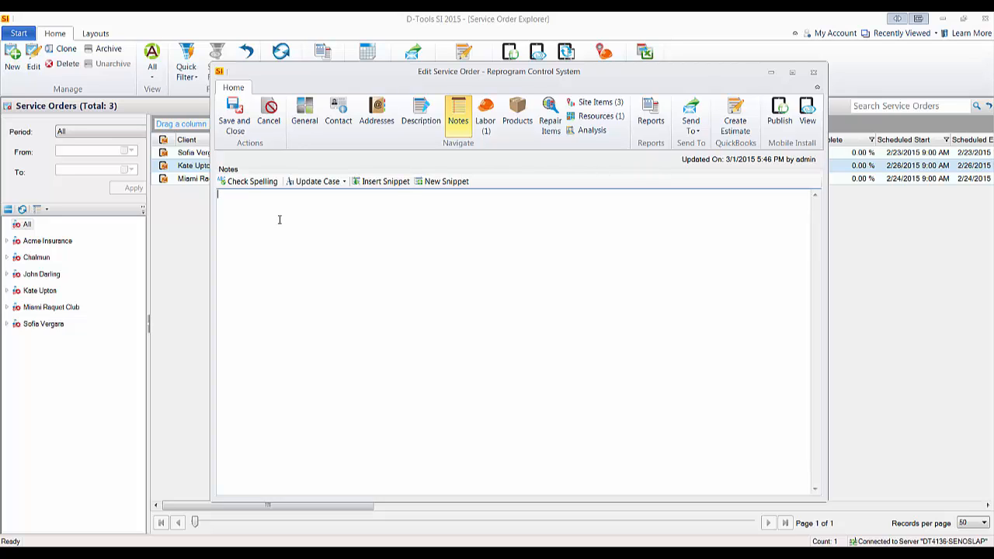
mouse_move(310, 230)
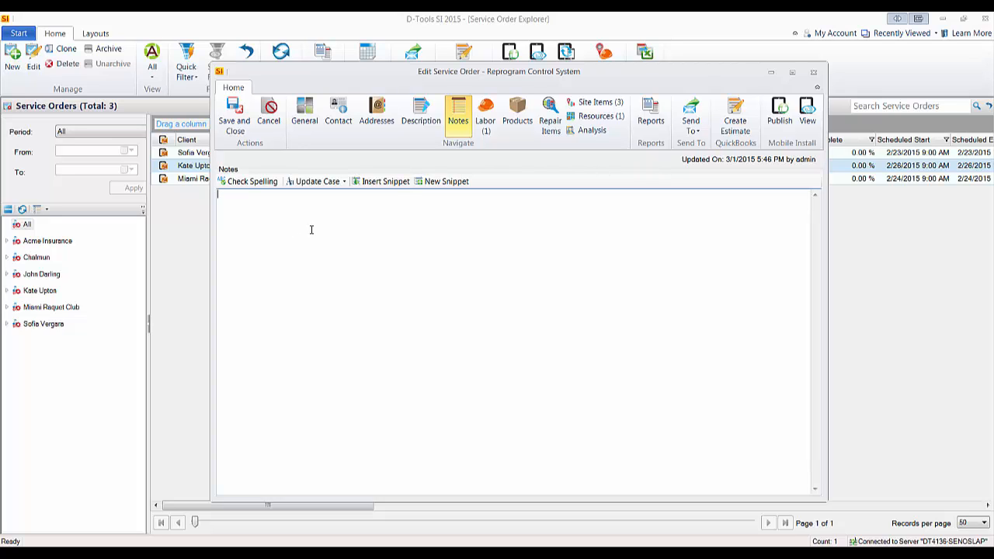
click(485, 115)
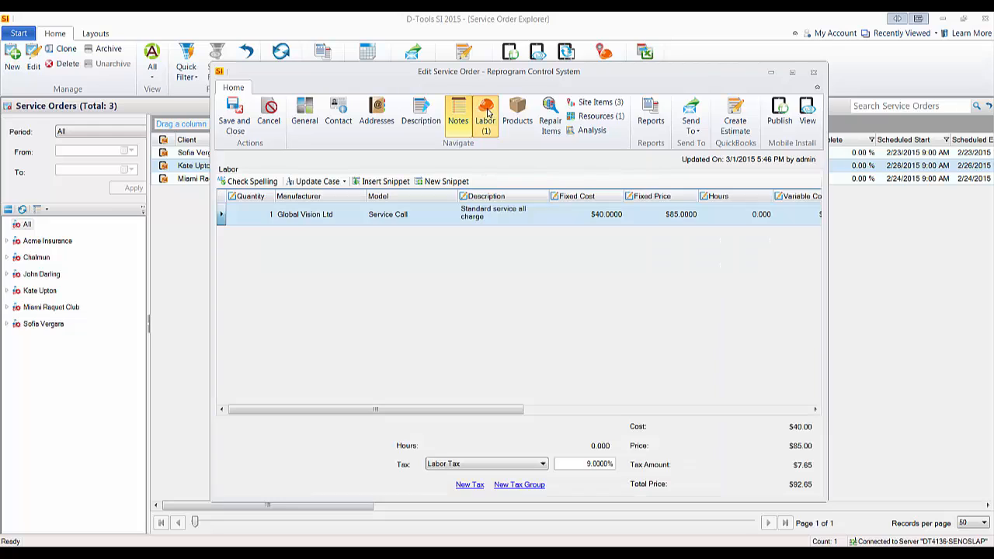
click(485, 115)
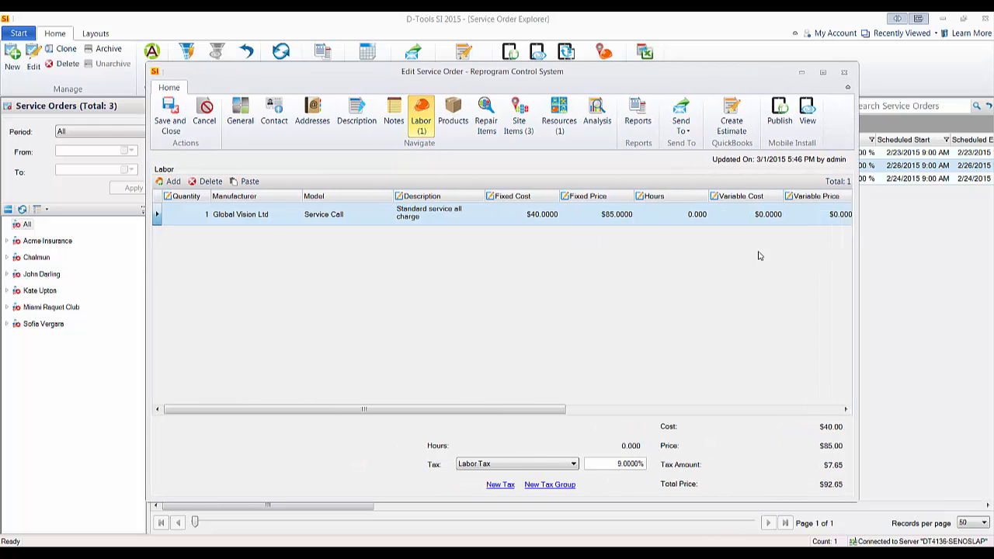
mouse_move(515, 112)
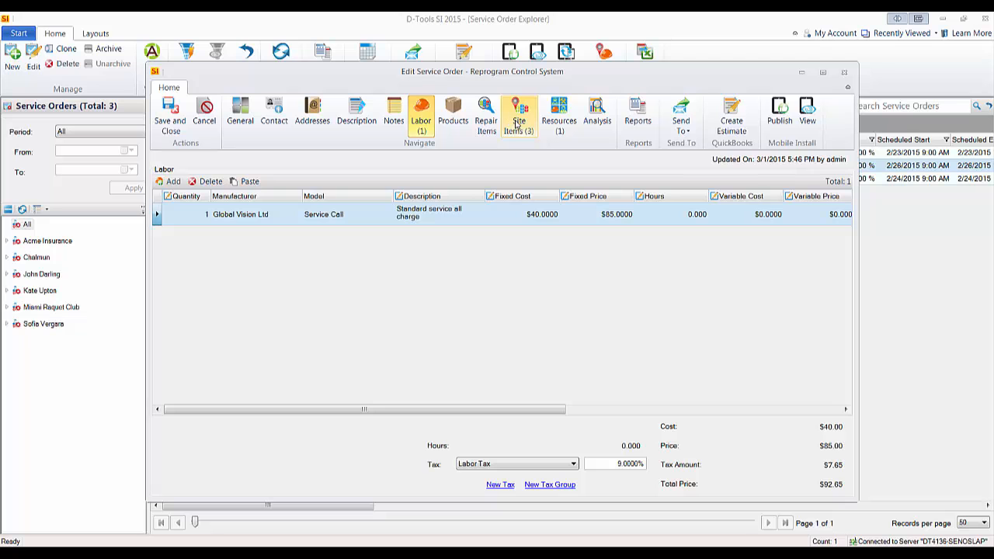
Step: Show the three field-created site items totaling 850.00
click(519, 114)
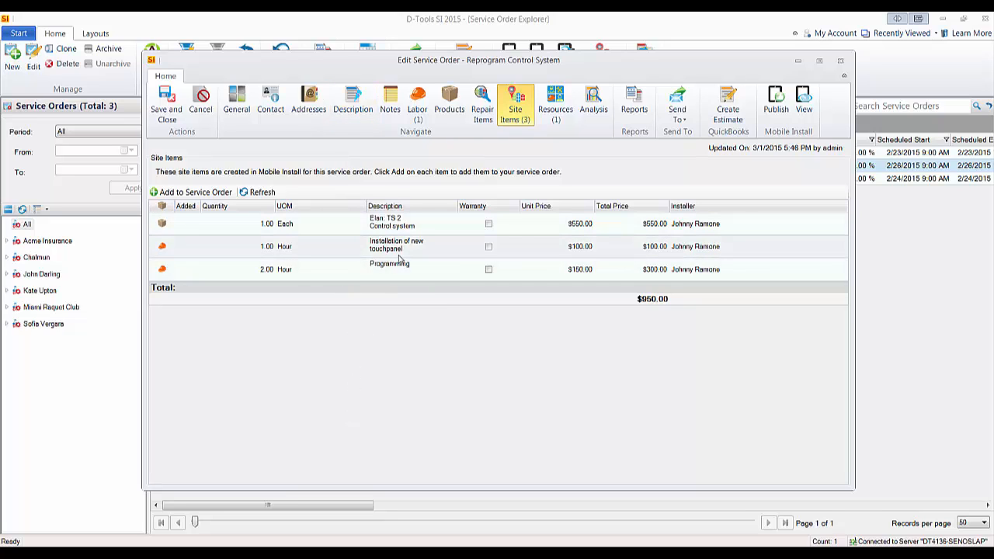
mouse_move(431, 271)
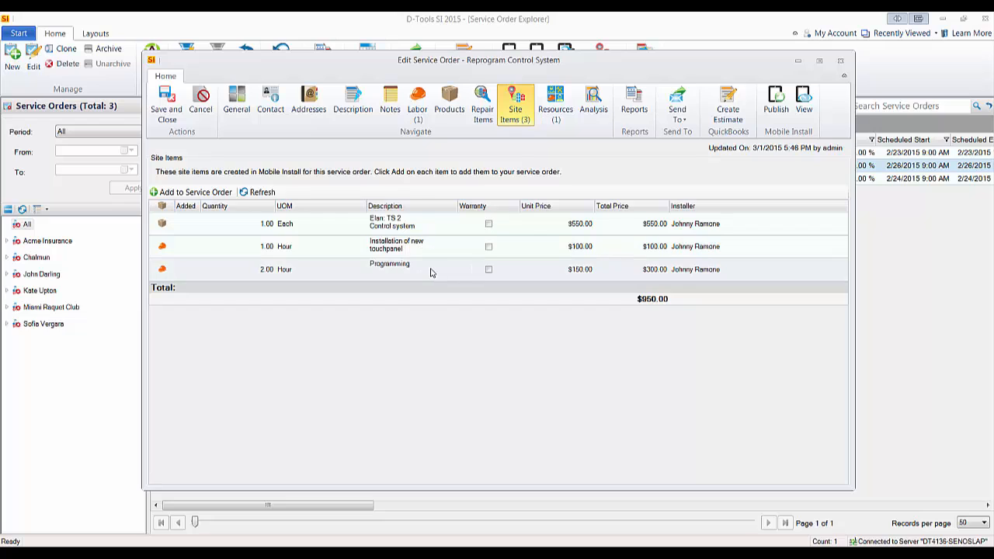
mouse_move(645, 326)
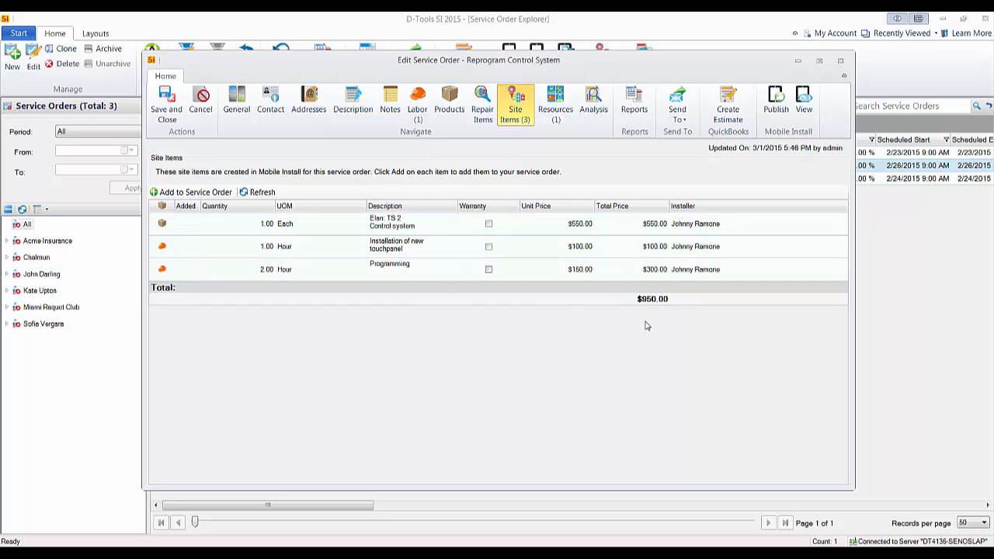
mouse_move(478, 292)
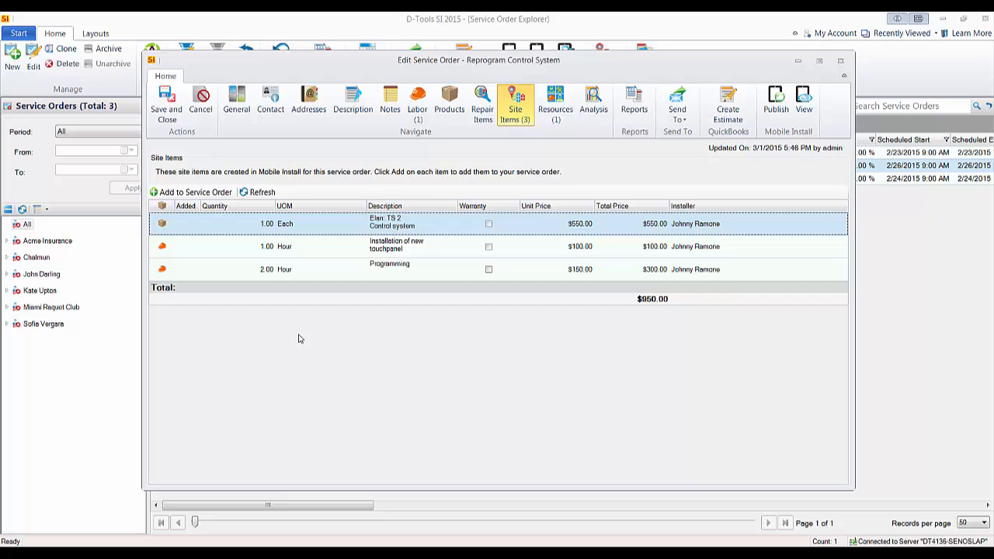
mouse_move(303, 311)
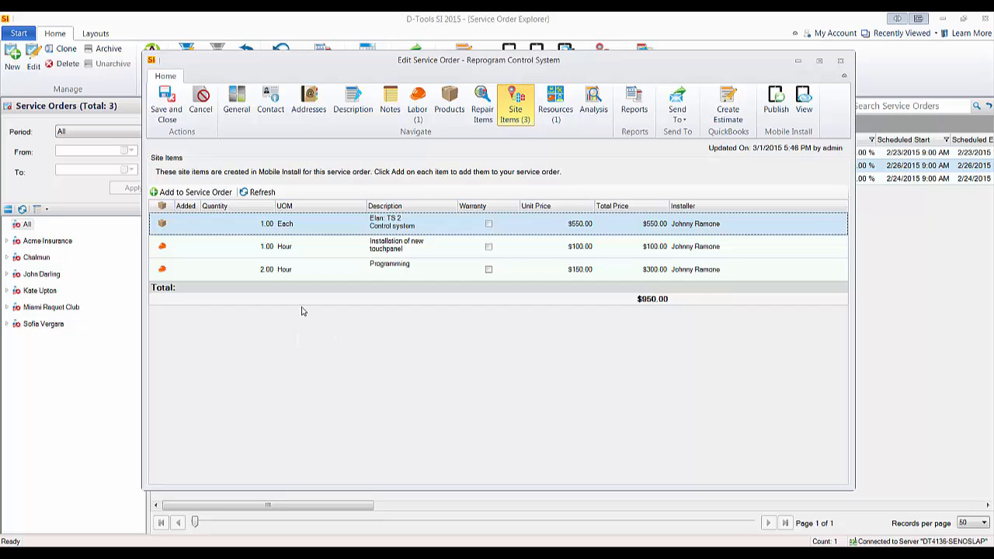
mouse_move(413, 244)
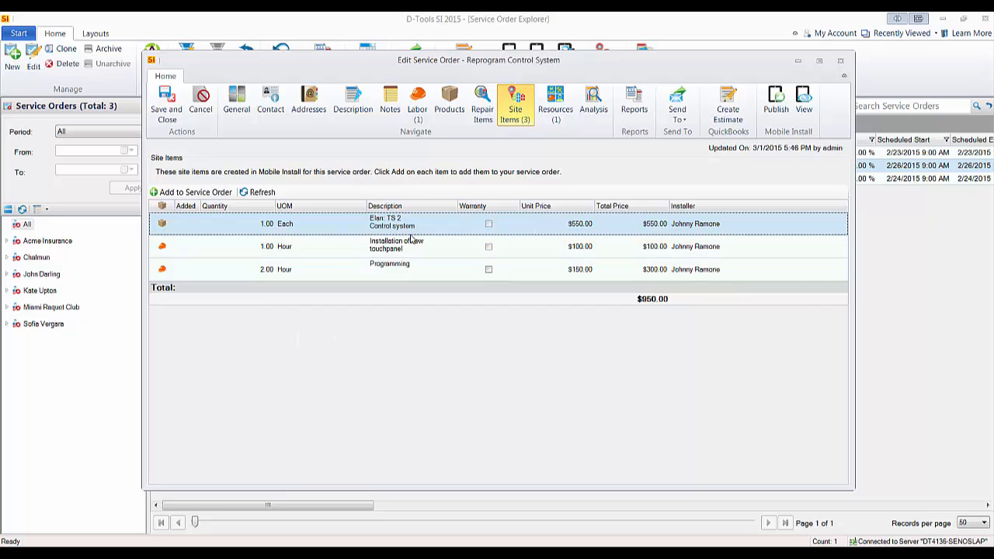
Step: Add the control system site item to the order, searching the full catalog for 'ts' to find the Elan TS2
click(193, 193)
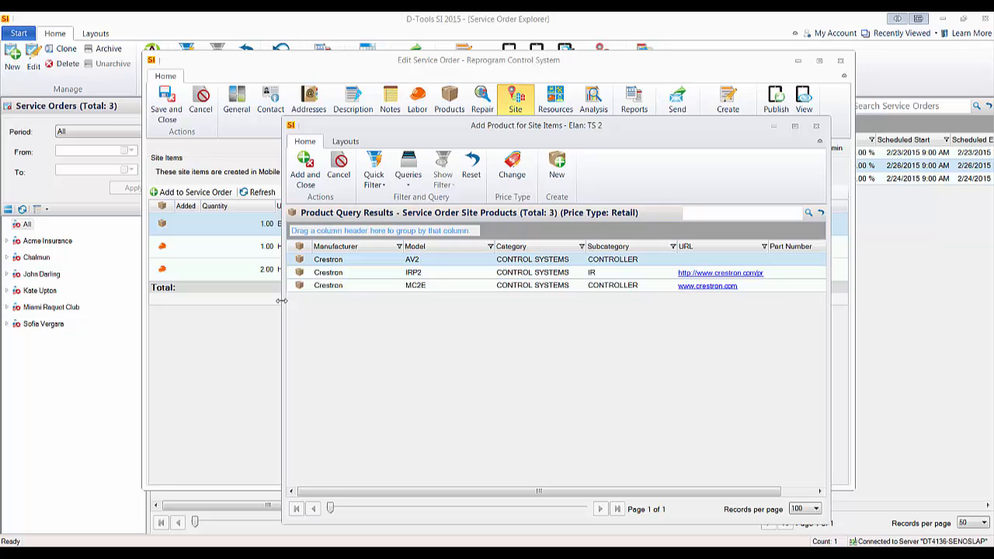
mouse_move(479, 331)
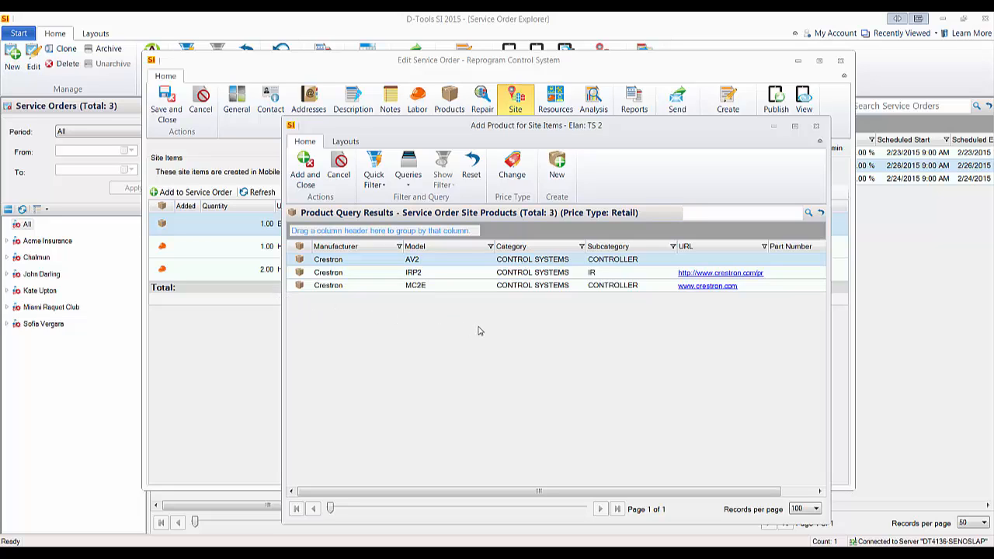
mouse_move(537, 321)
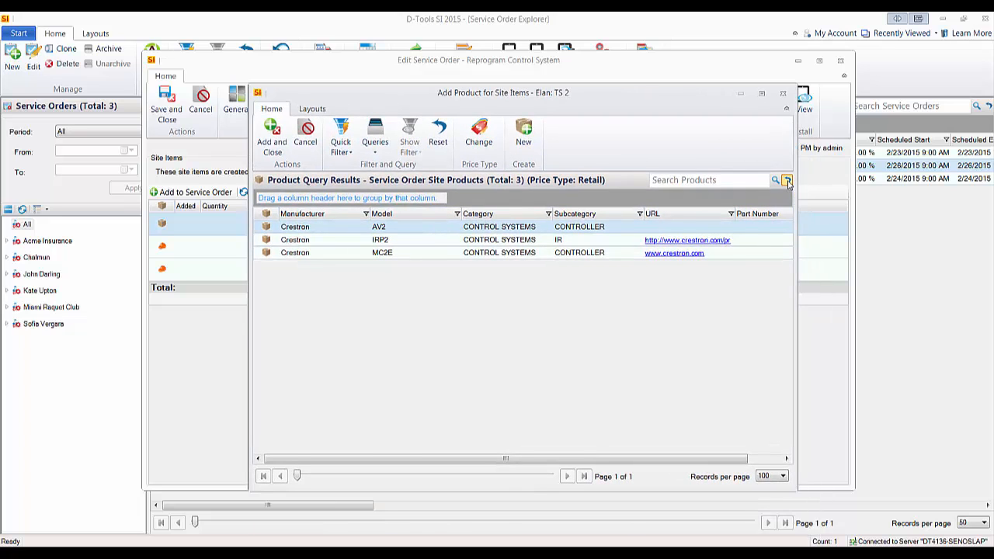
click(438, 134)
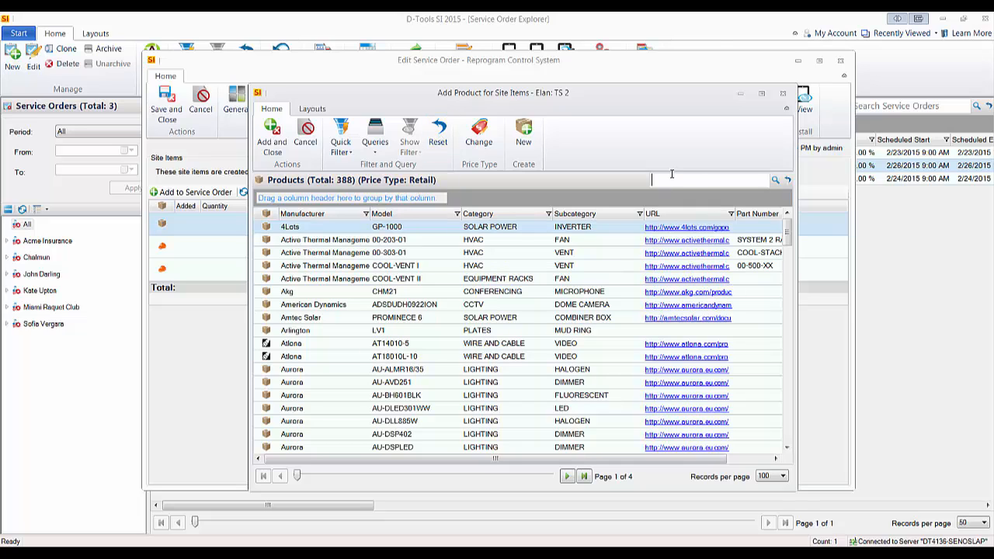
text(ts)
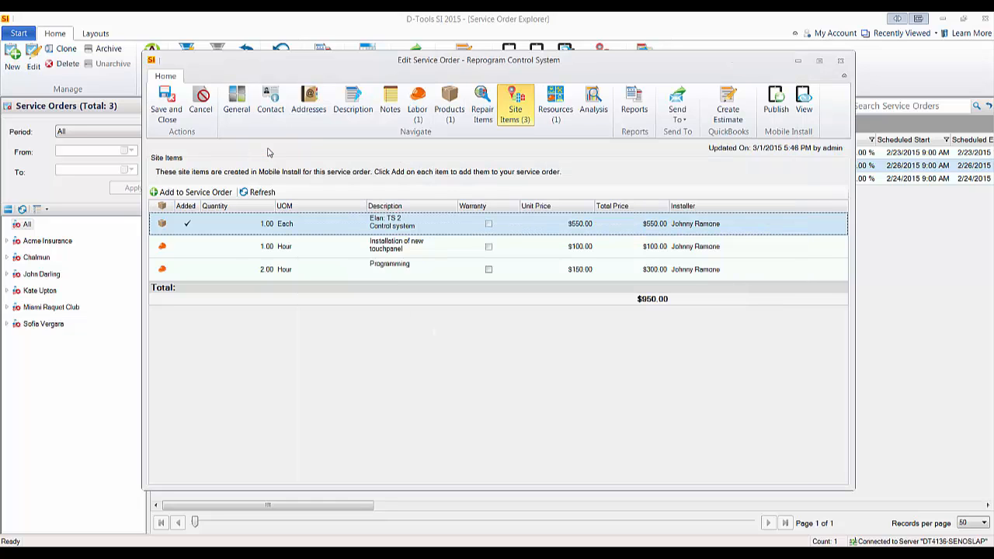
mouse_move(183, 242)
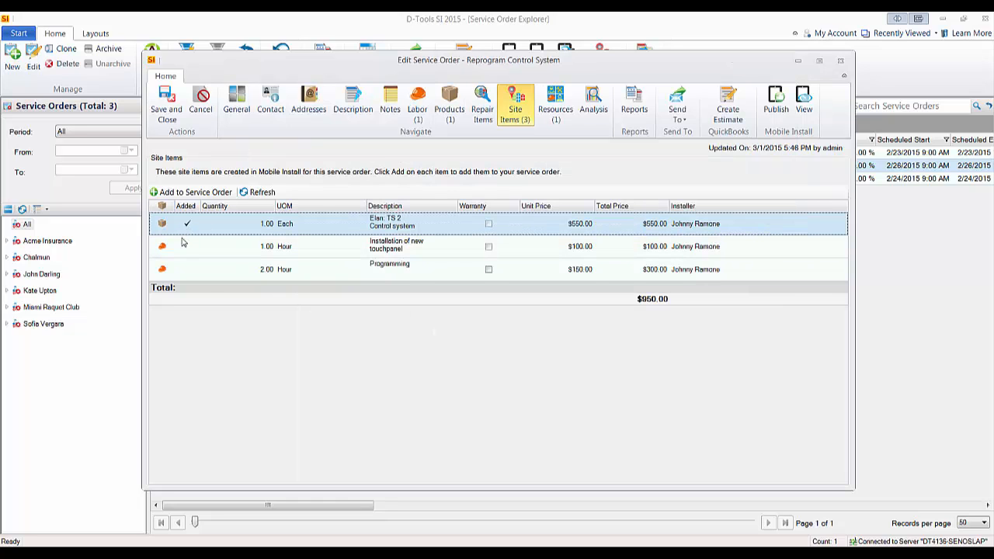
mouse_move(446, 139)
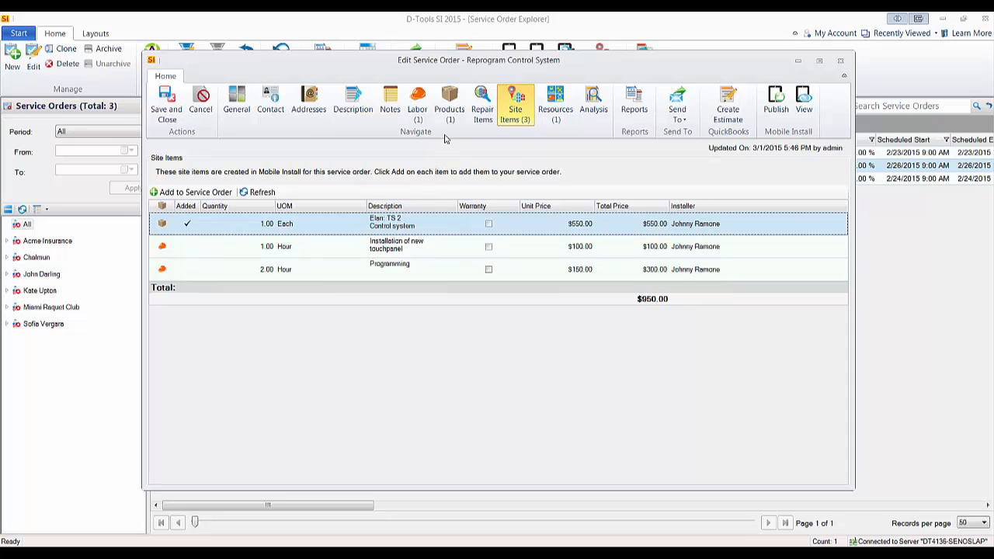
mouse_move(448, 157)
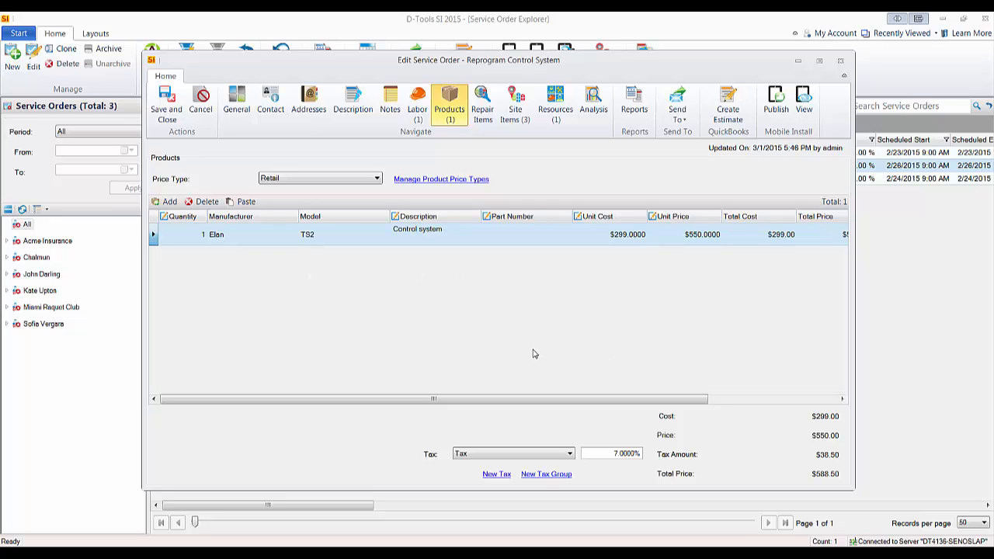
mouse_move(435, 287)
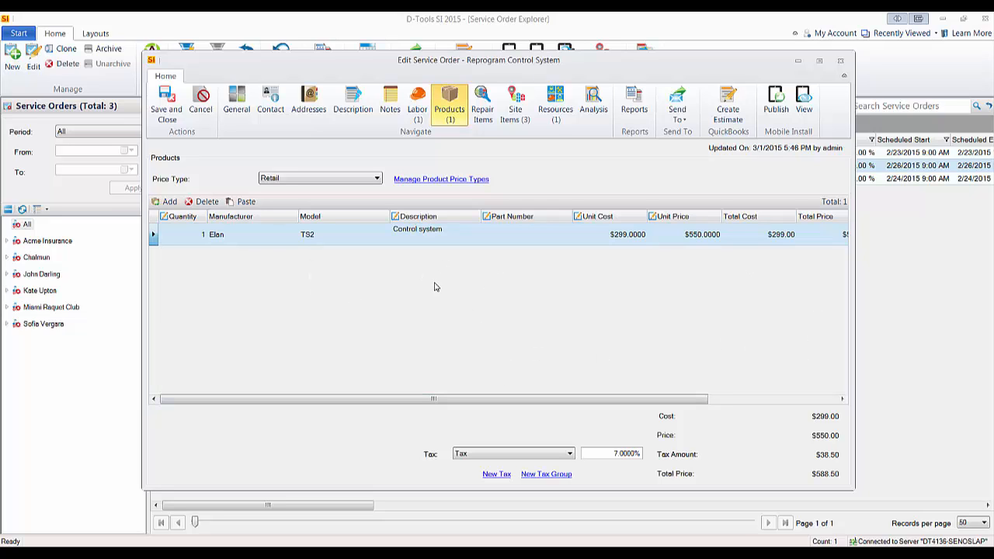
Step: Return to Site Items and select the Installation of new touchpanel labor item
click(516, 105)
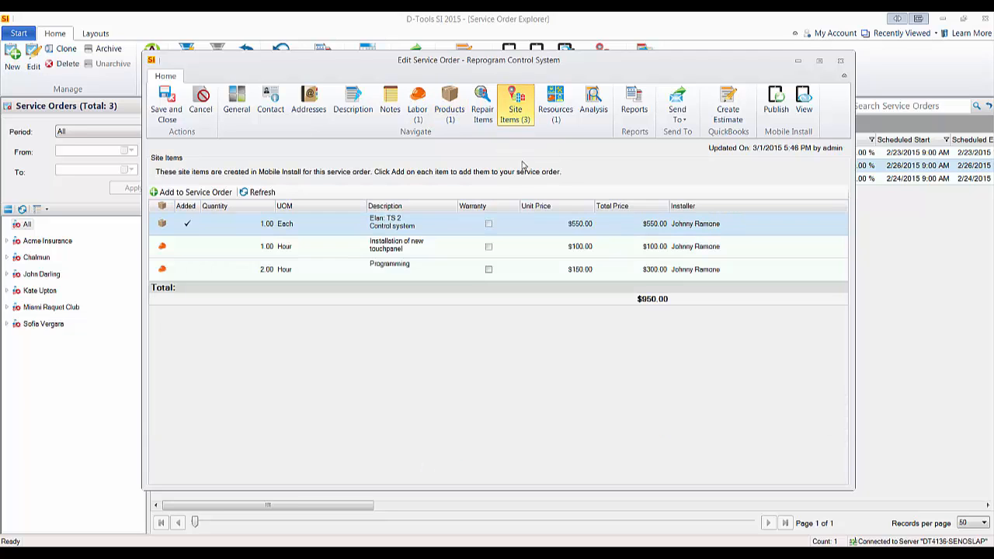
mouse_move(345, 281)
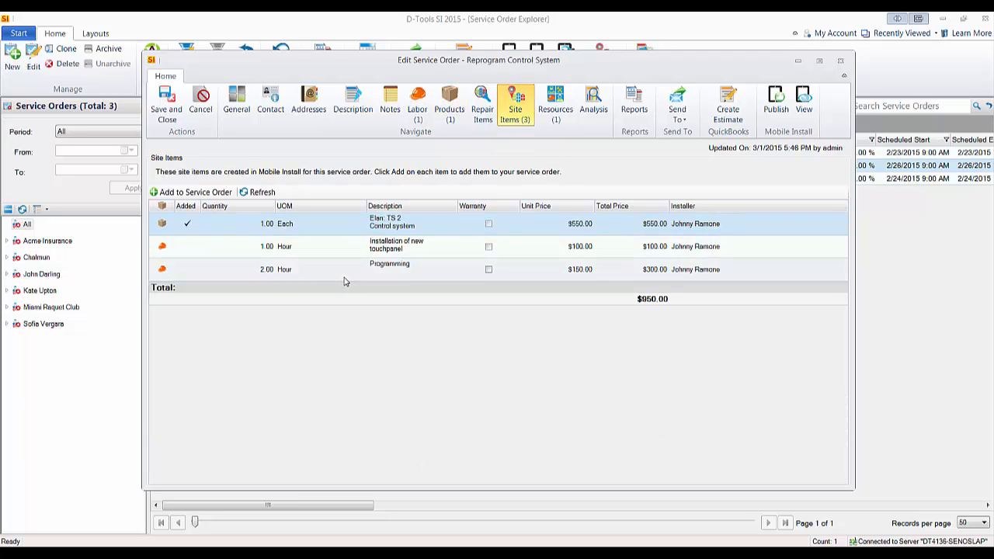
click(396, 246)
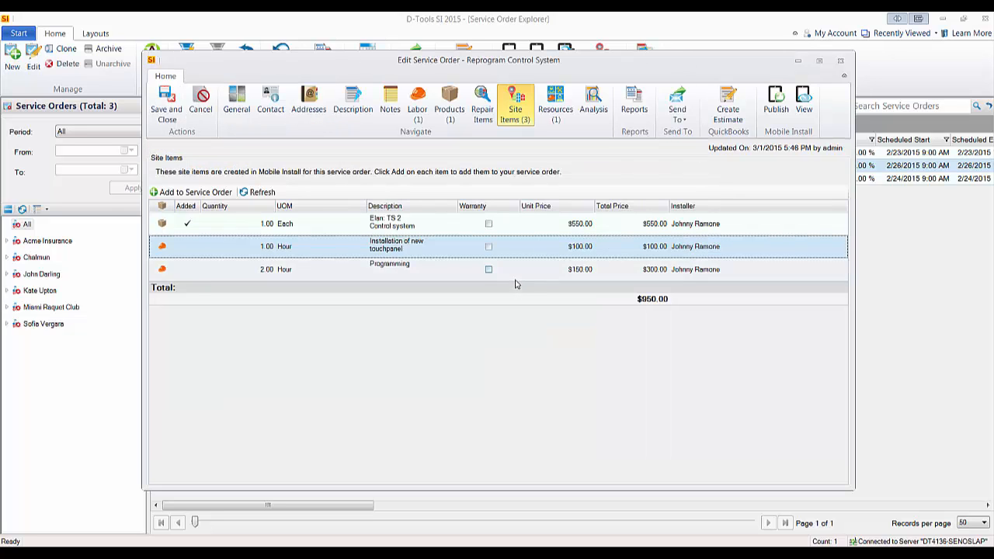
mouse_move(247, 282)
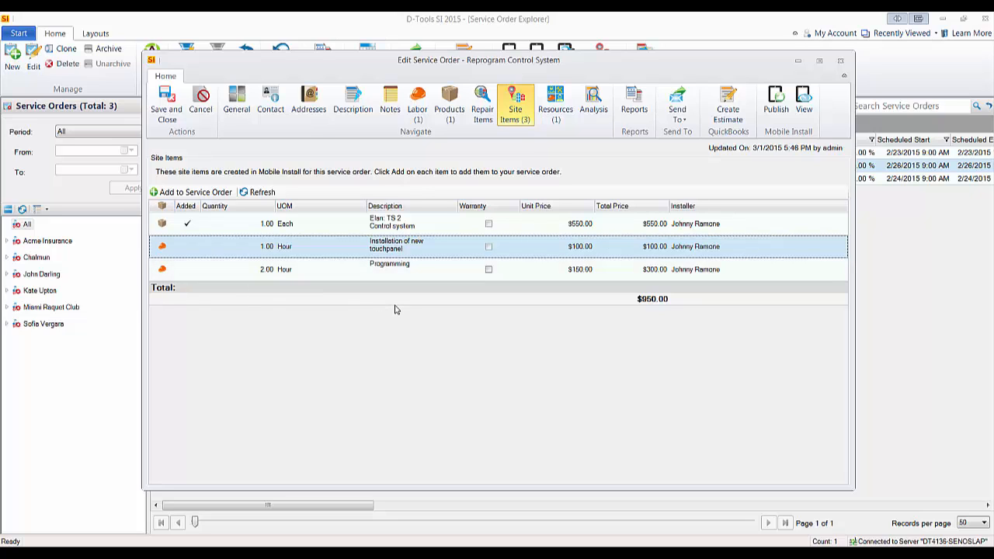
mouse_move(587, 133)
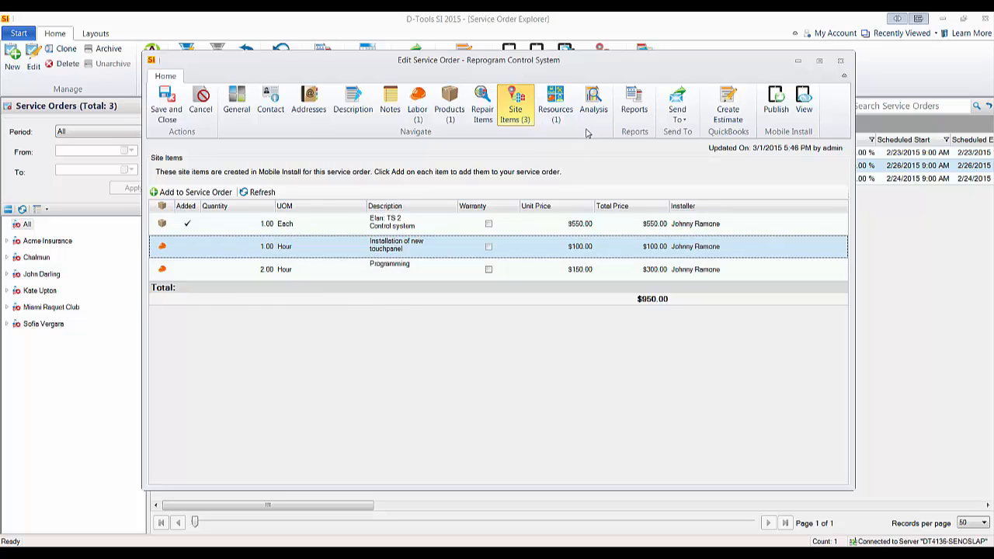
Step: Save and close the order, pick the Service Orders Labor Costing report, then dismiss the reports dialog
click(166, 96)
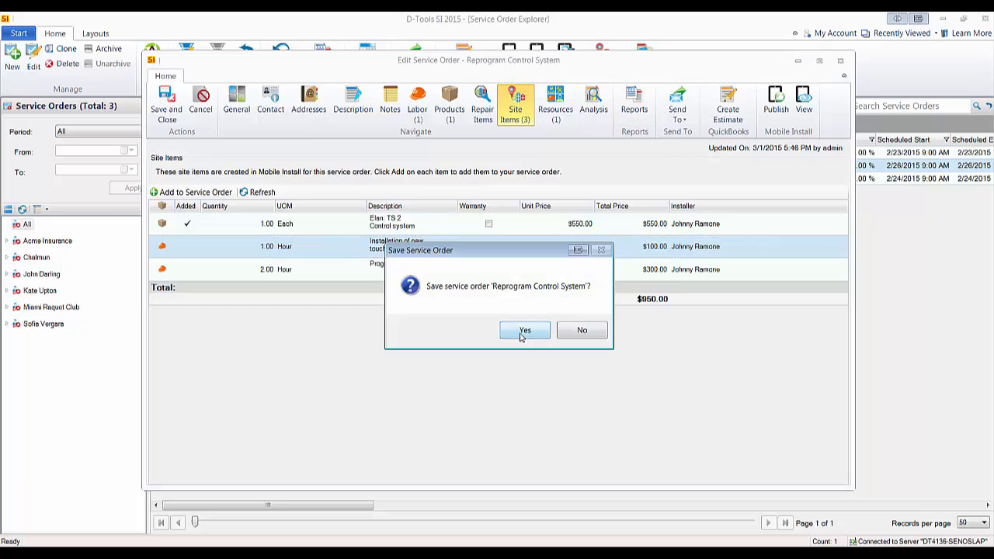
click(524, 329)
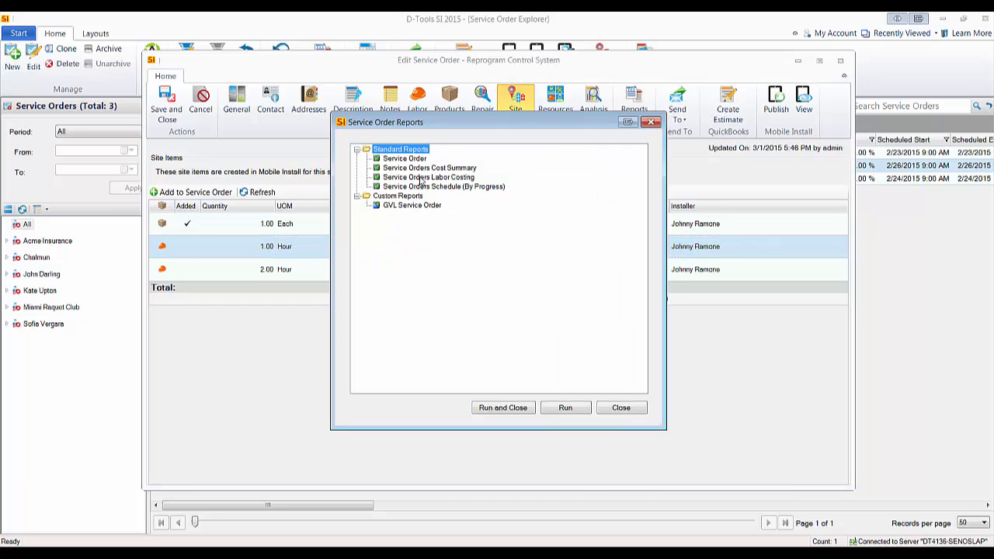
mouse_move(437, 311)
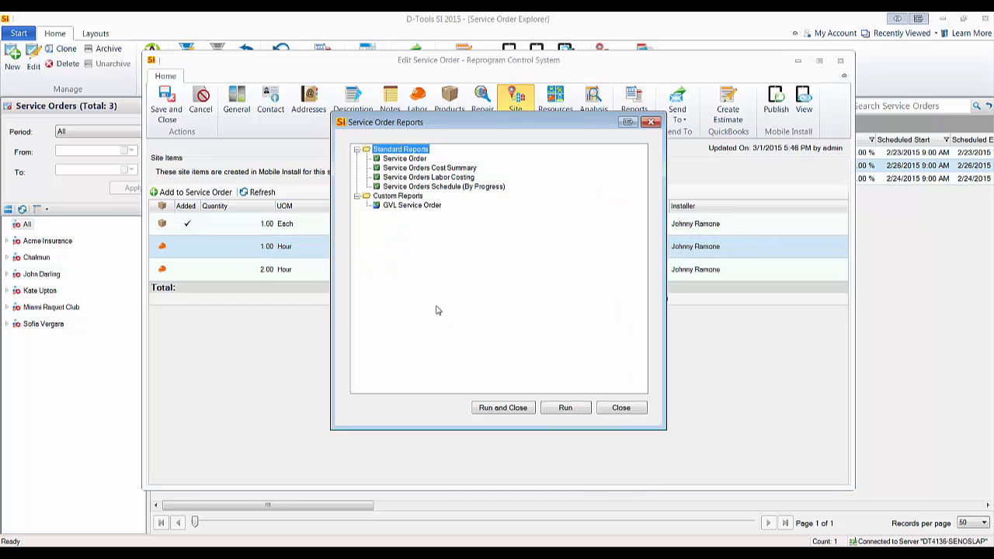
mouse_move(435, 265)
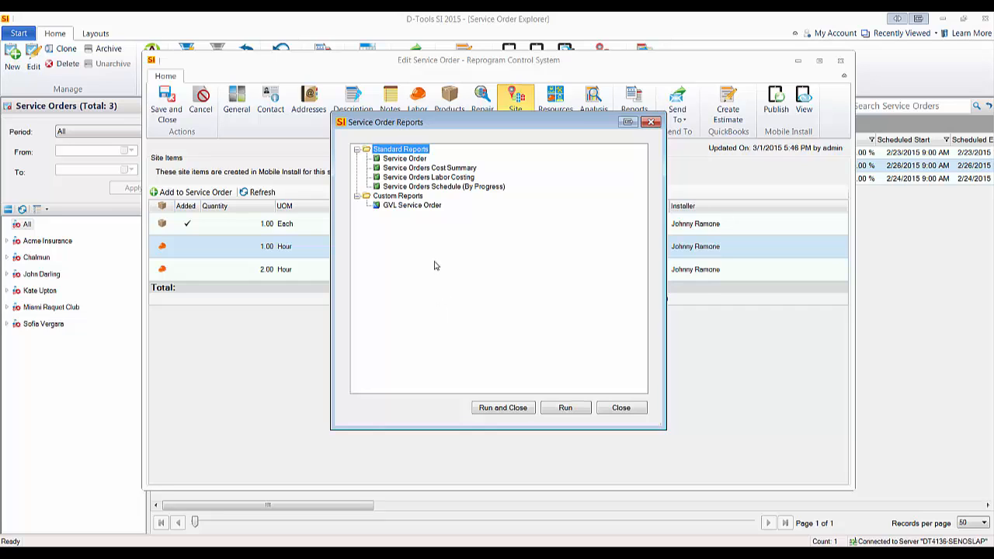
click(425, 177)
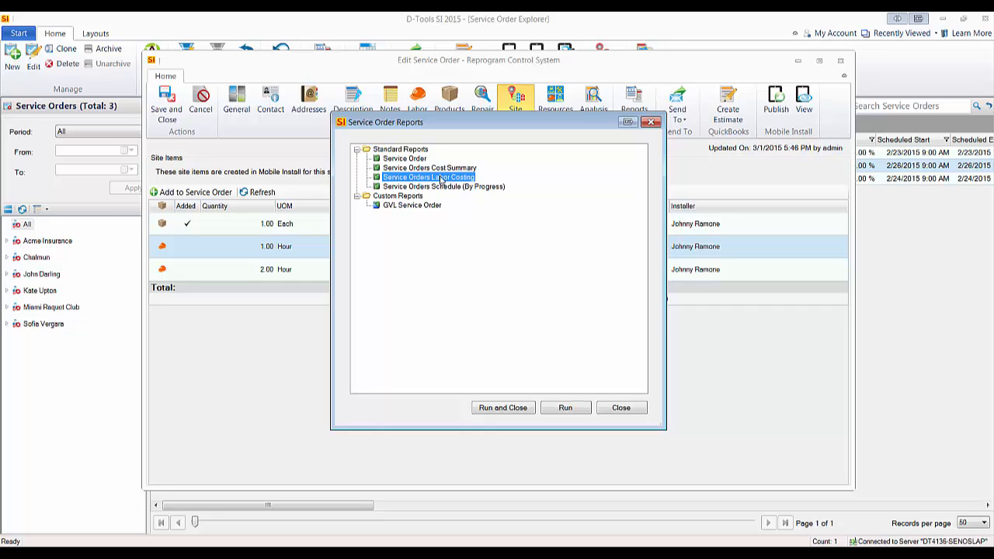
mouse_move(503, 407)
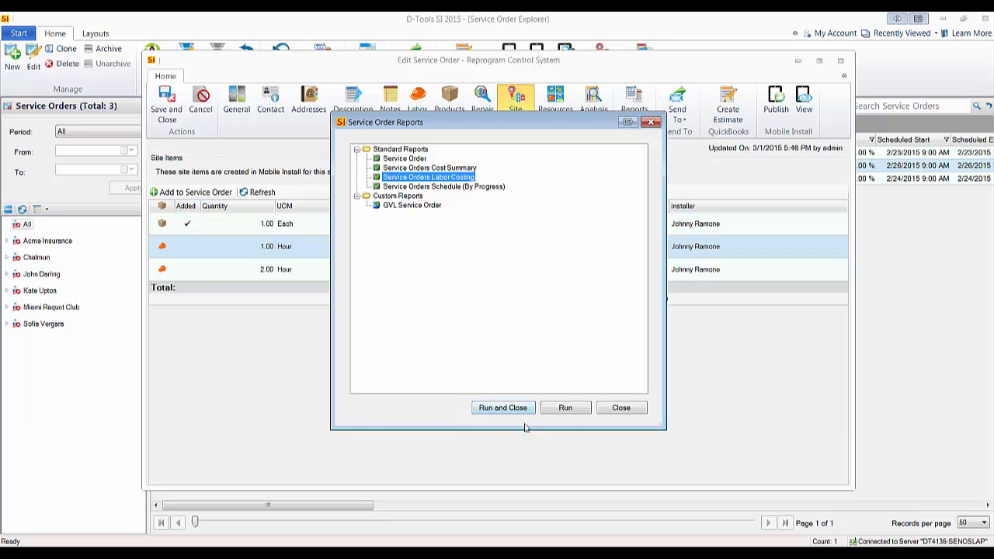
click(621, 406)
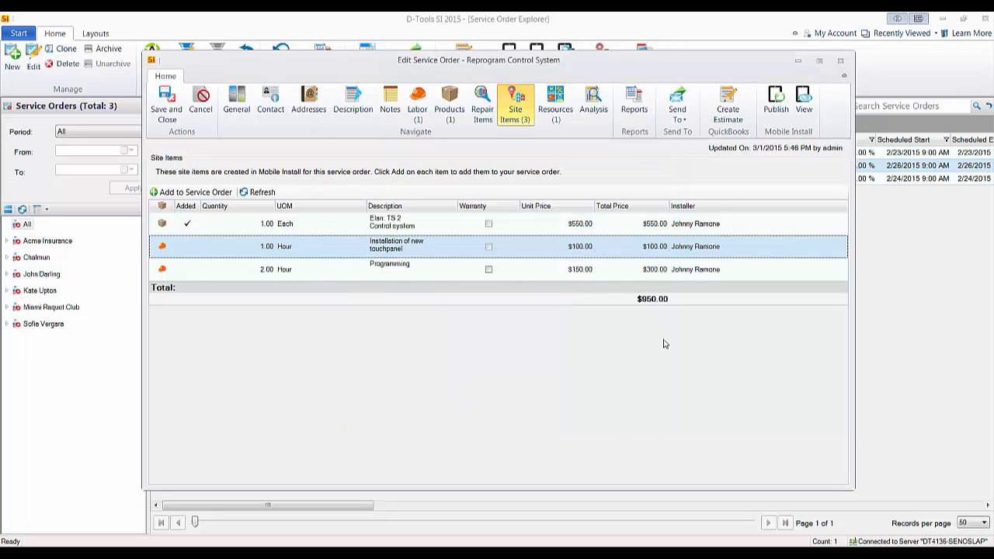
mouse_move(527, 194)
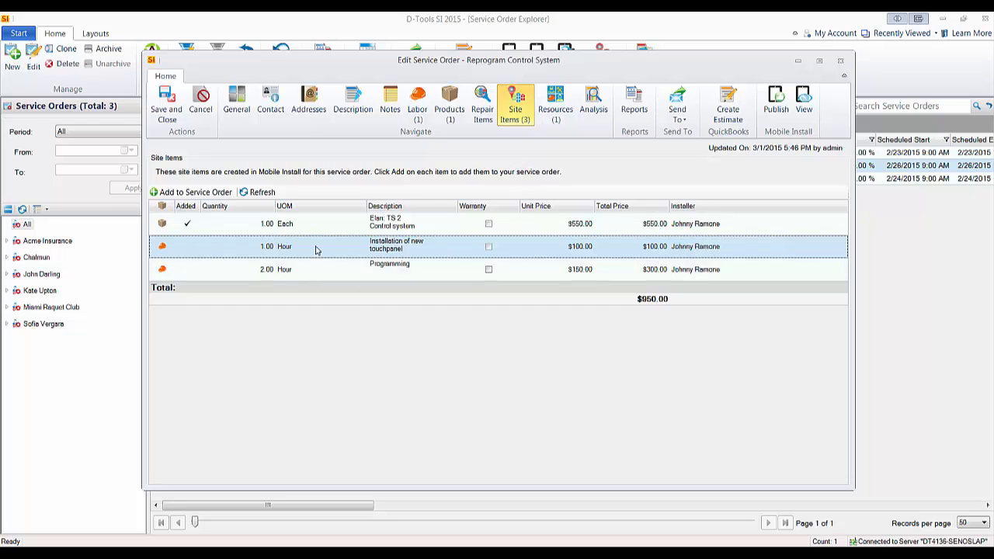
mouse_move(449, 101)
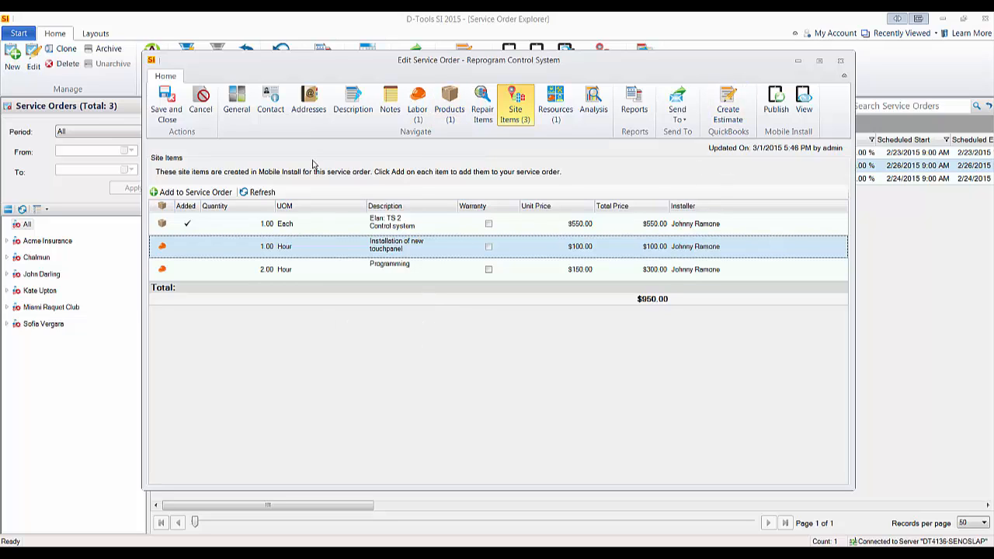
mouse_move(177, 143)
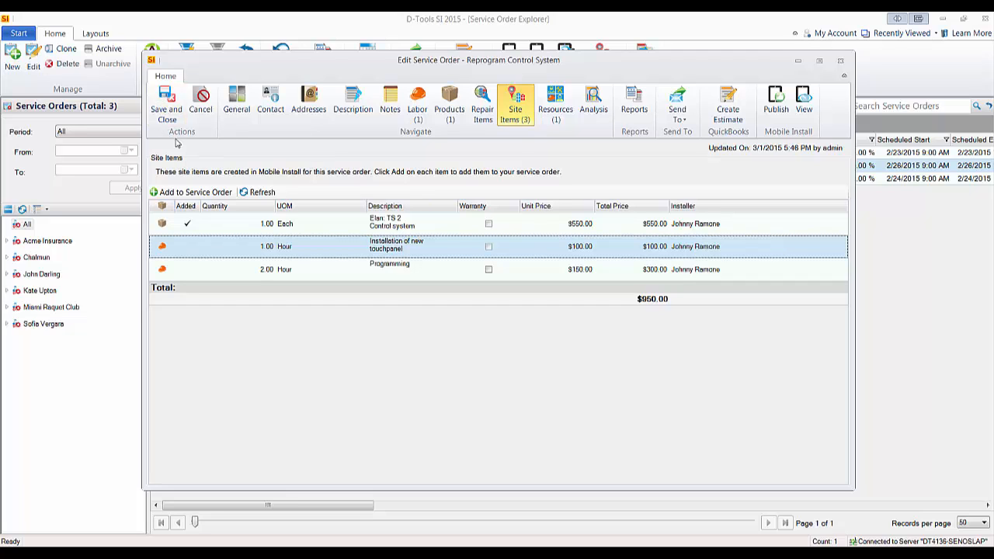